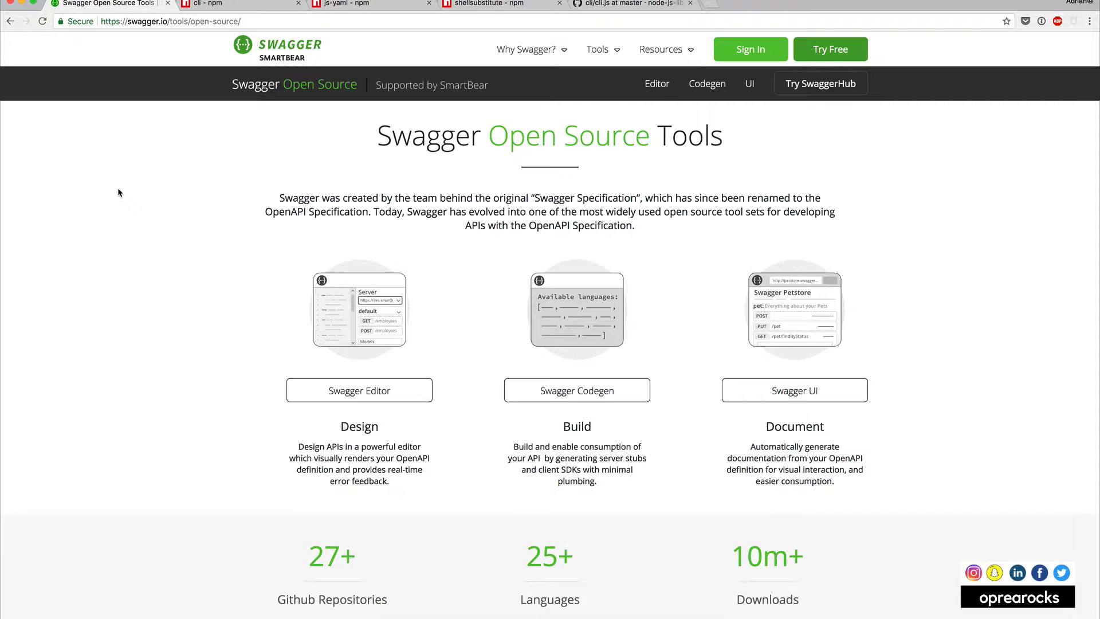
pyautogui.moveTo(222, 258)
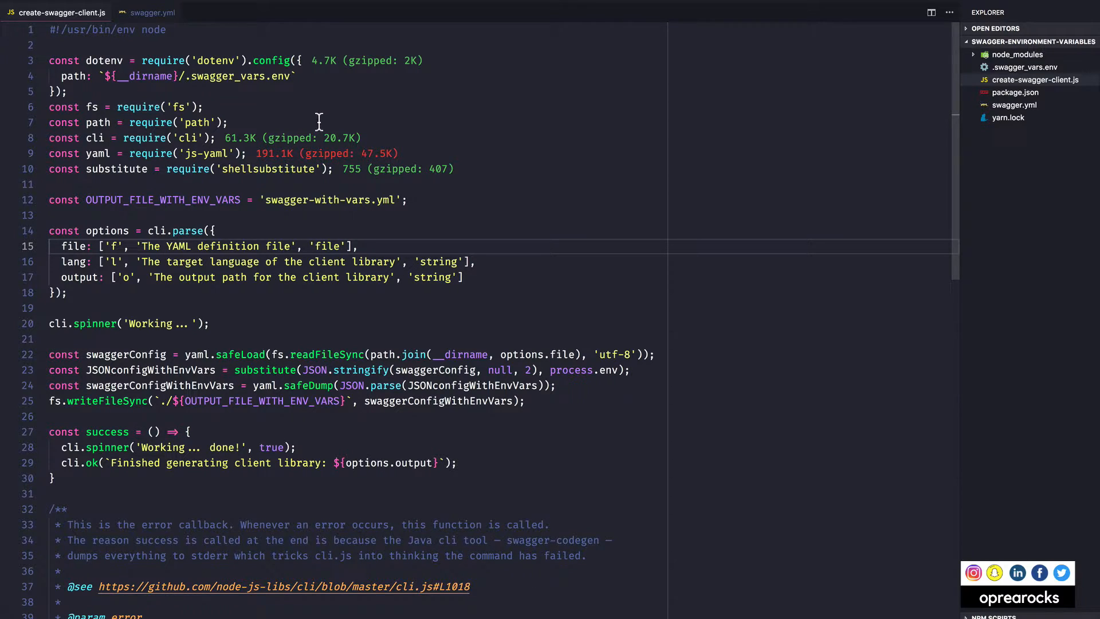
pyautogui.moveTo(329, 168)
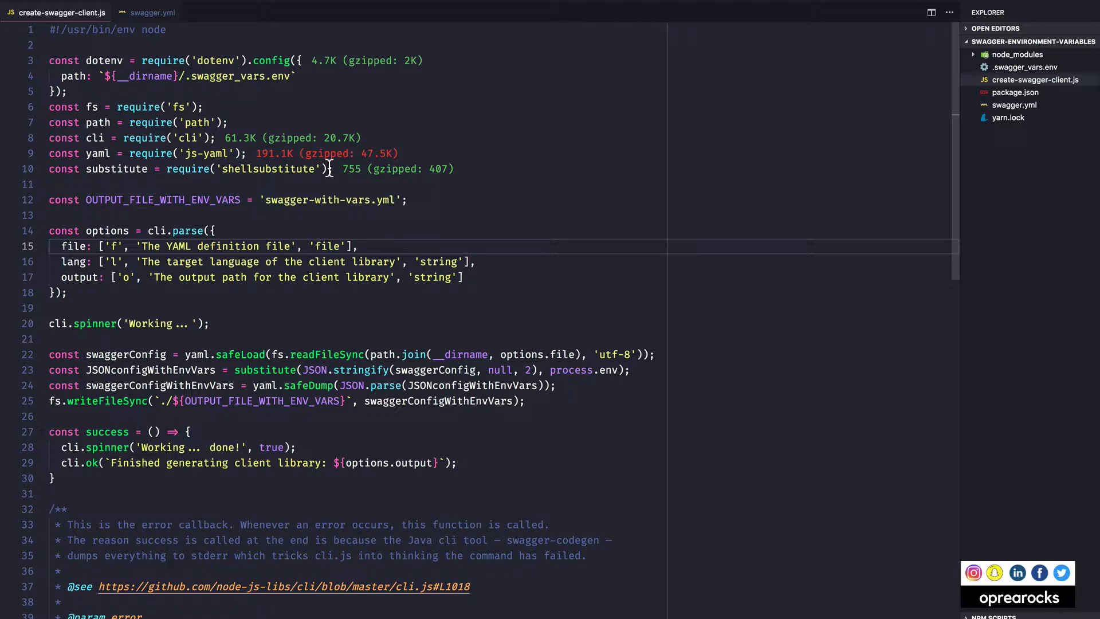
pyautogui.scroll(-3)
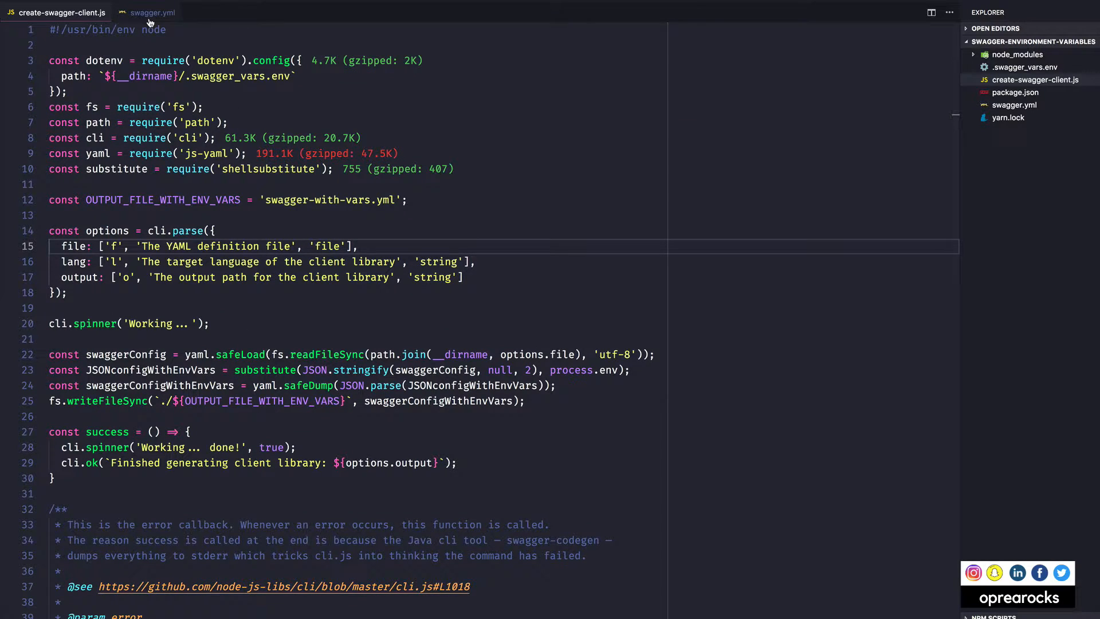
pyautogui.click(153, 12)
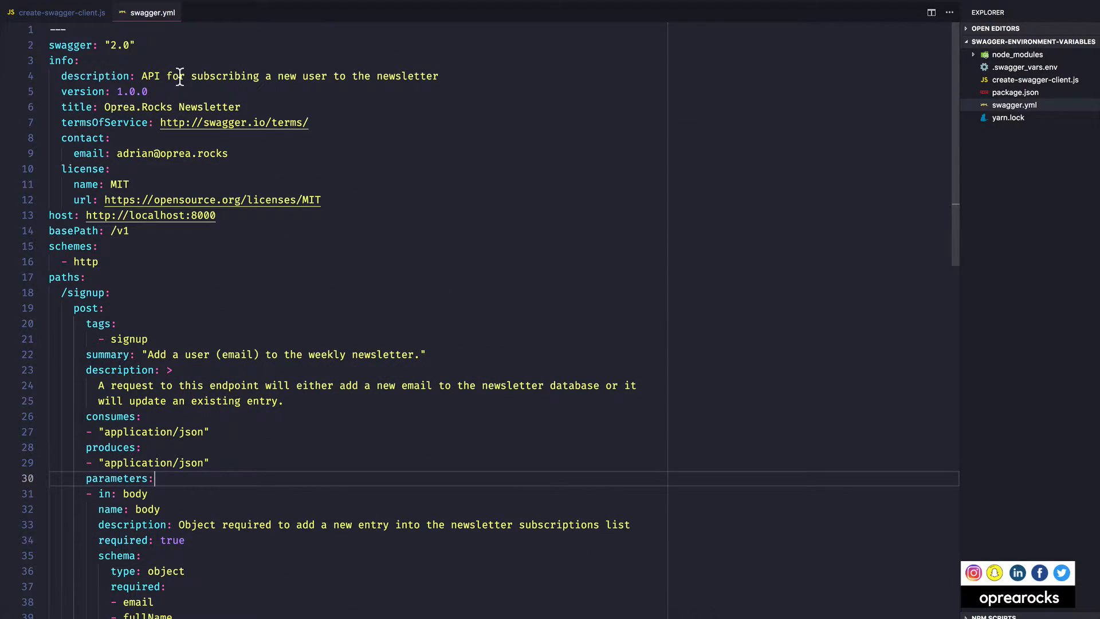
pyautogui.scroll(-3)
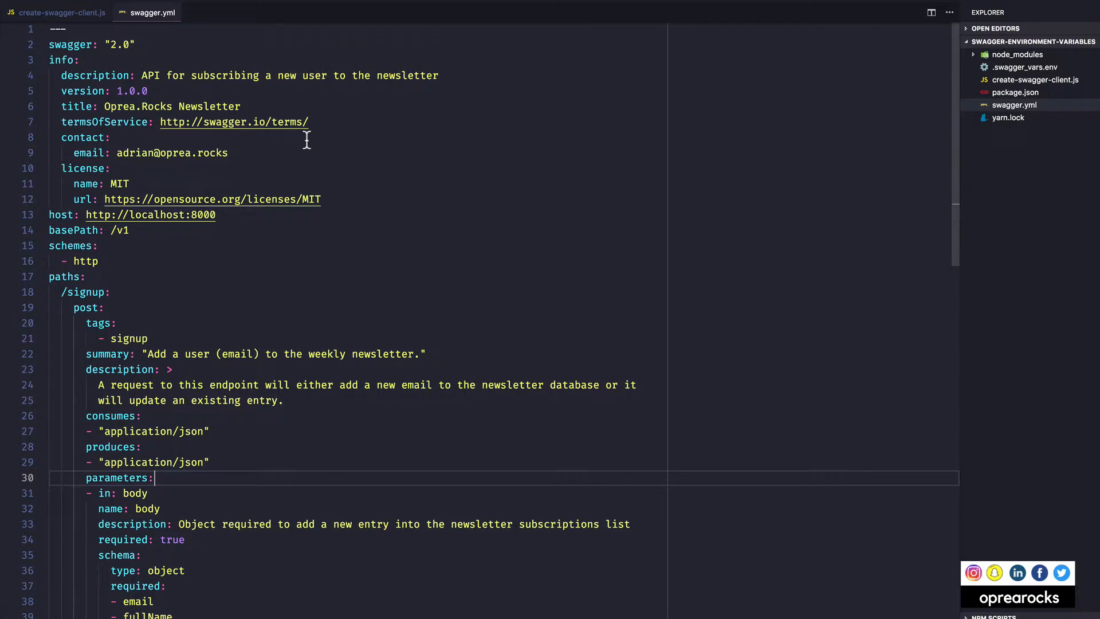
pyautogui.moveTo(229, 223)
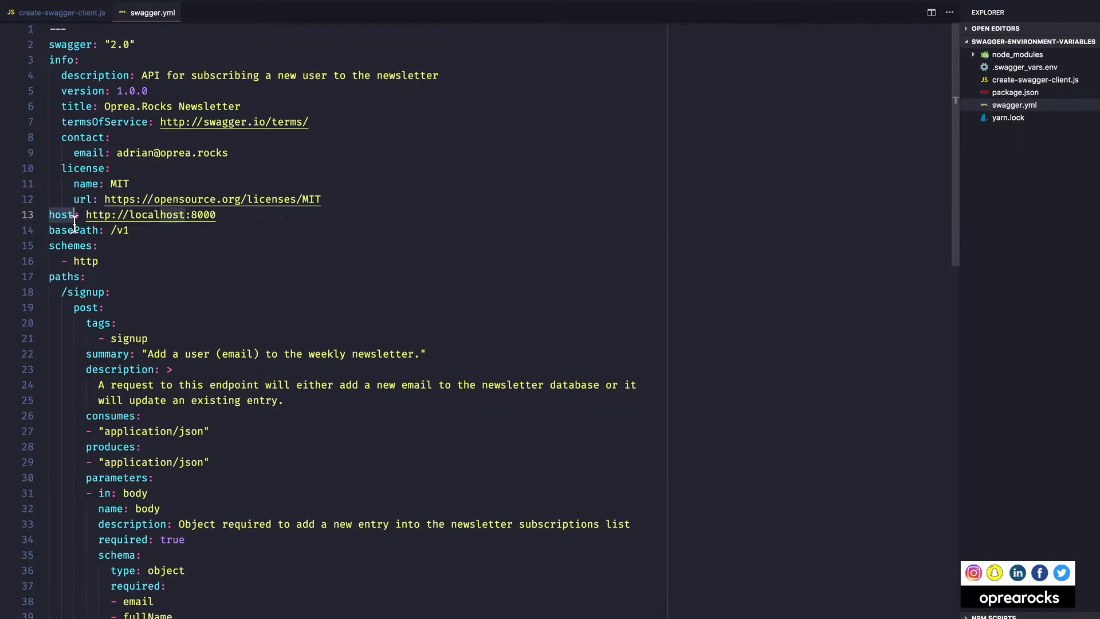
pyautogui.click(220, 215)
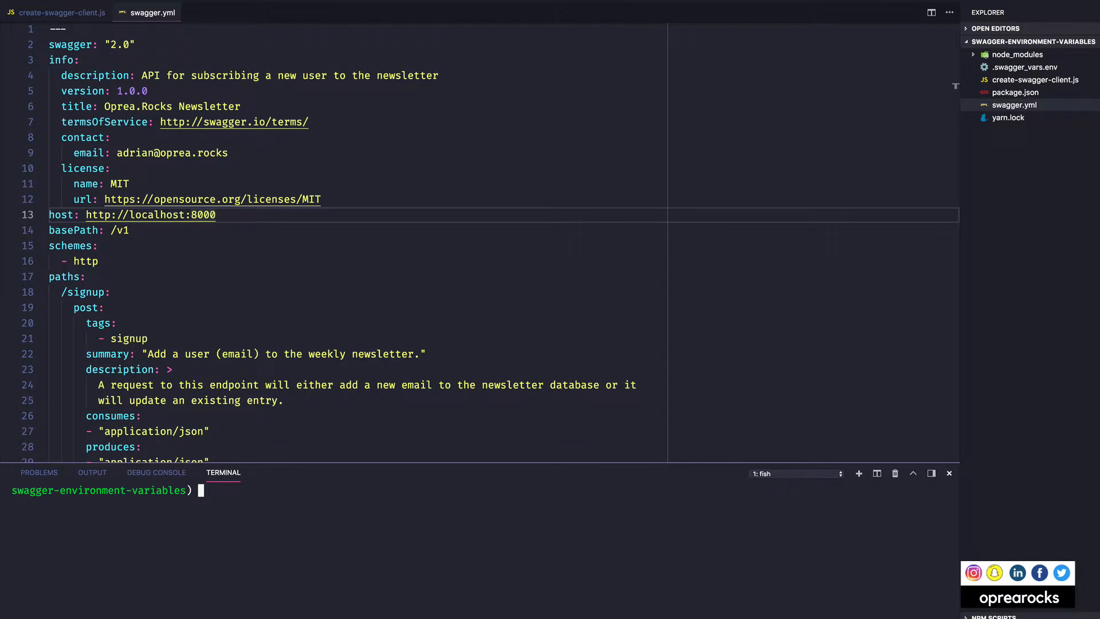
# Scroll to the end of swagger.yml and run 'swagger-codegen generate -i swagger.yml -l javascript -o tmp/test'
pyautogui.scroll(-3)
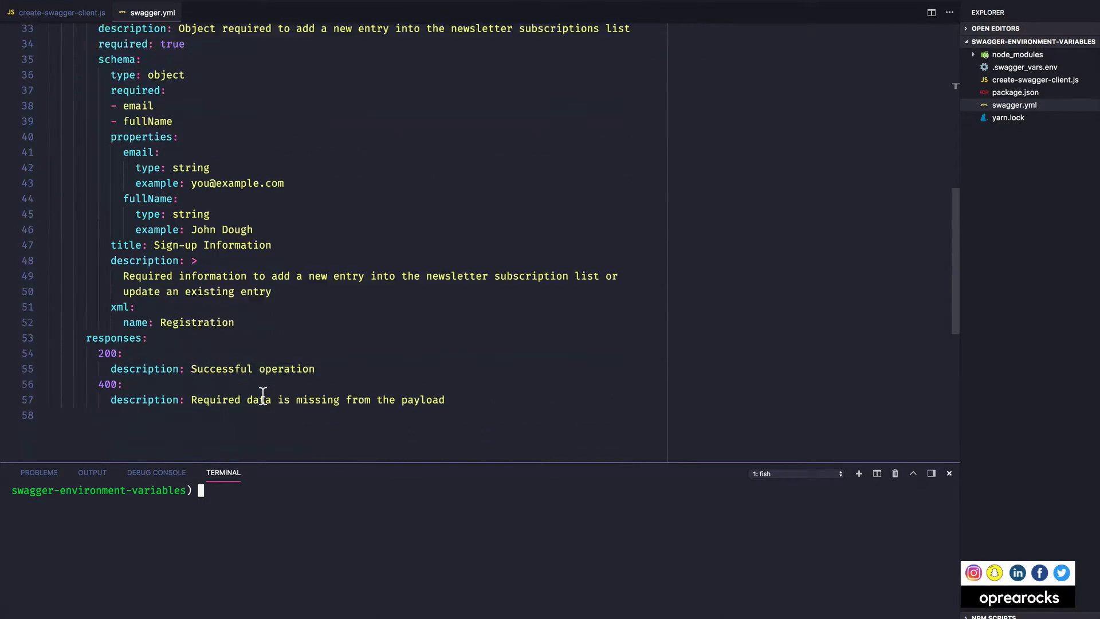
pyautogui.scroll(-3)
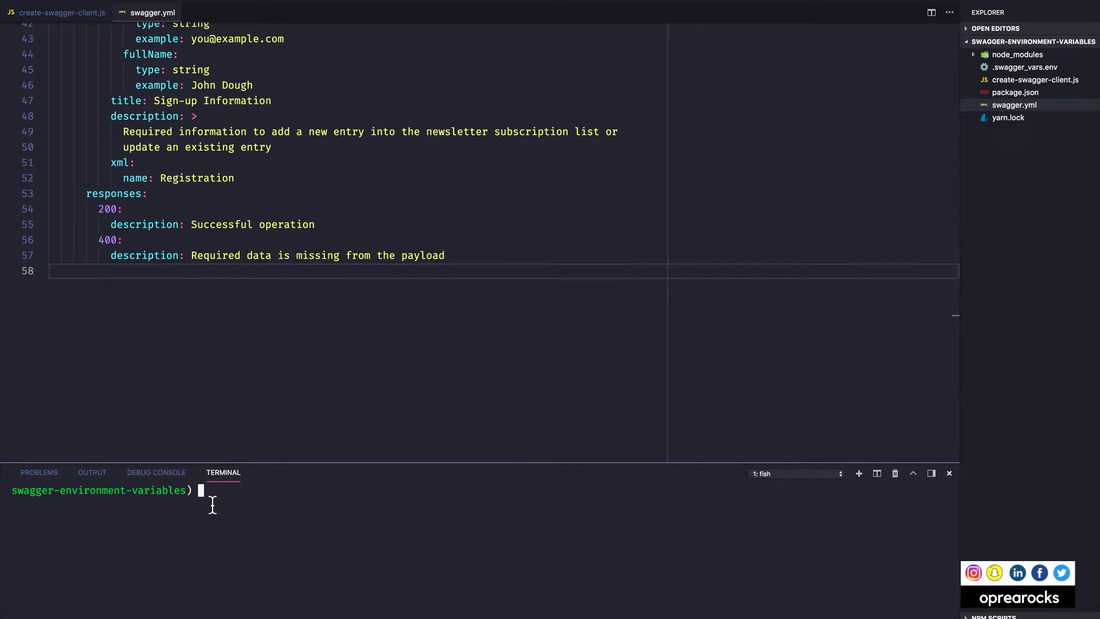
pyautogui.write('swagger-codegen generate -i swagger.yml -l javascript -o tmp/test')
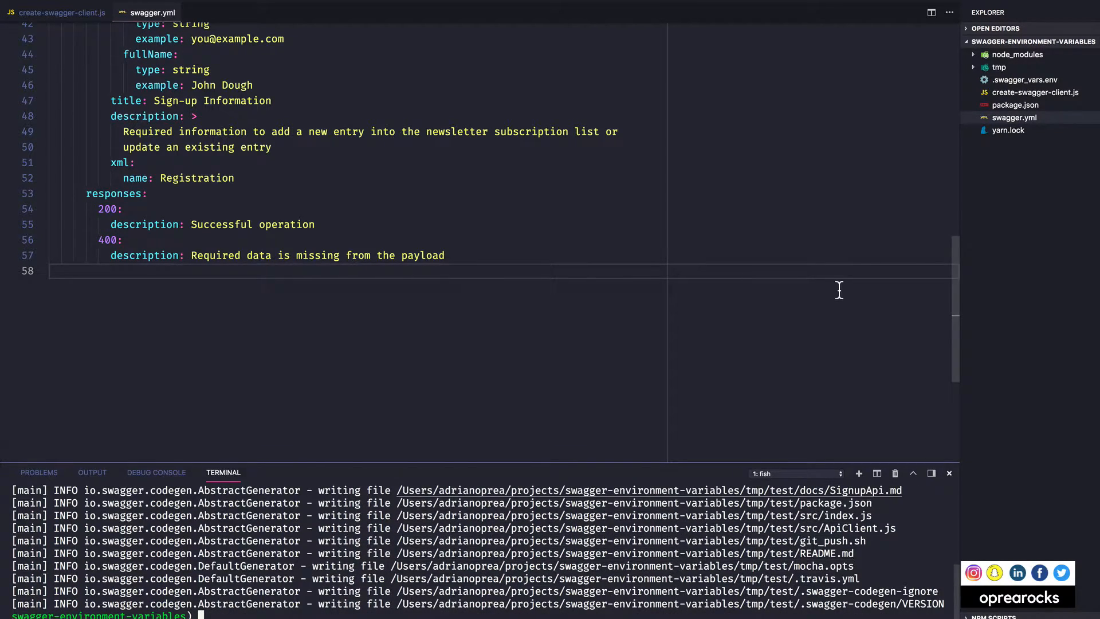
# Expand tmp/test and its docs, src and test folders, then open src/ApiClient.js
pyautogui.click(998, 67)
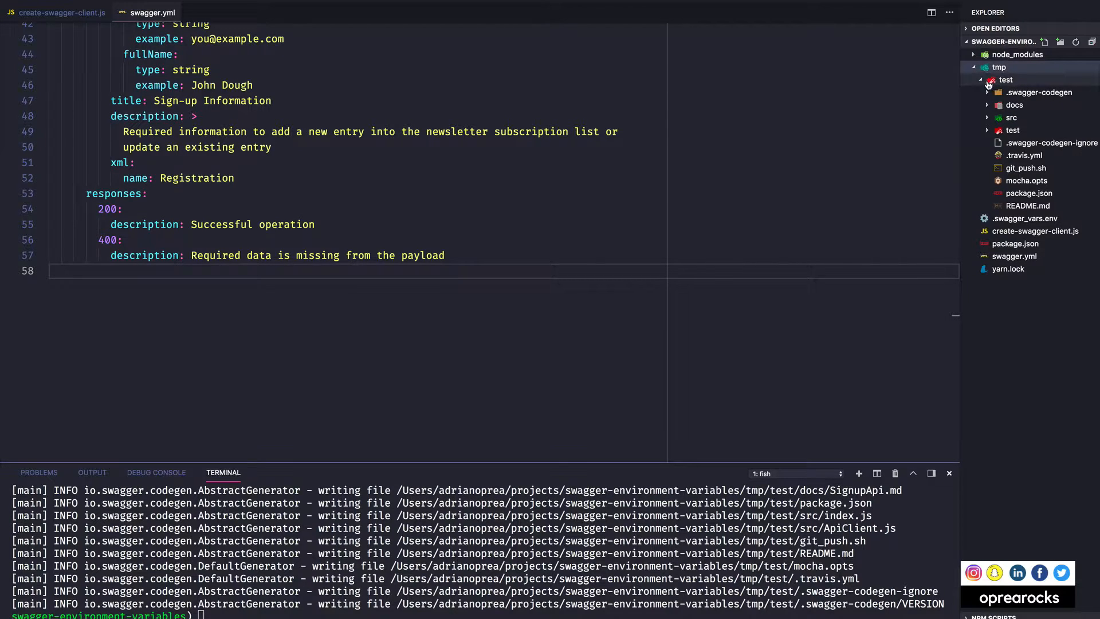
pyautogui.click(1006, 79)
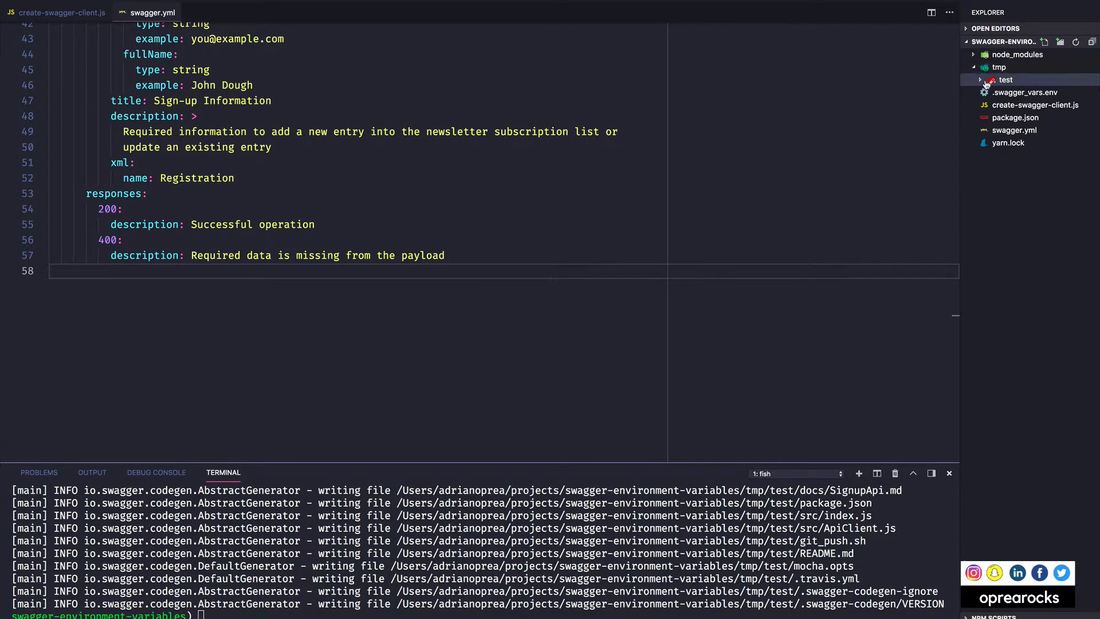
pyautogui.click(1006, 80)
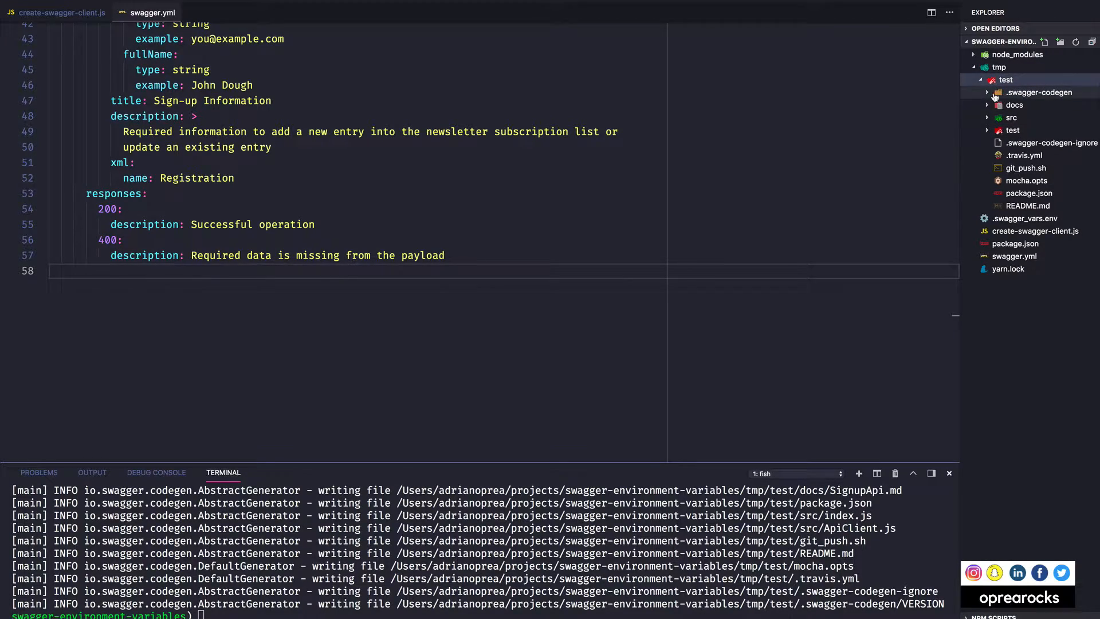
pyautogui.click(1013, 104)
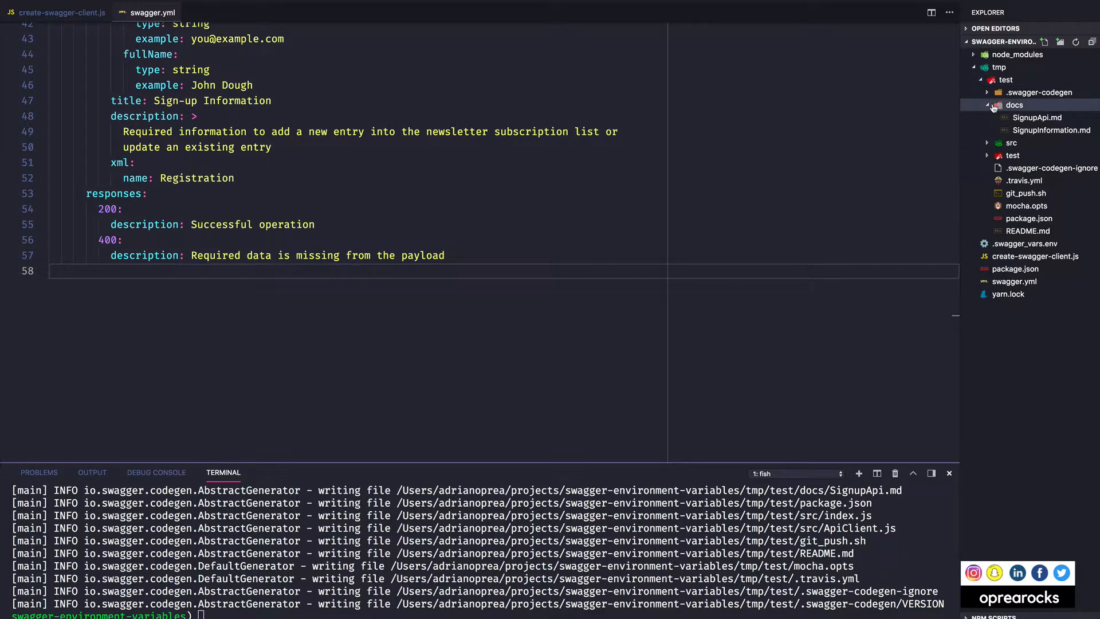
pyautogui.click(1010, 116)
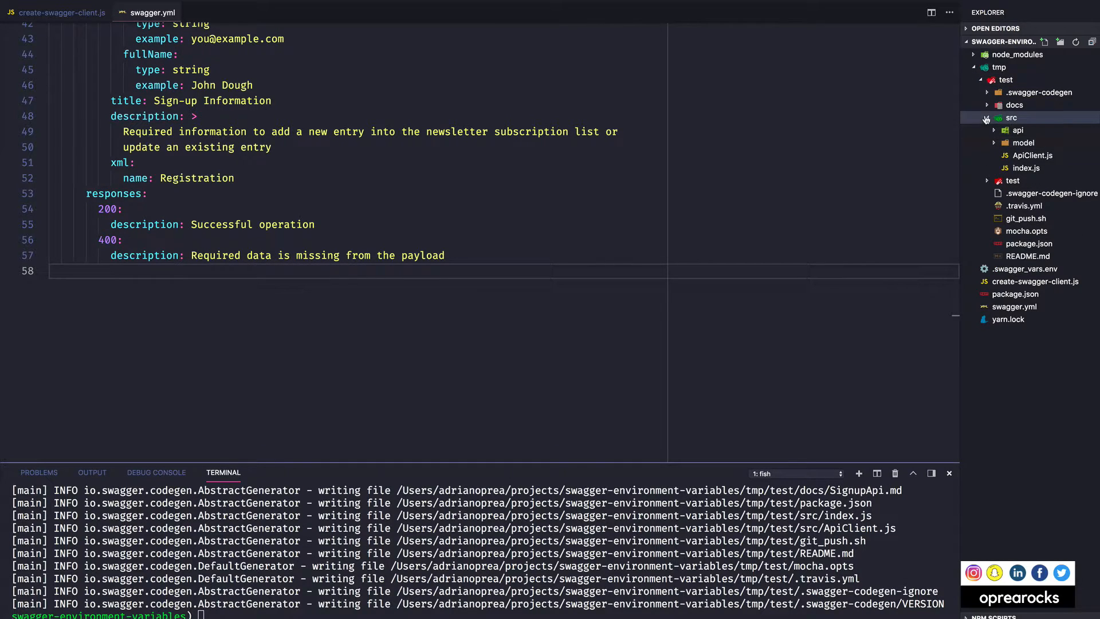
pyautogui.click(1010, 117)
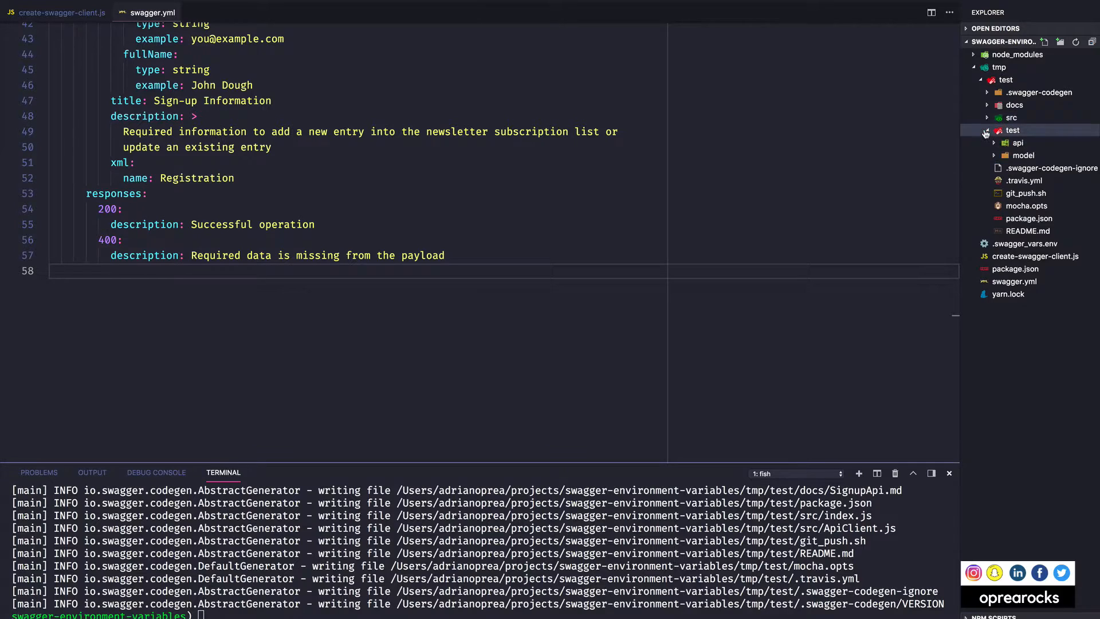
pyautogui.click(987, 131)
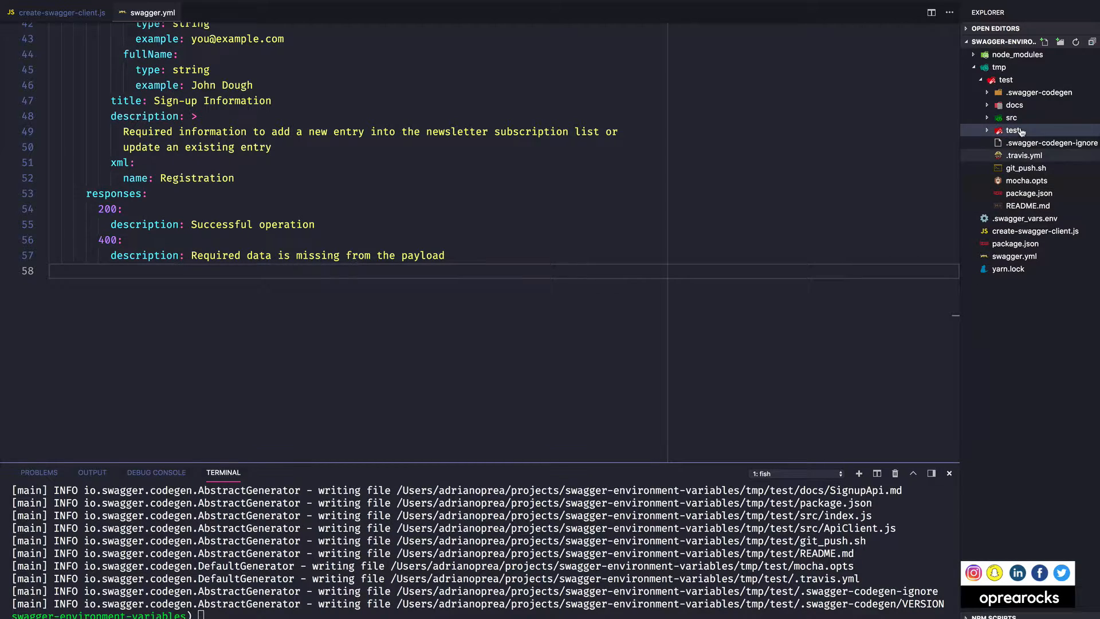
pyautogui.click(1040, 91)
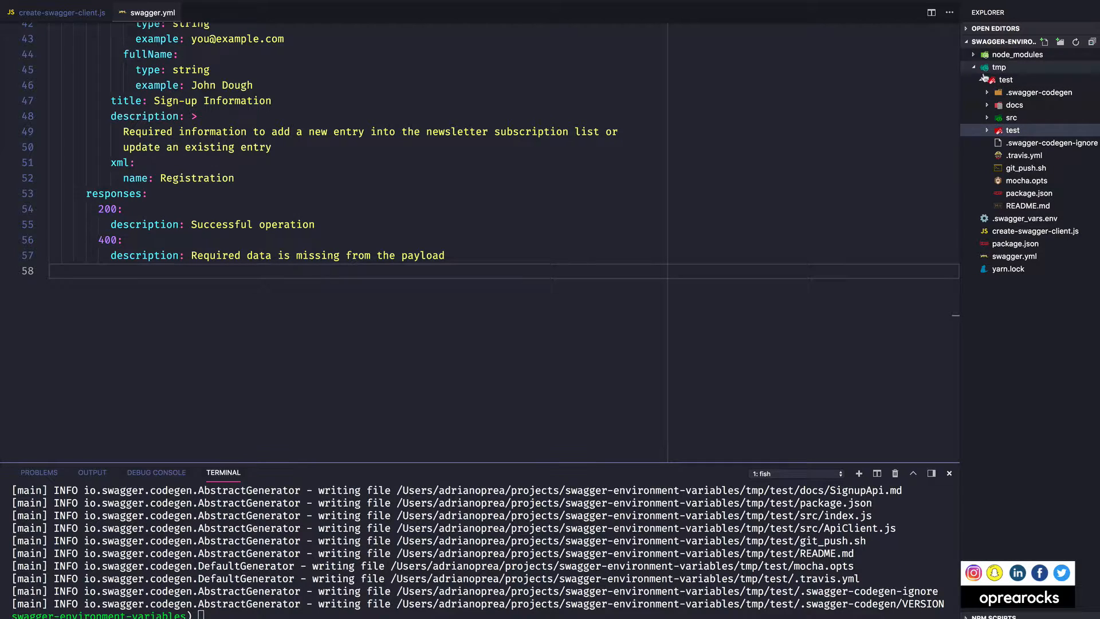
pyautogui.click(1012, 117)
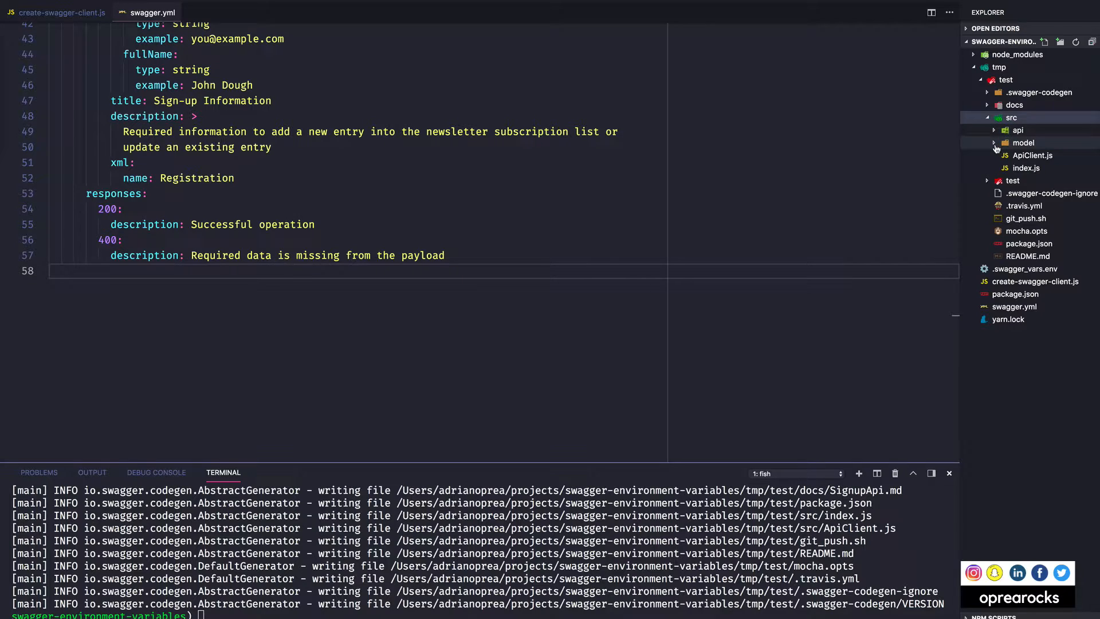
pyautogui.click(1031, 155)
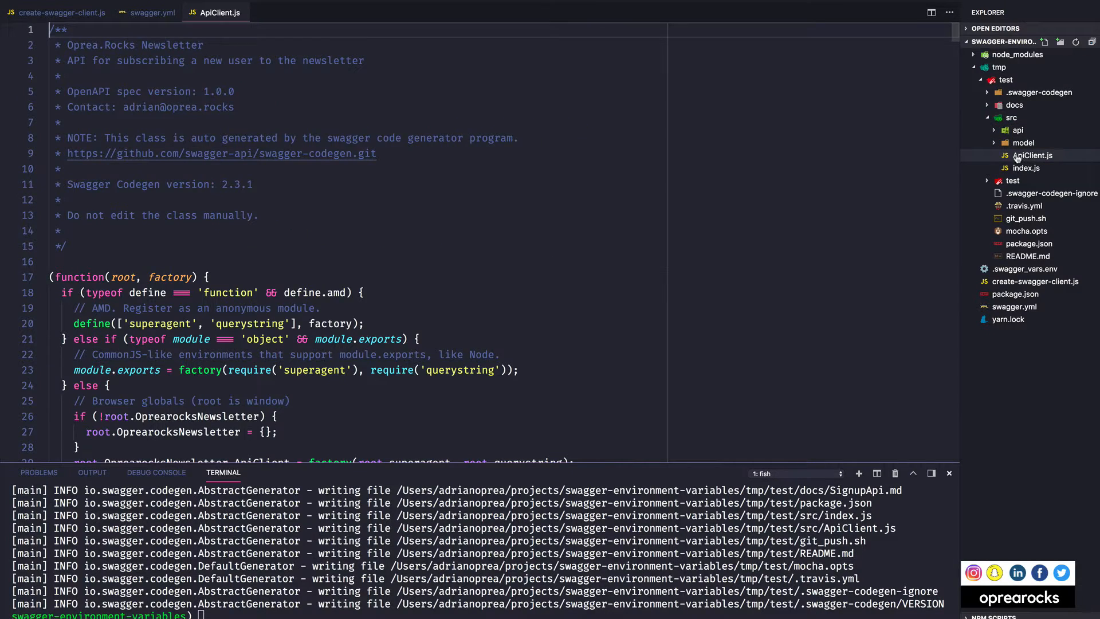
pyautogui.scroll(-3)
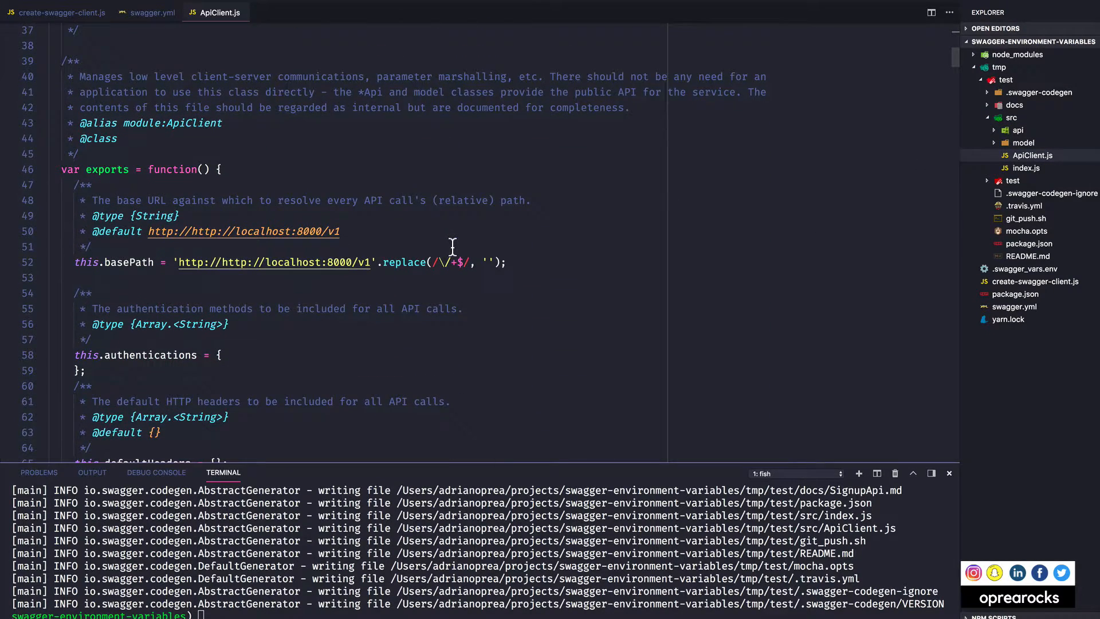
pyautogui.doubleClick(129, 262)
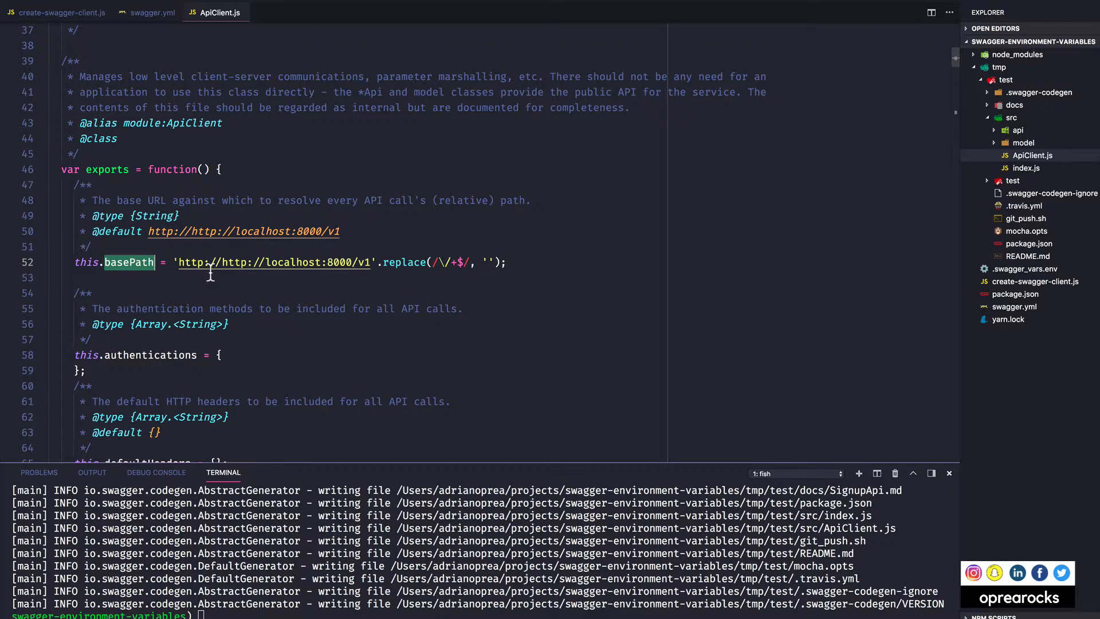
pyautogui.moveTo(273, 262)
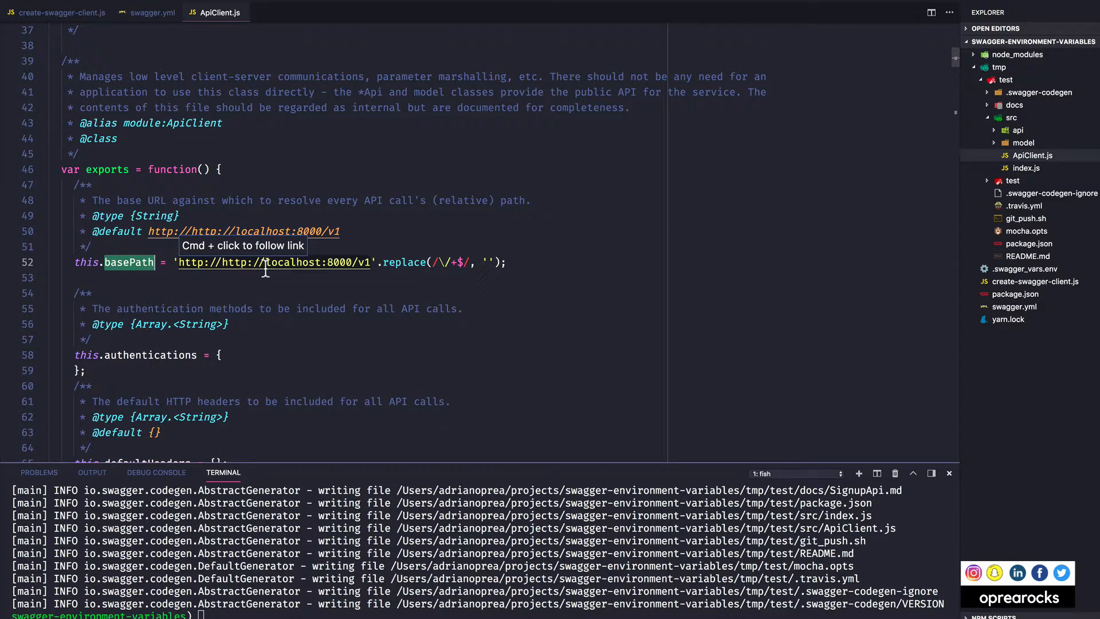
pyautogui.moveTo(234, 270)
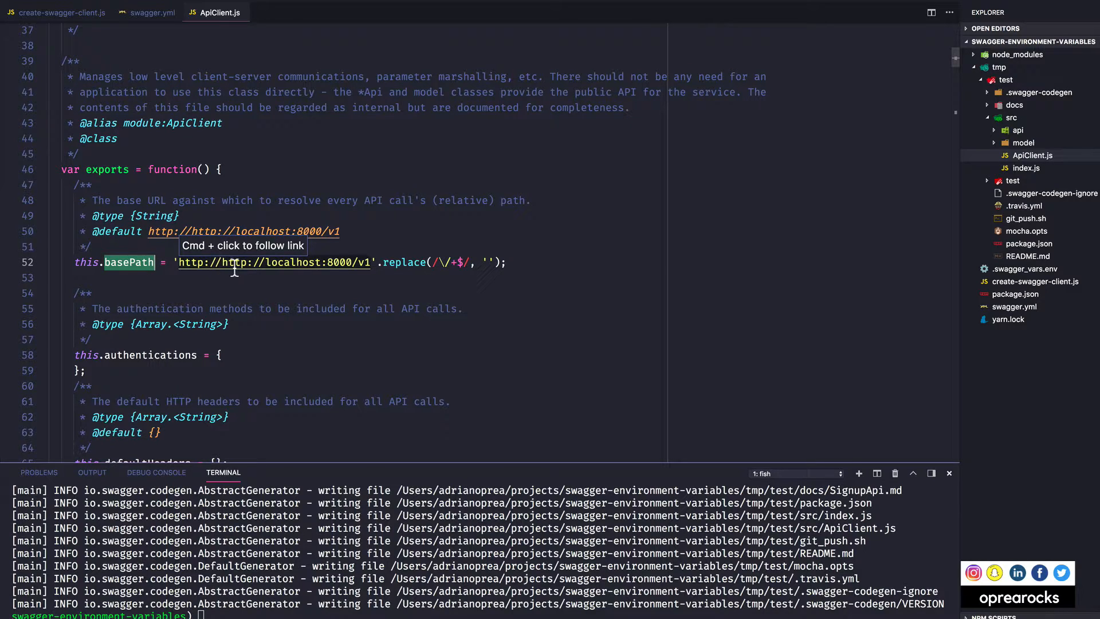
pyautogui.moveTo(234, 266)
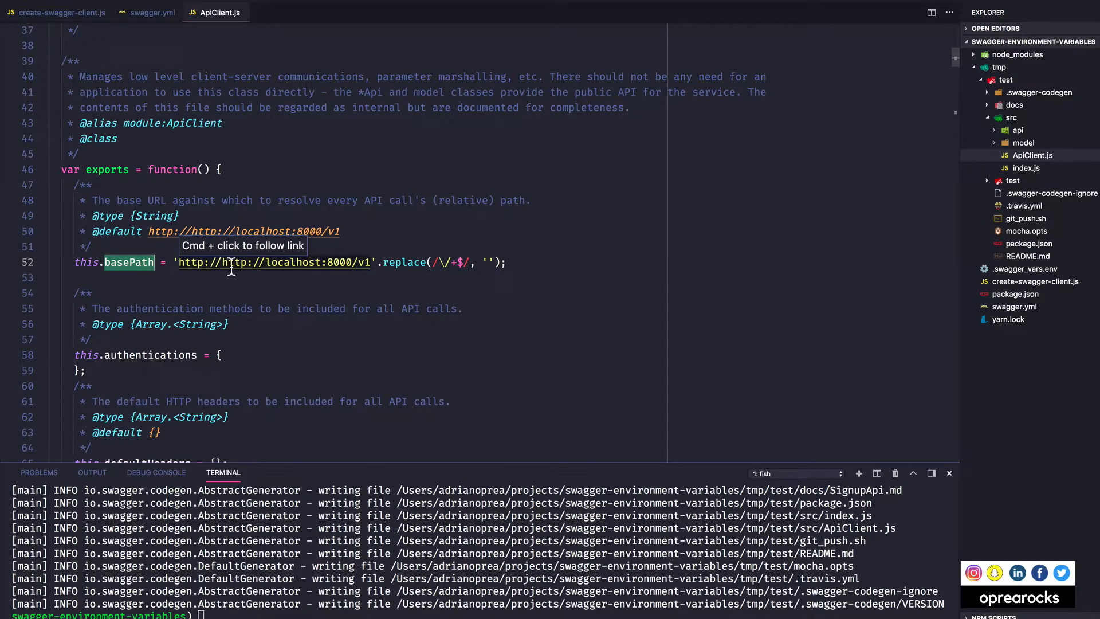
pyautogui.moveTo(385, 273)
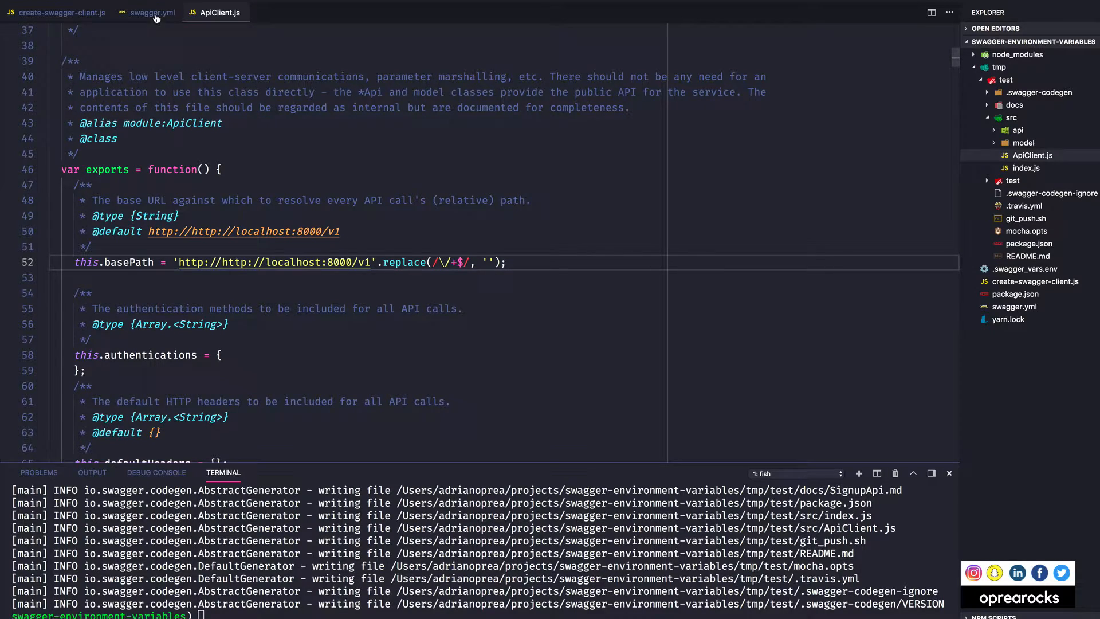
pyautogui.click(152, 12)
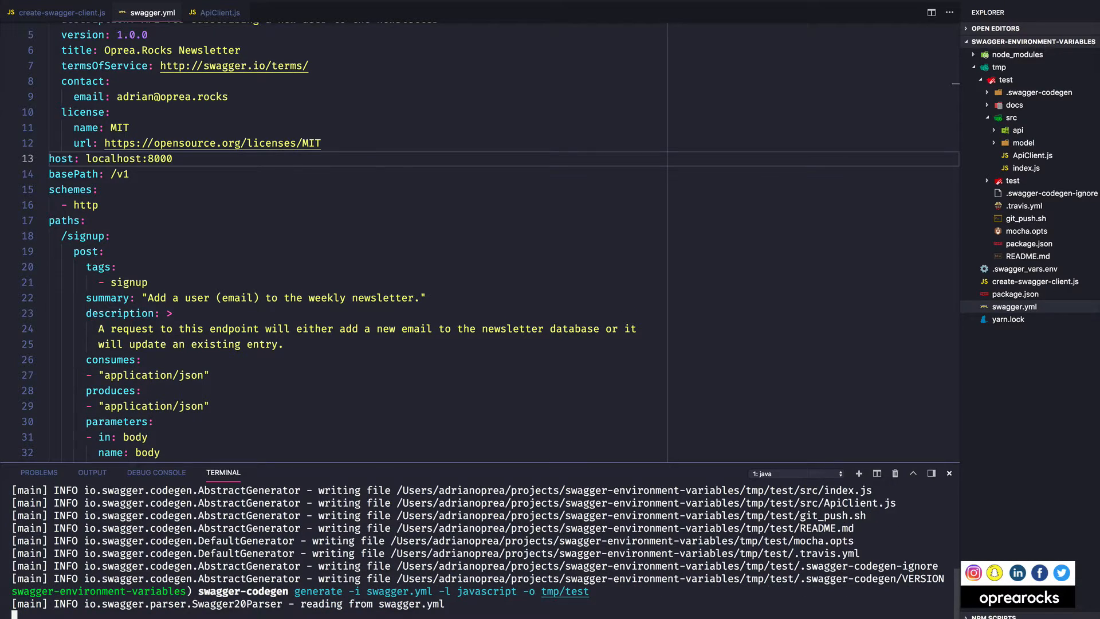
pyautogui.click(218, 12)
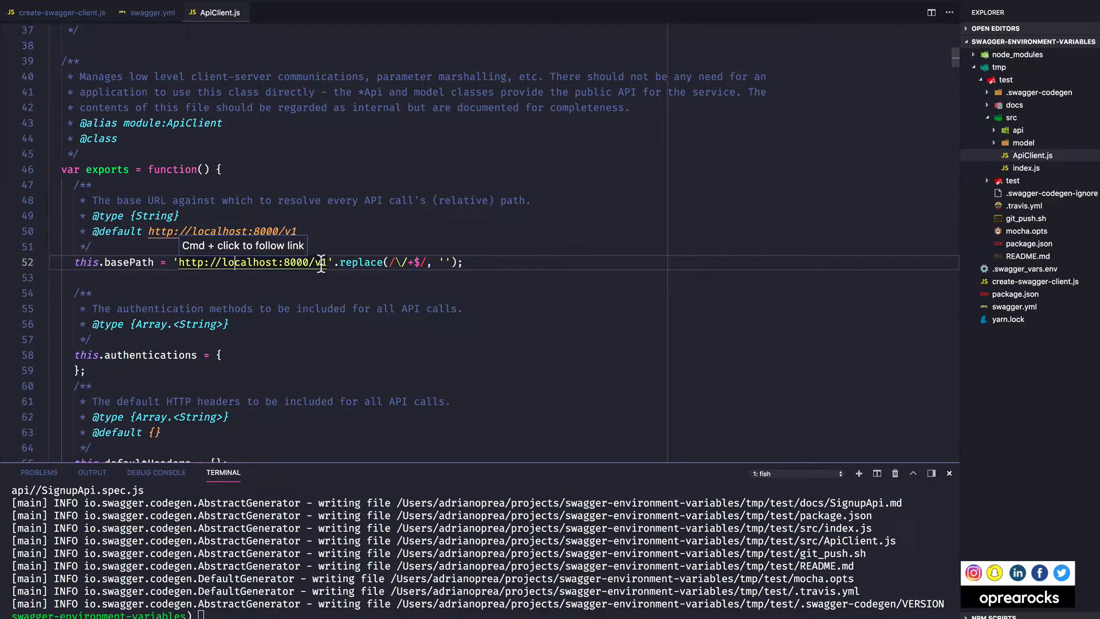
pyautogui.moveTo(255, 52)
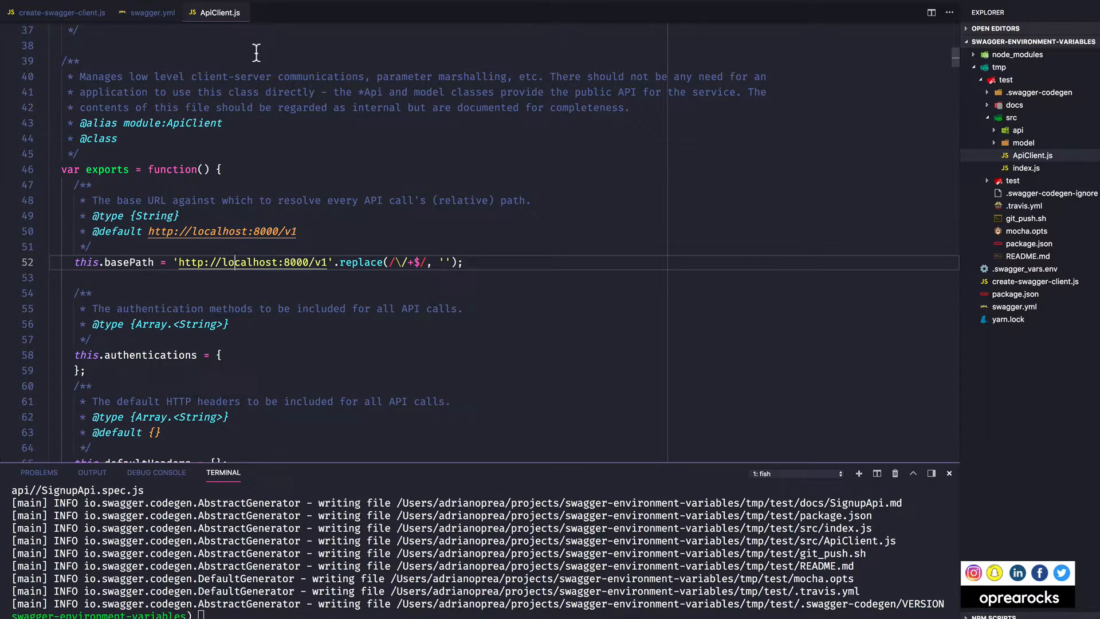
pyautogui.click(153, 12)
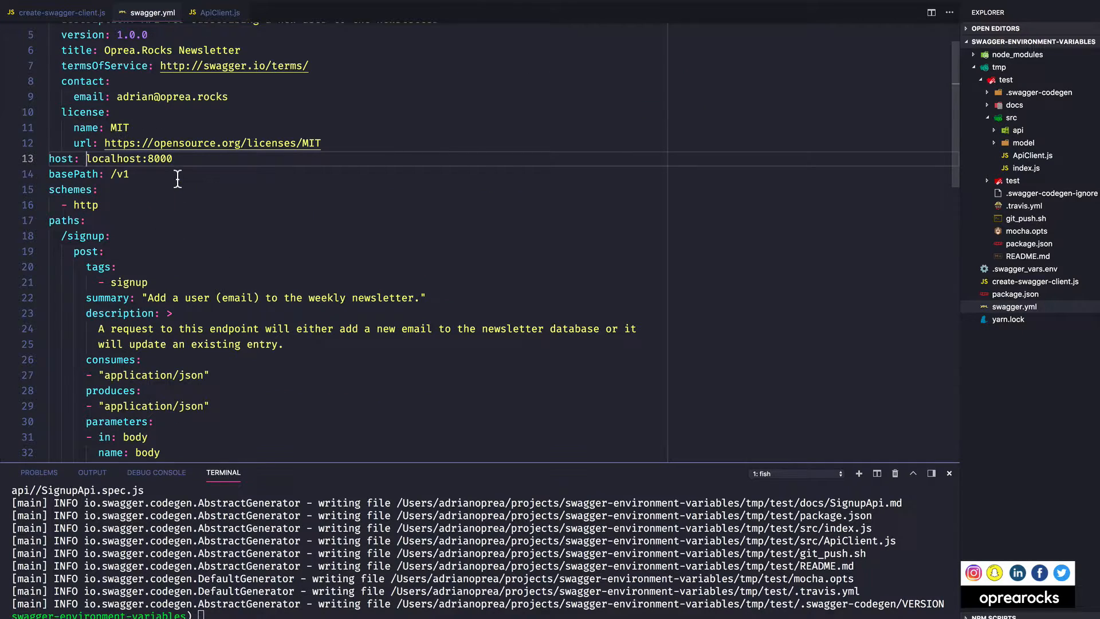
pyautogui.moveTo(181, 136)
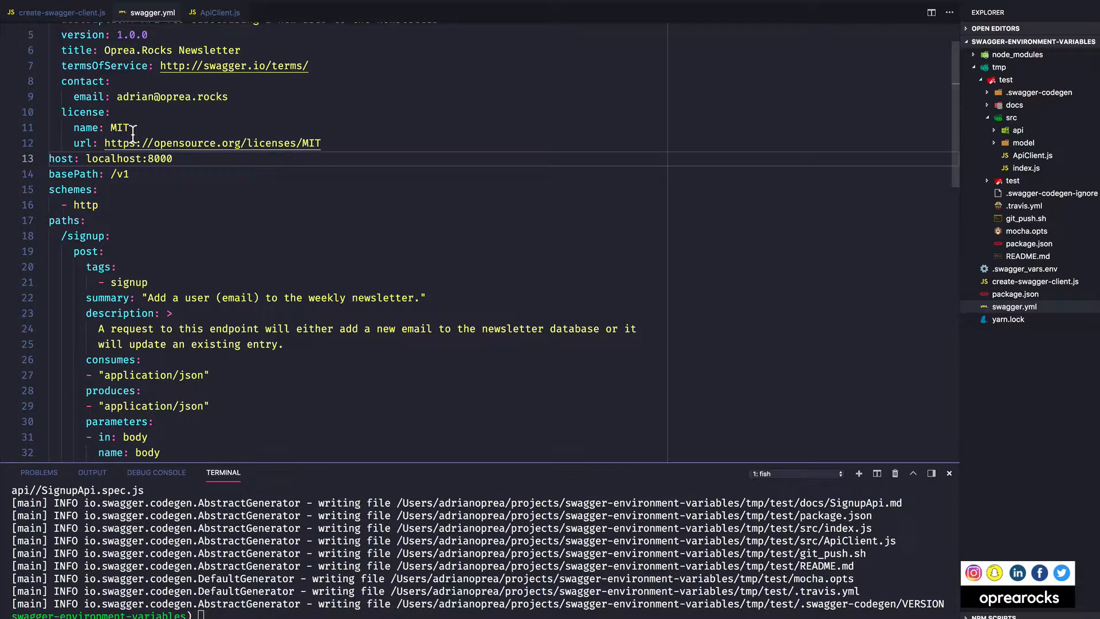
# Switch back to the create-swagger-client.js script
pyautogui.click(60, 12)
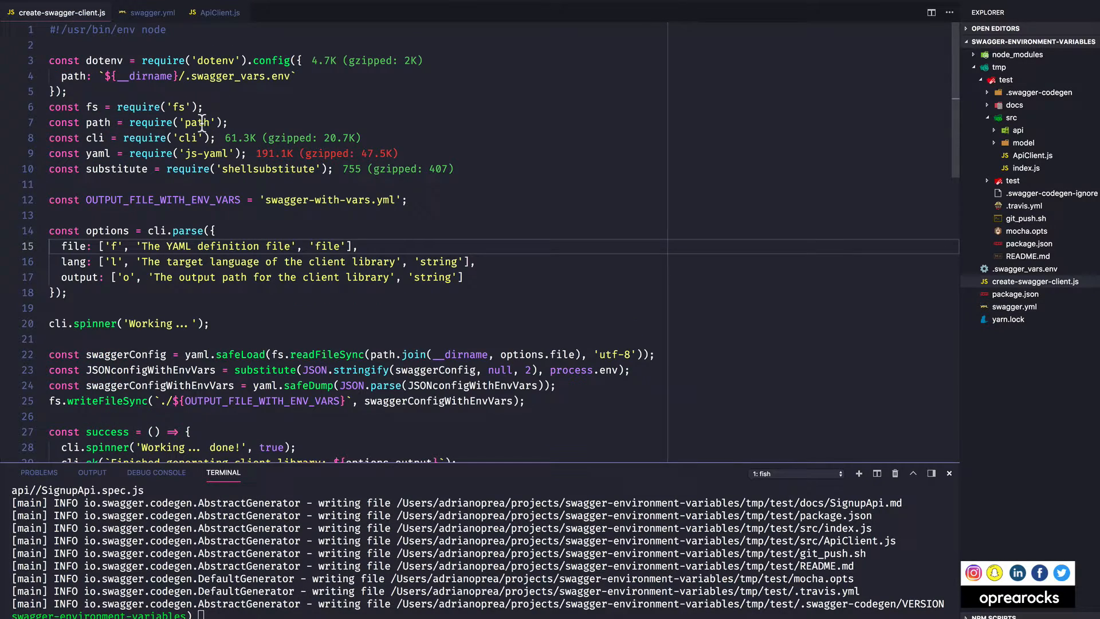
pyautogui.moveTo(103, 61)
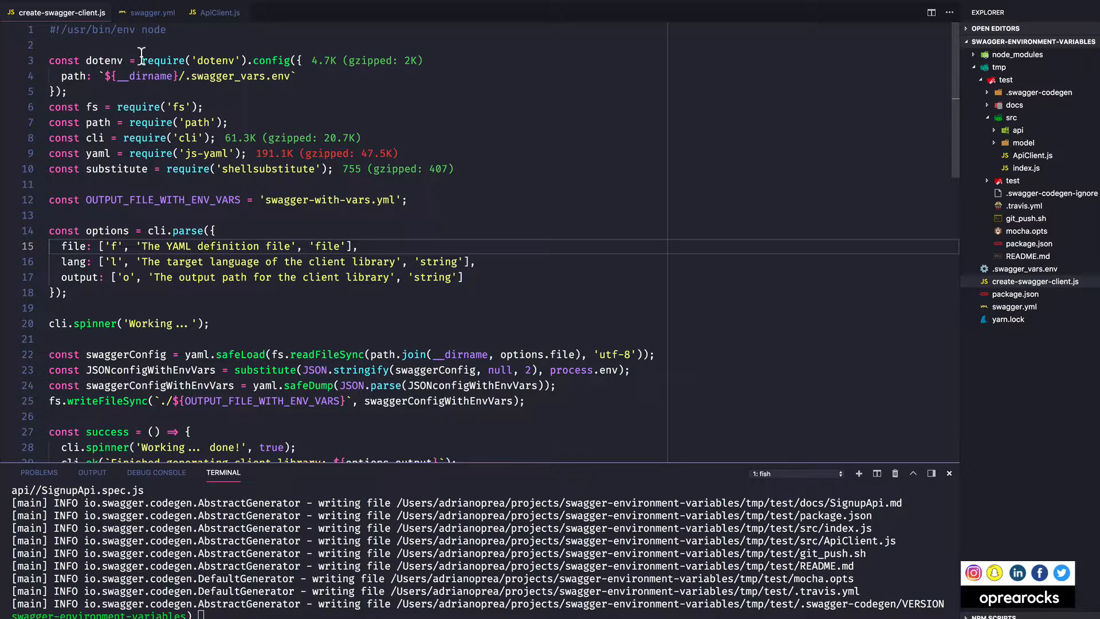
pyautogui.moveTo(338, 92)
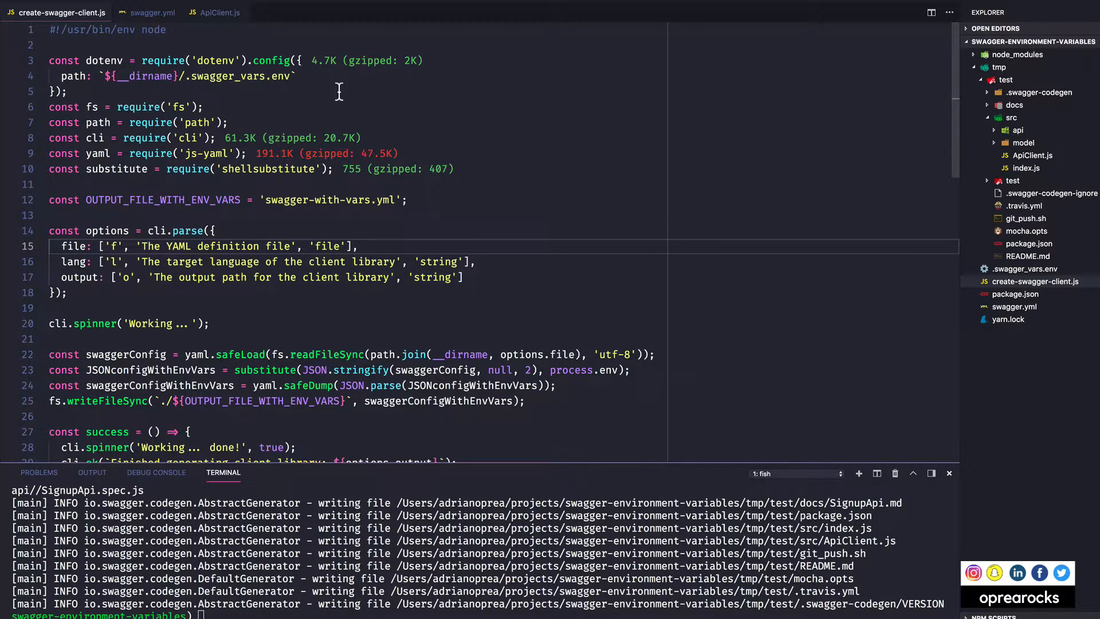
pyautogui.moveTo(214, 84)
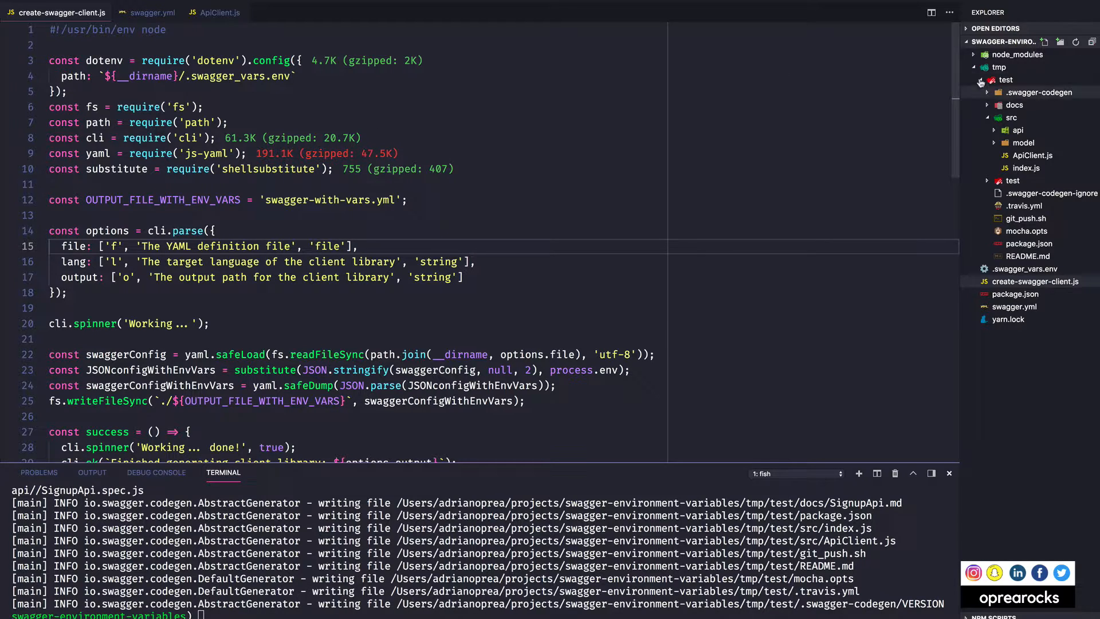
pyautogui.click(1024, 269)
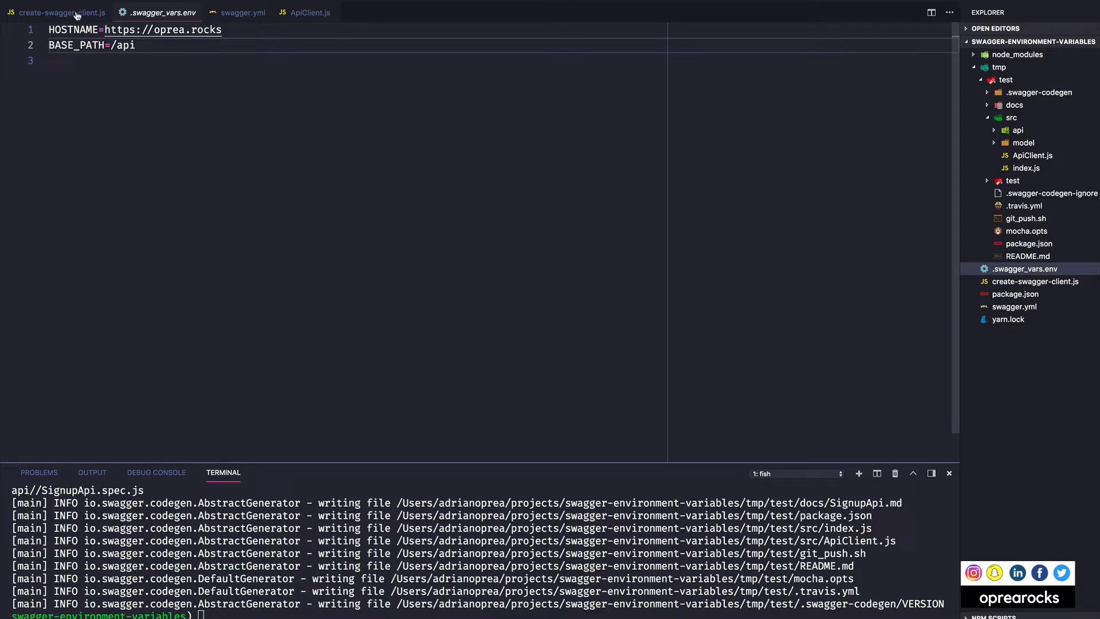
pyautogui.click(59, 12)
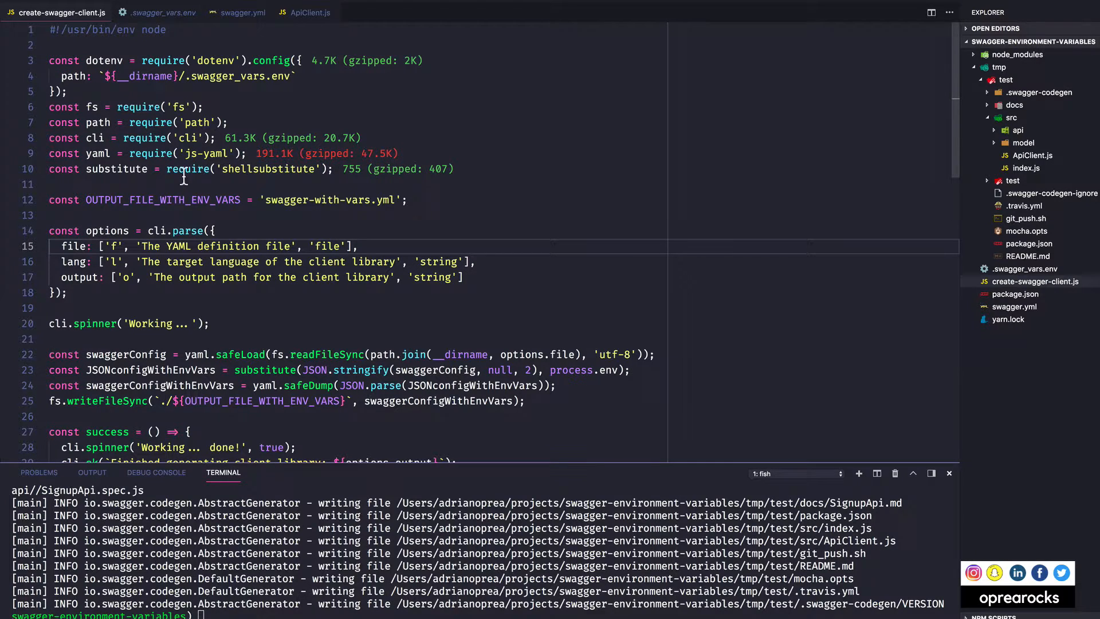
pyautogui.moveTo(149, 152)
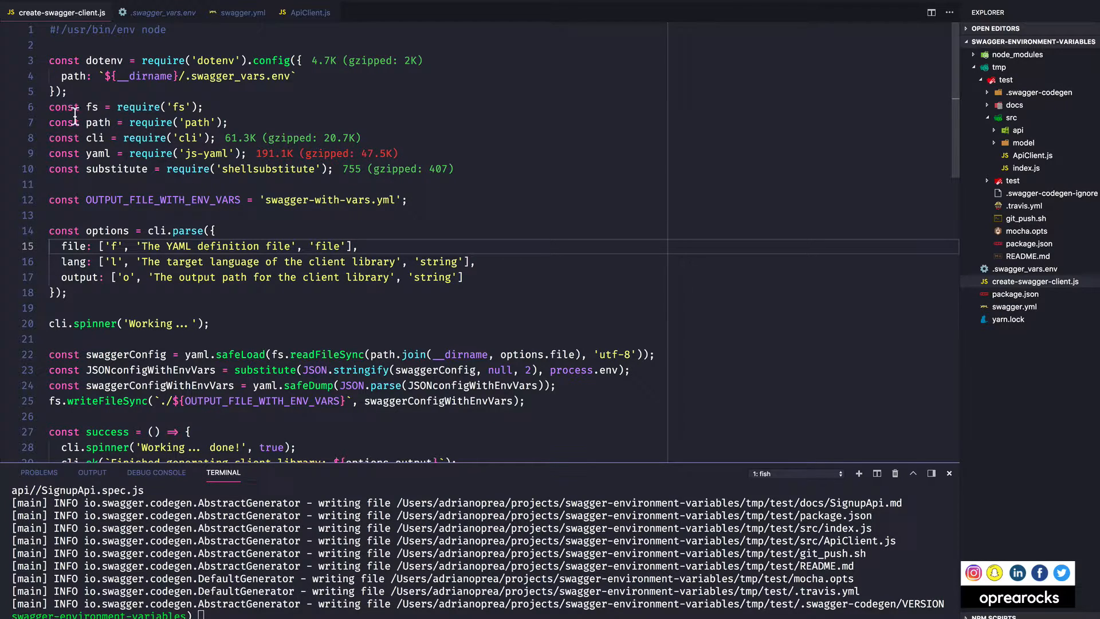
pyautogui.moveTo(91, 122)
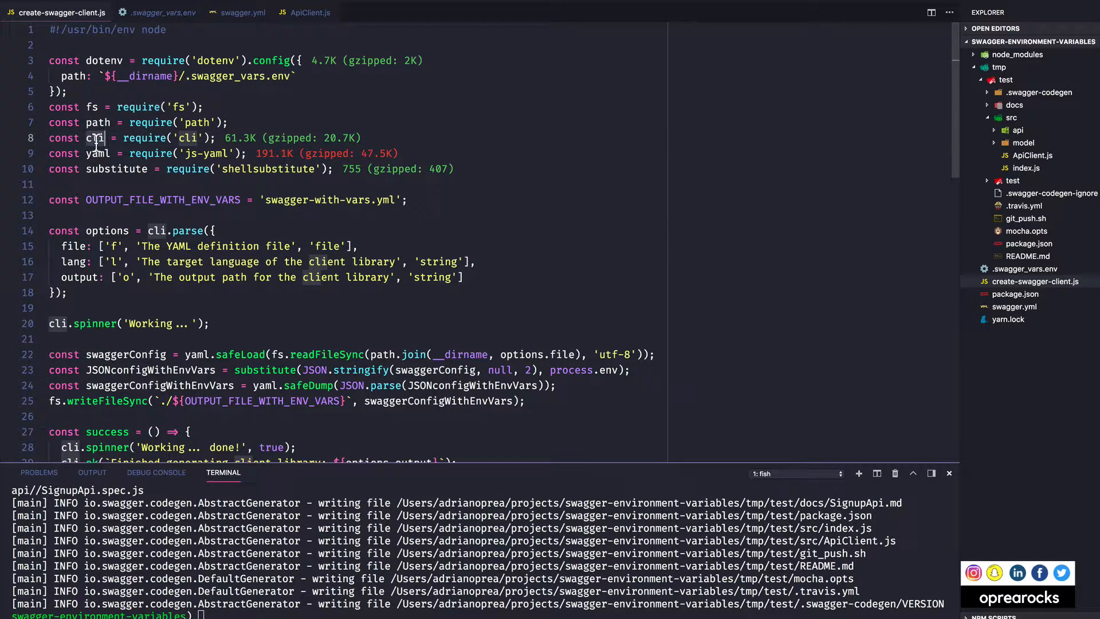
pyautogui.click(96, 137)
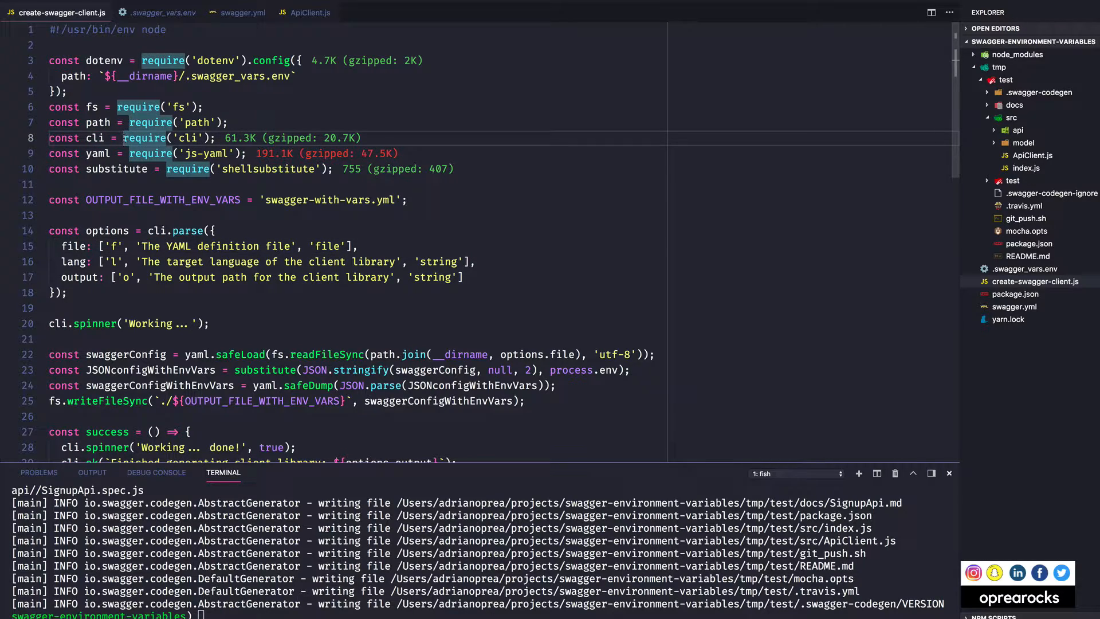
pyautogui.click(88, 184)
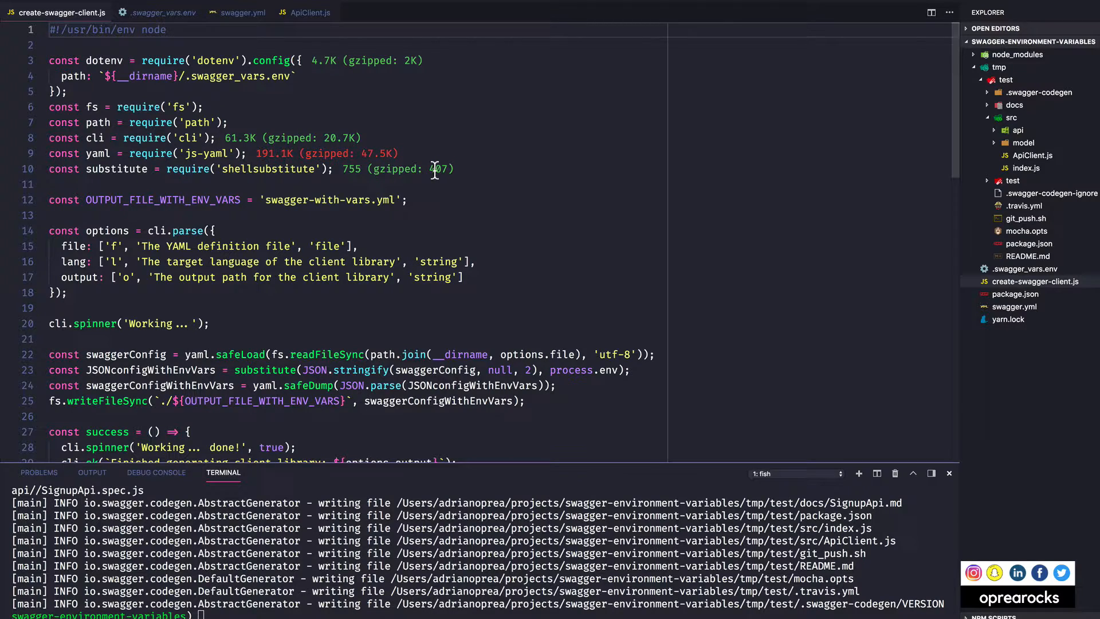
pyautogui.moveTo(238, 122)
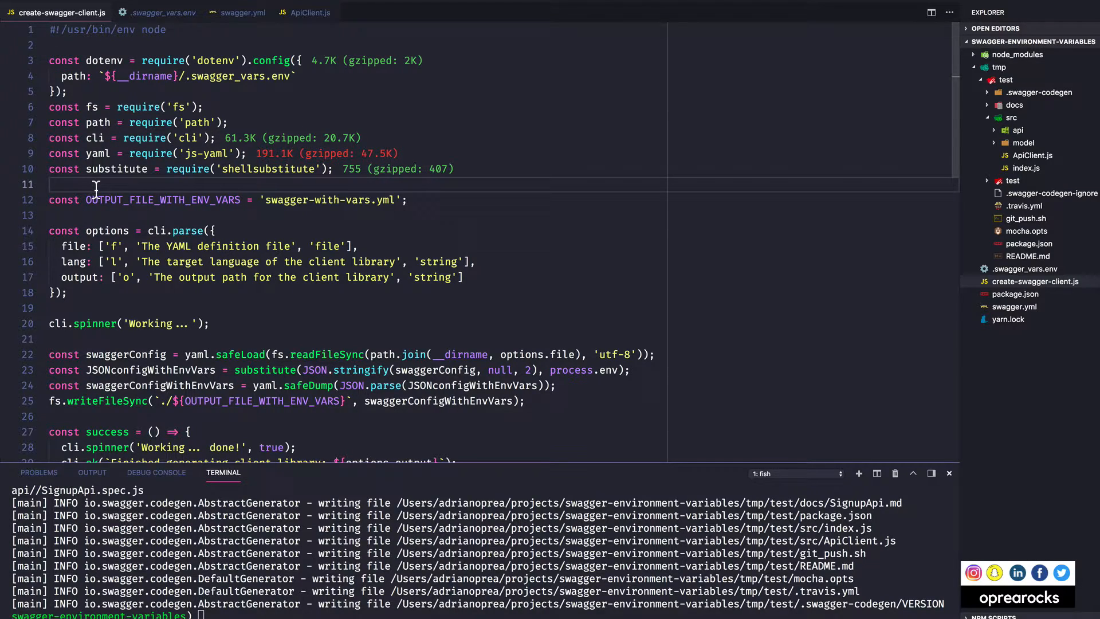
pyautogui.write('// process.')
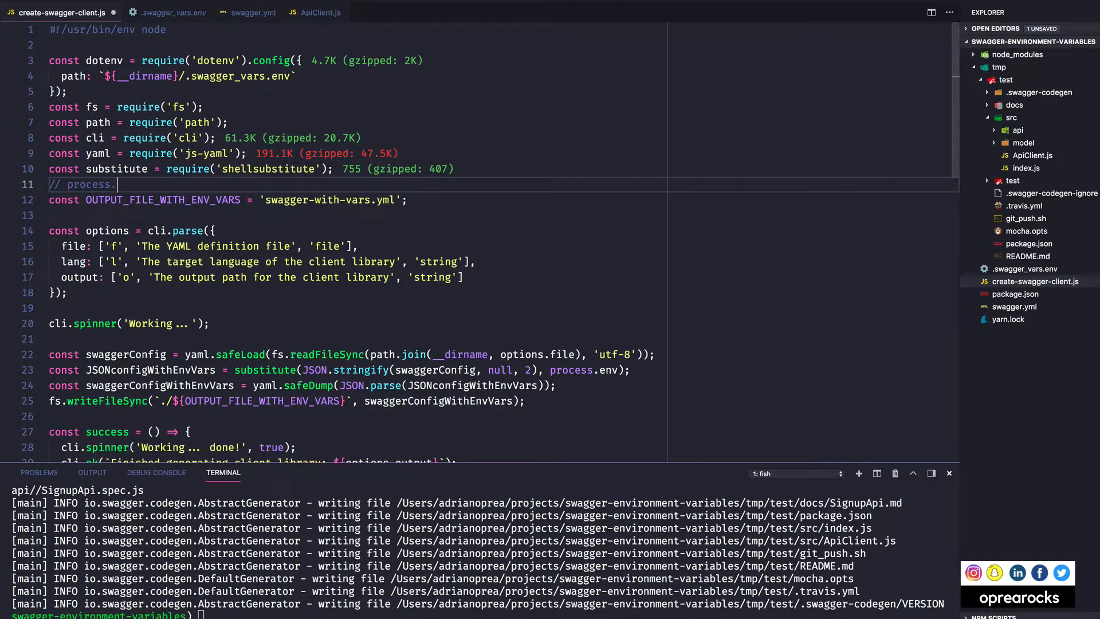
pyautogui.write('argv')
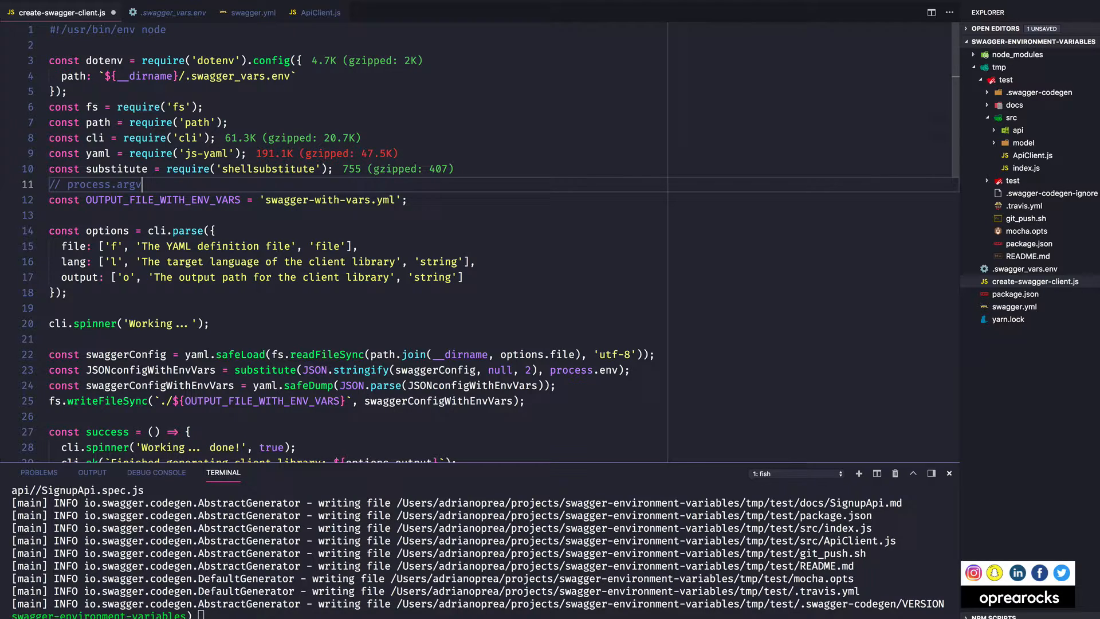
pyautogui.press('BackSpace')
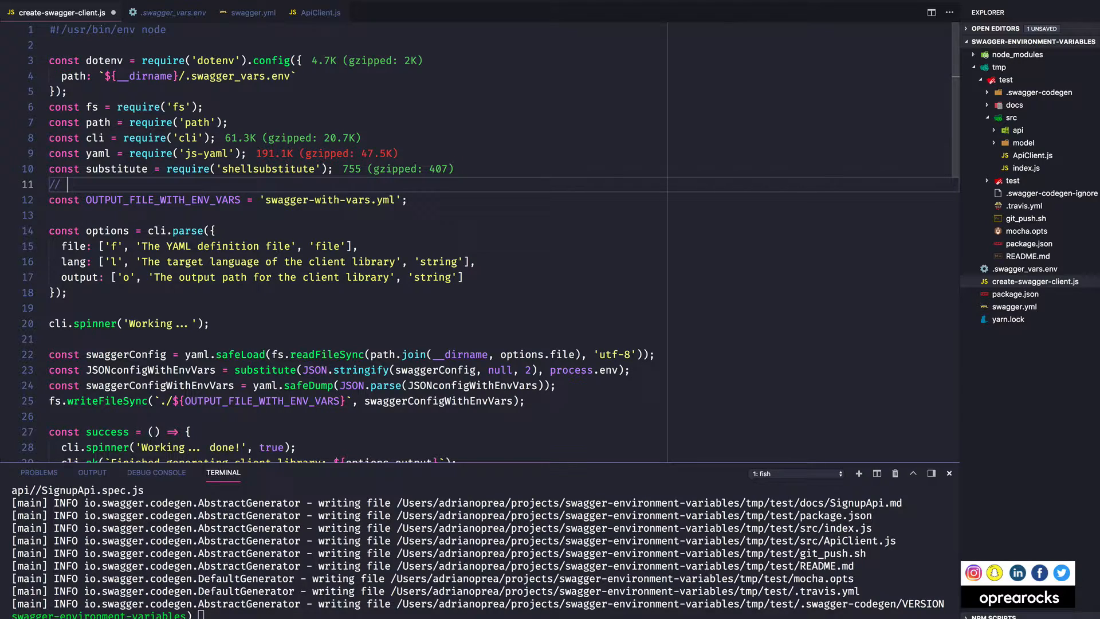
pyautogui.write('./')
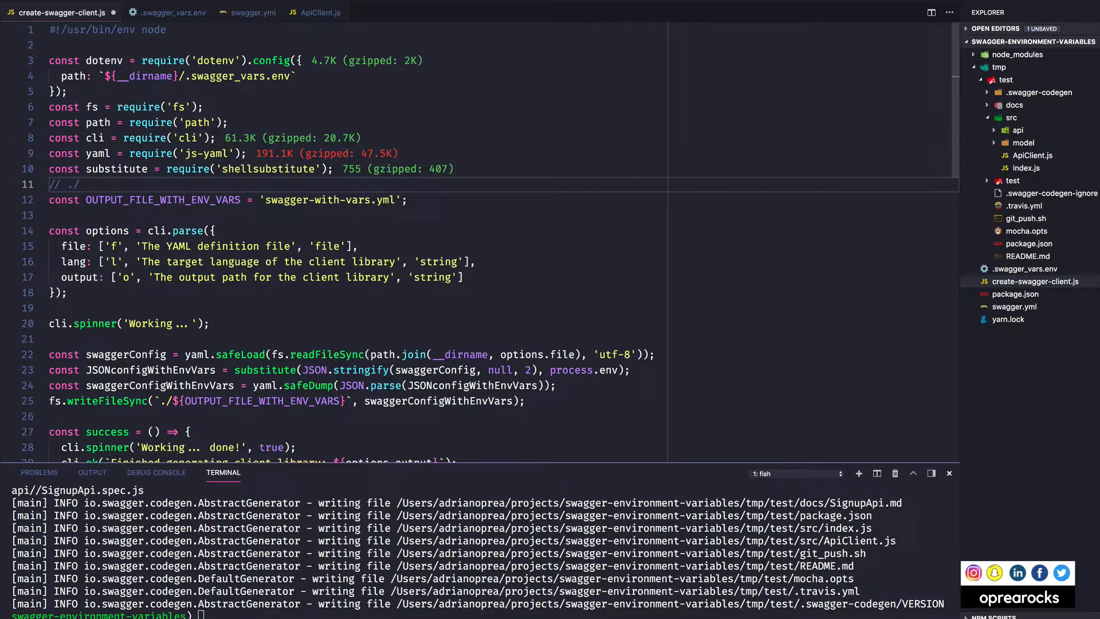
pyautogui.write('creat-')
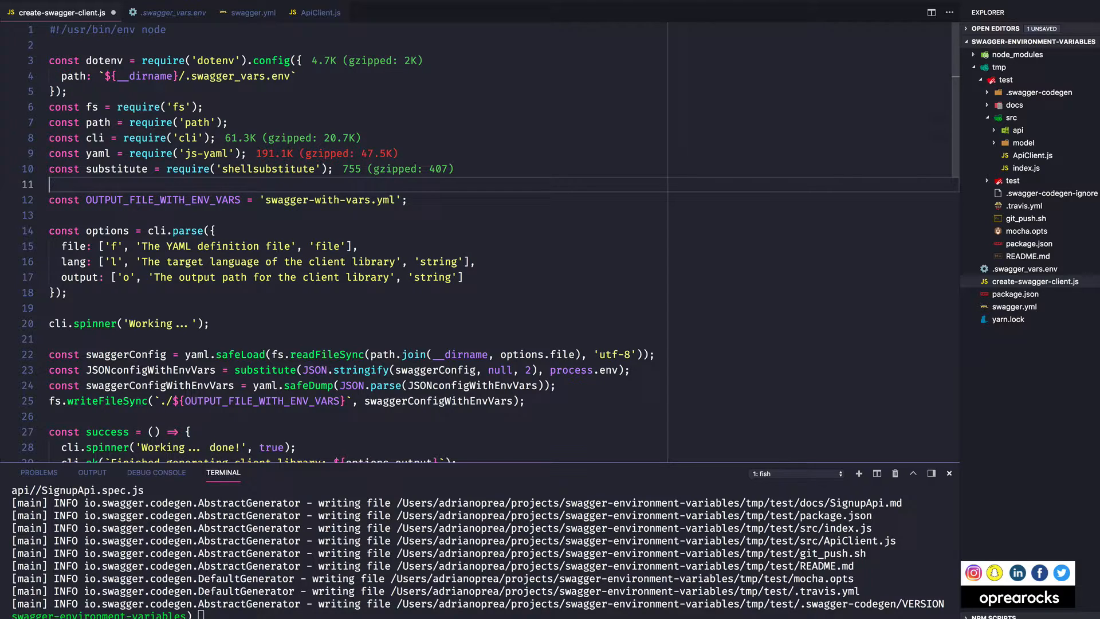
pyautogui.moveTo(162, 308)
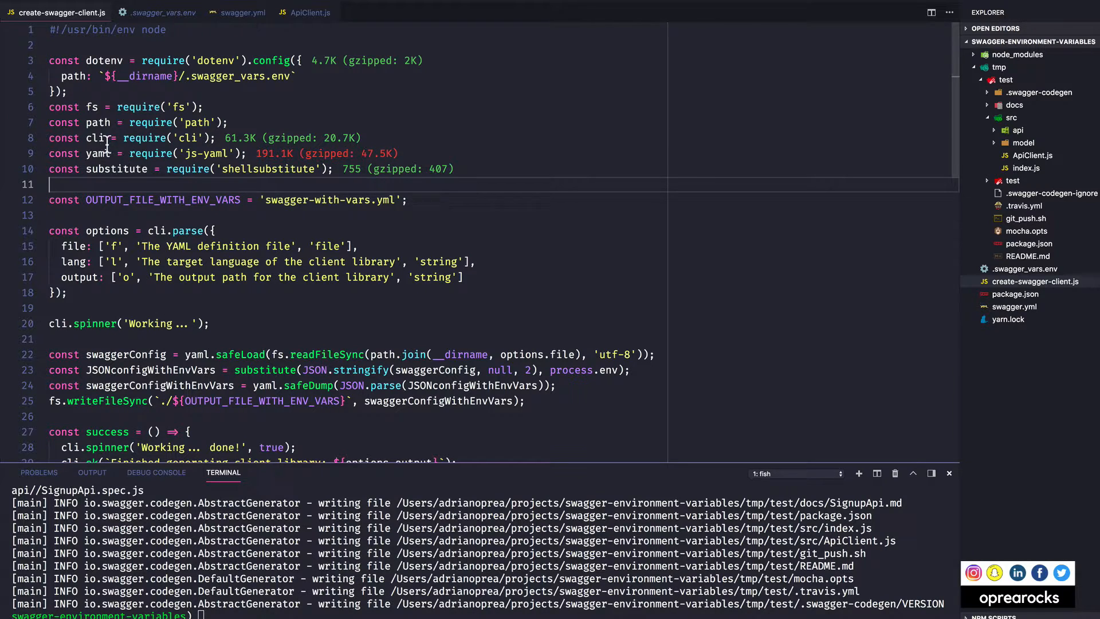
pyautogui.click(500, 3)
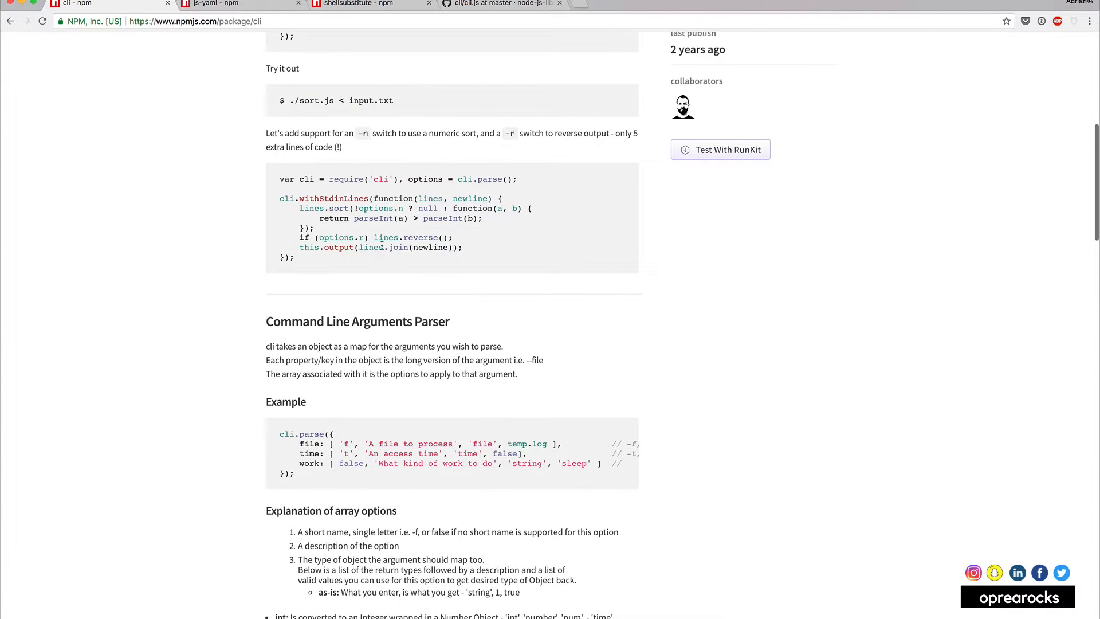
pyautogui.moveTo(559, 507)
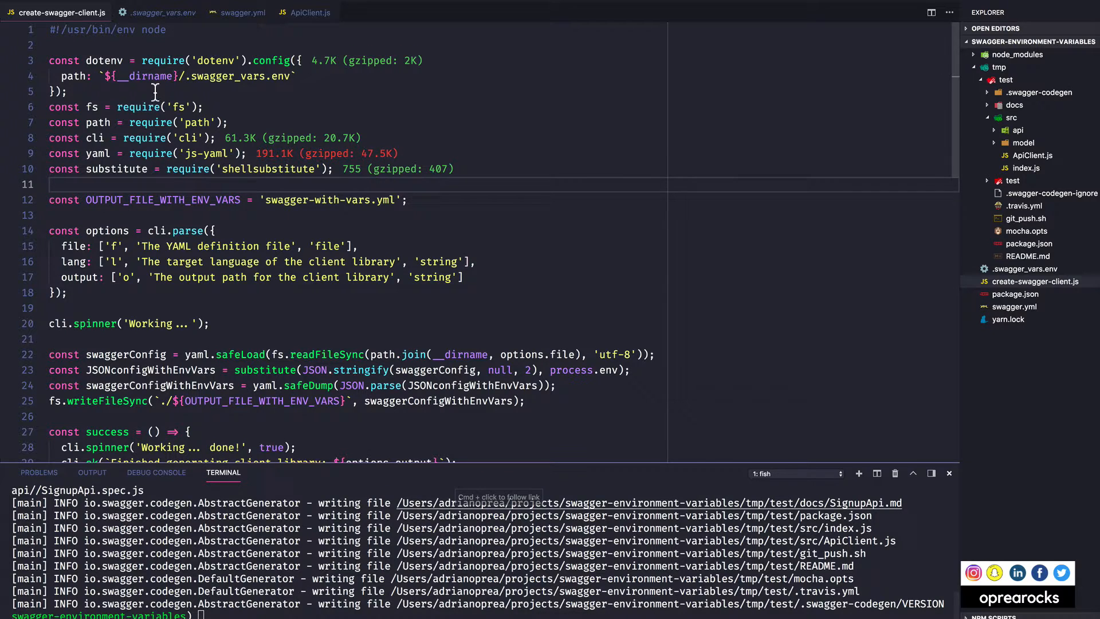
# Select the options object in the script's cli.parse block
pyautogui.doubleClick(162, 200)
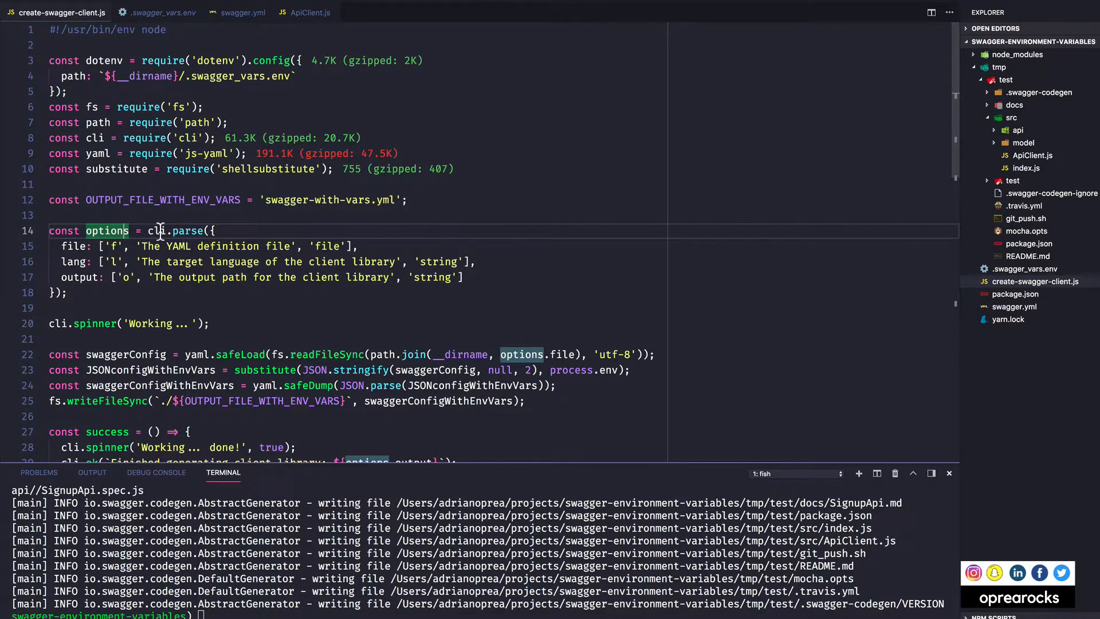
pyautogui.moveTo(119, 256)
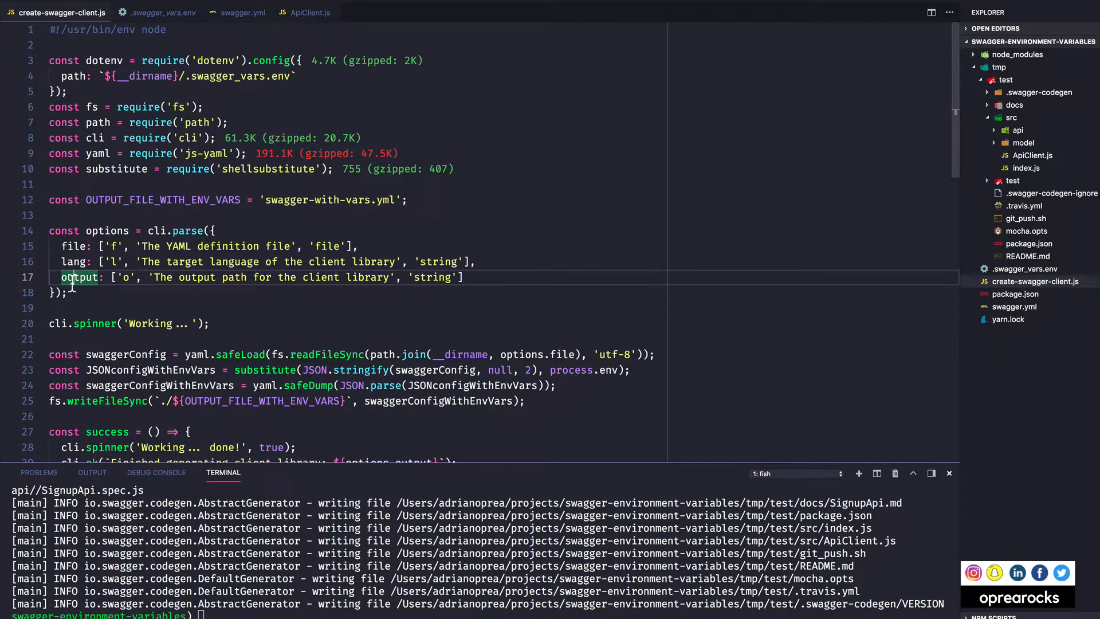
pyautogui.moveTo(130, 235)
pyautogui.write('./create-swagger-client.js')
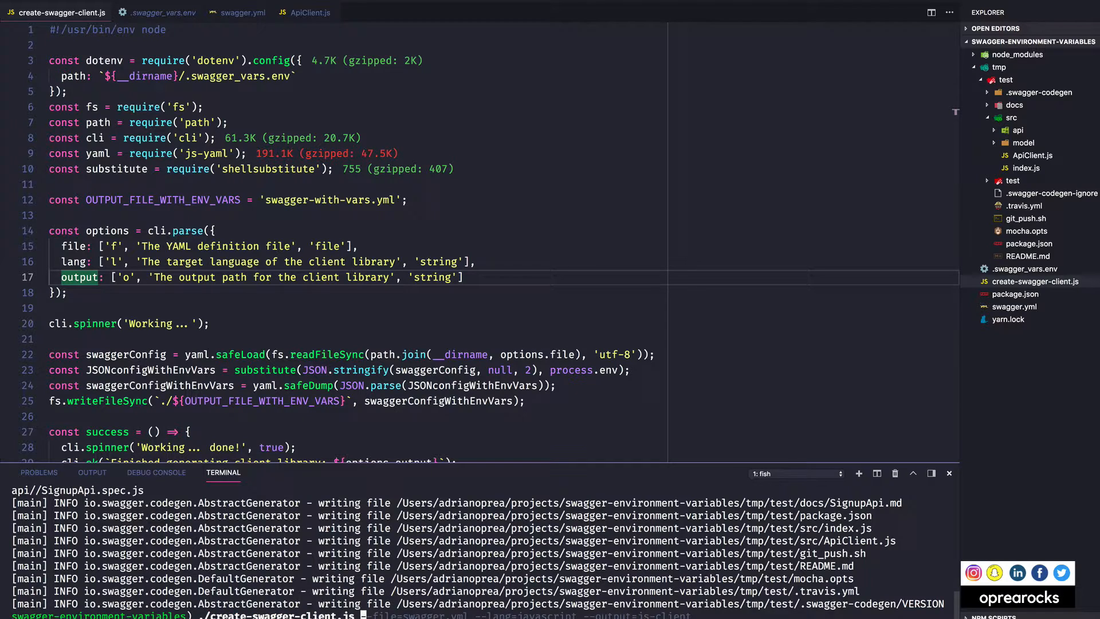
# Add --help to the script command, then highlight the spinner call on line 20
pyautogui.write('--help')
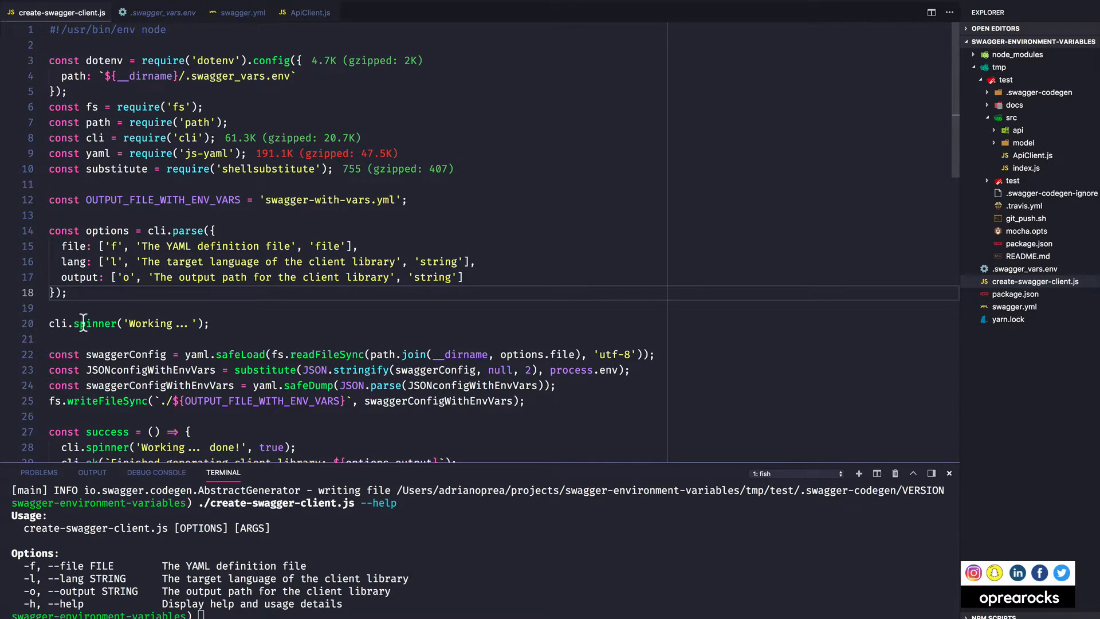
pyautogui.doubleClick(96, 323)
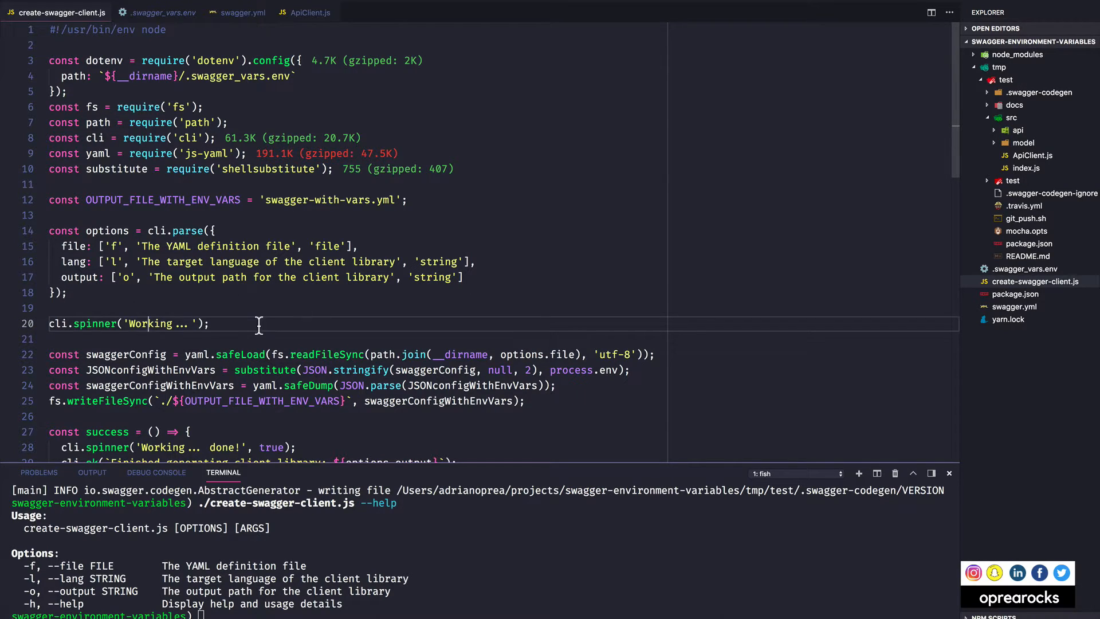
pyautogui.scroll(-3)
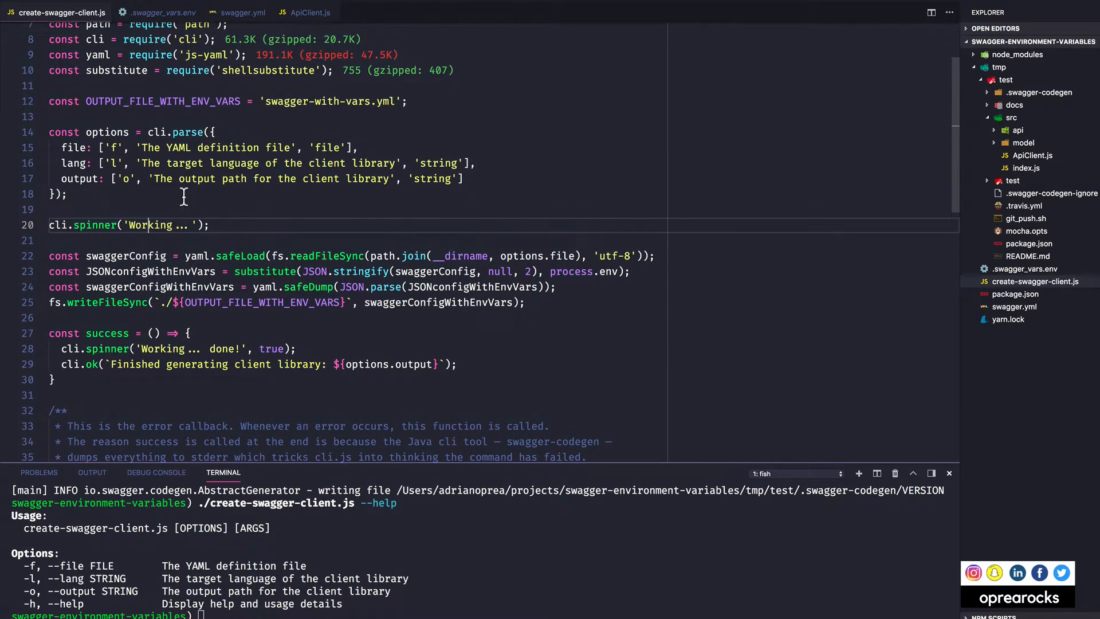
# Select the YAML readFileSync call, glance at swagger.yml, then highlight every swaggerConfig use
pyautogui.doubleClick(126, 256)
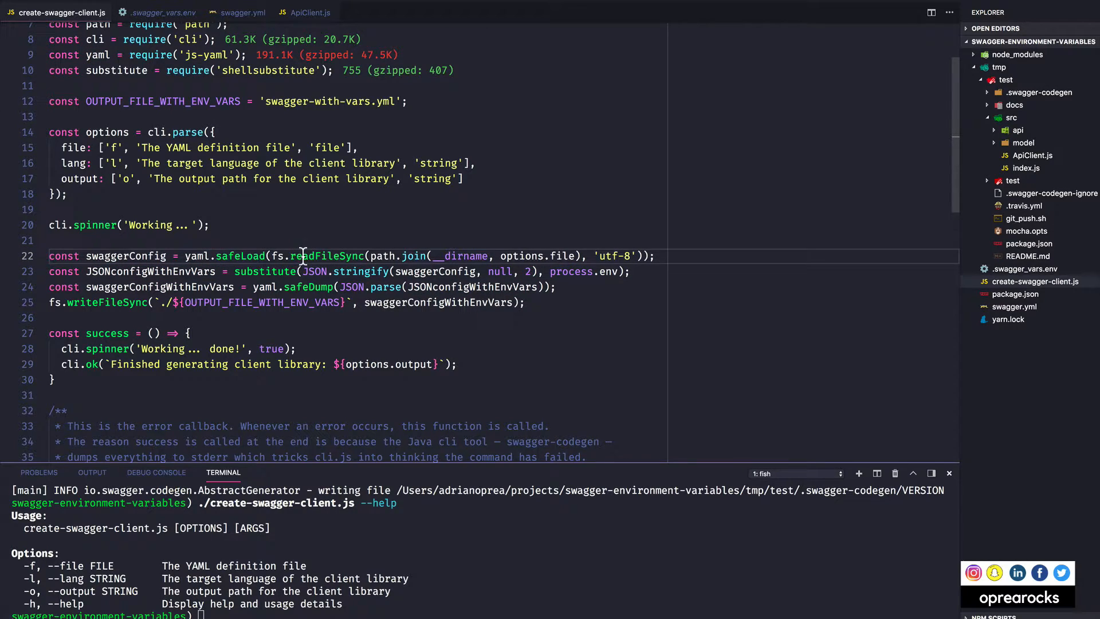
pyautogui.moveTo(557, 266)
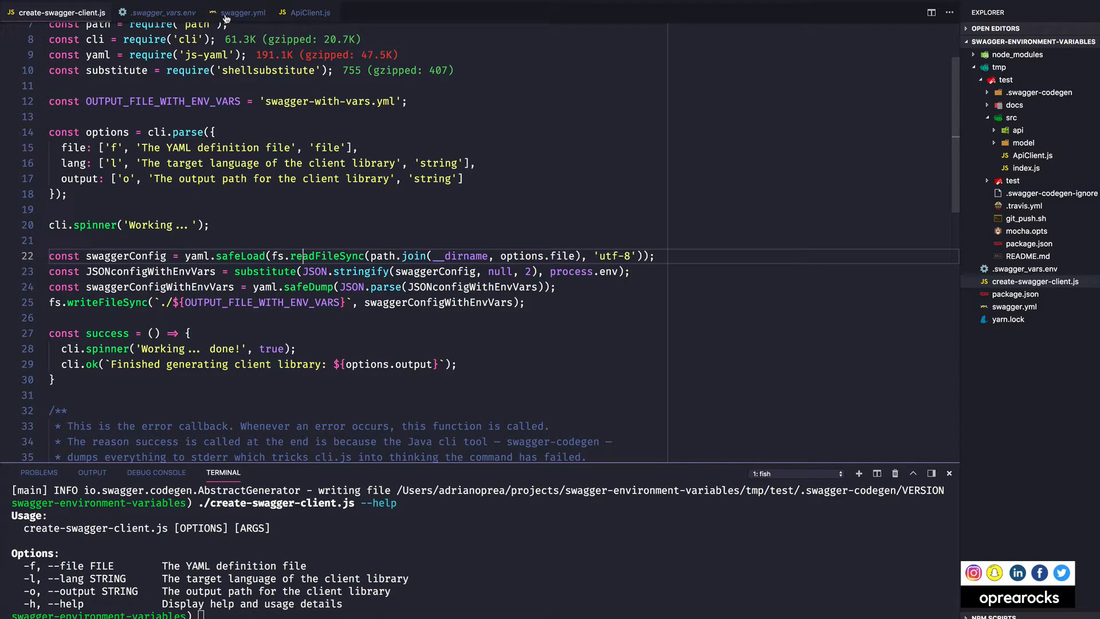
pyautogui.click(242, 12)
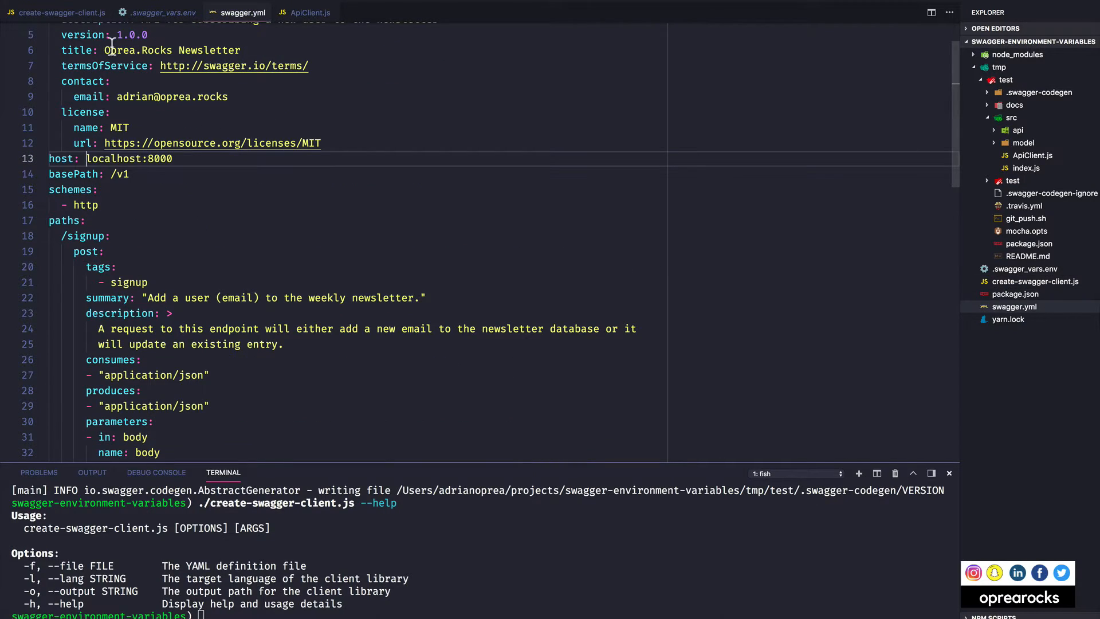
pyautogui.click(60, 12)
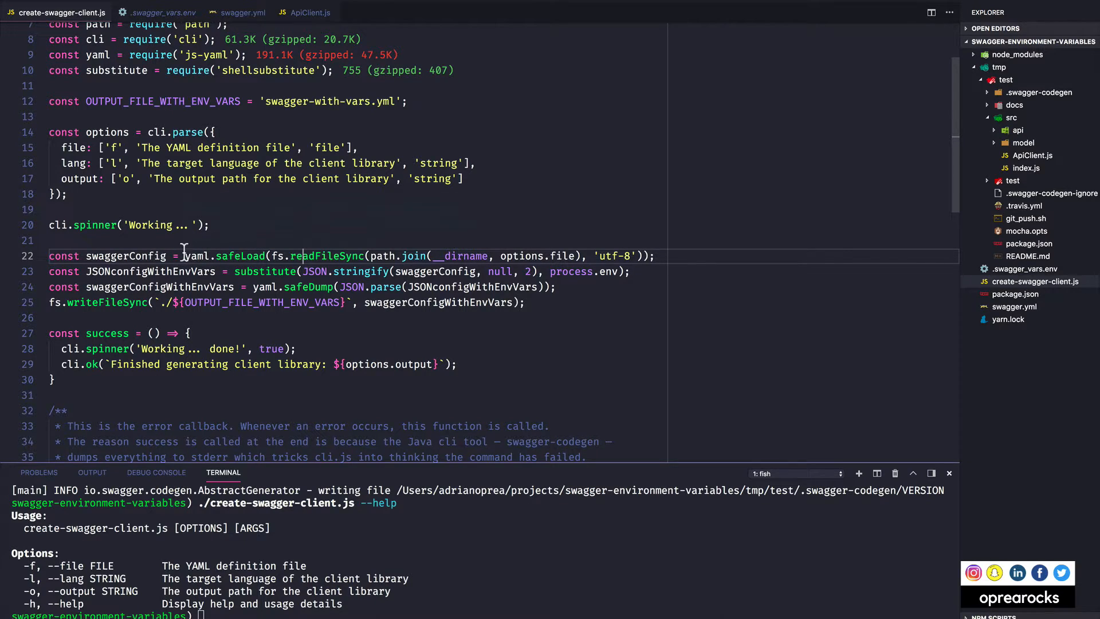
pyautogui.doubleClick(107, 256)
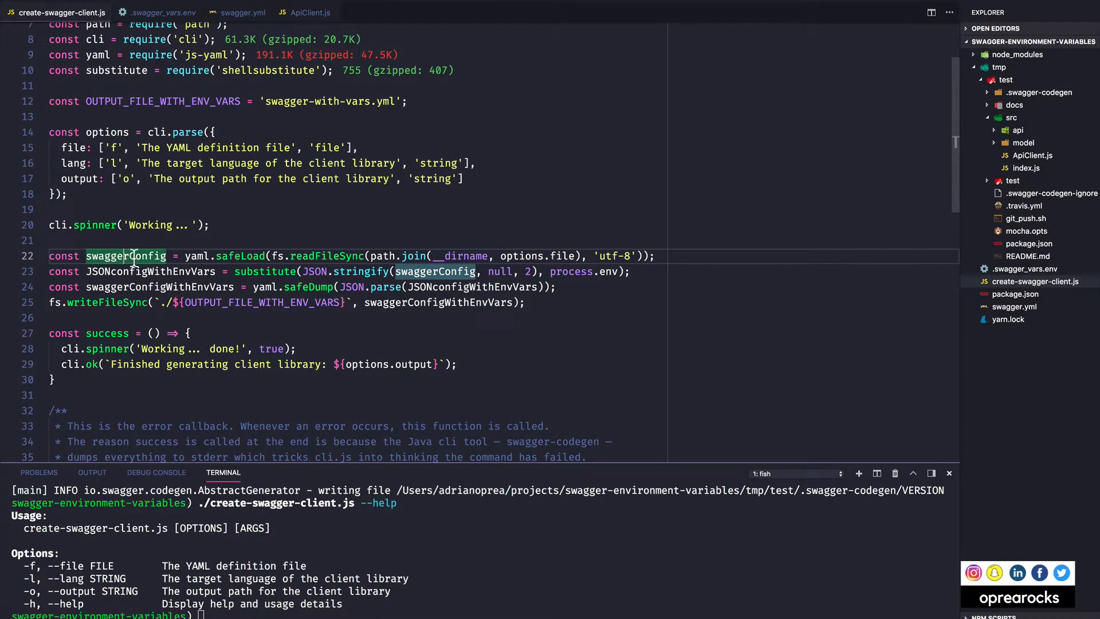
pyautogui.moveTo(266, 272)
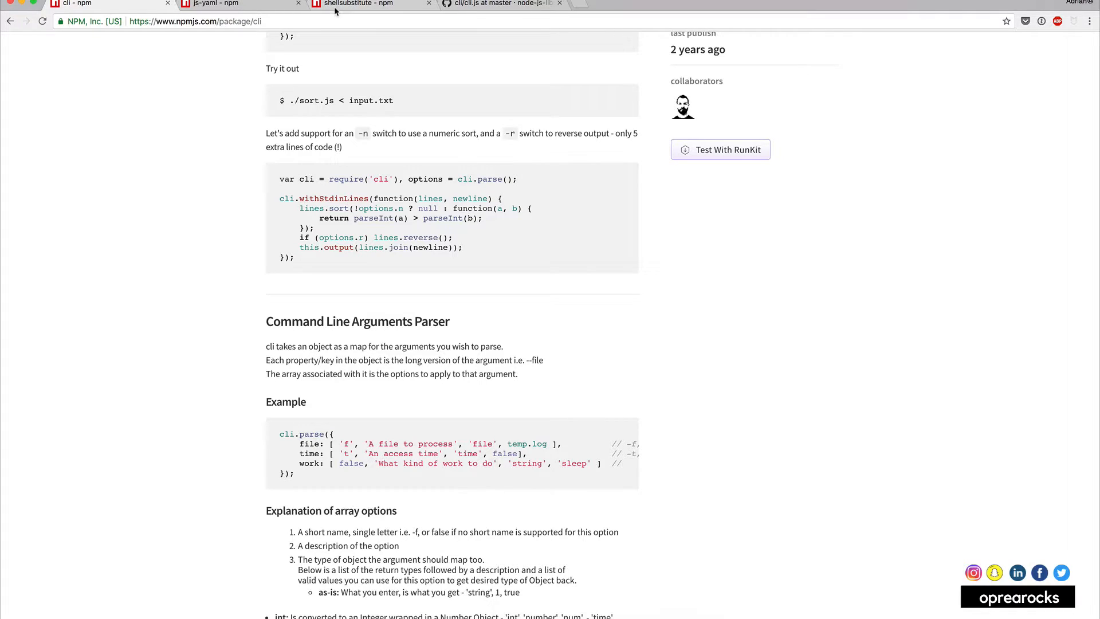
# Read the js-yaml package readme, then the shellsubstitute substitute() usage examples
pyautogui.click(239, 3)
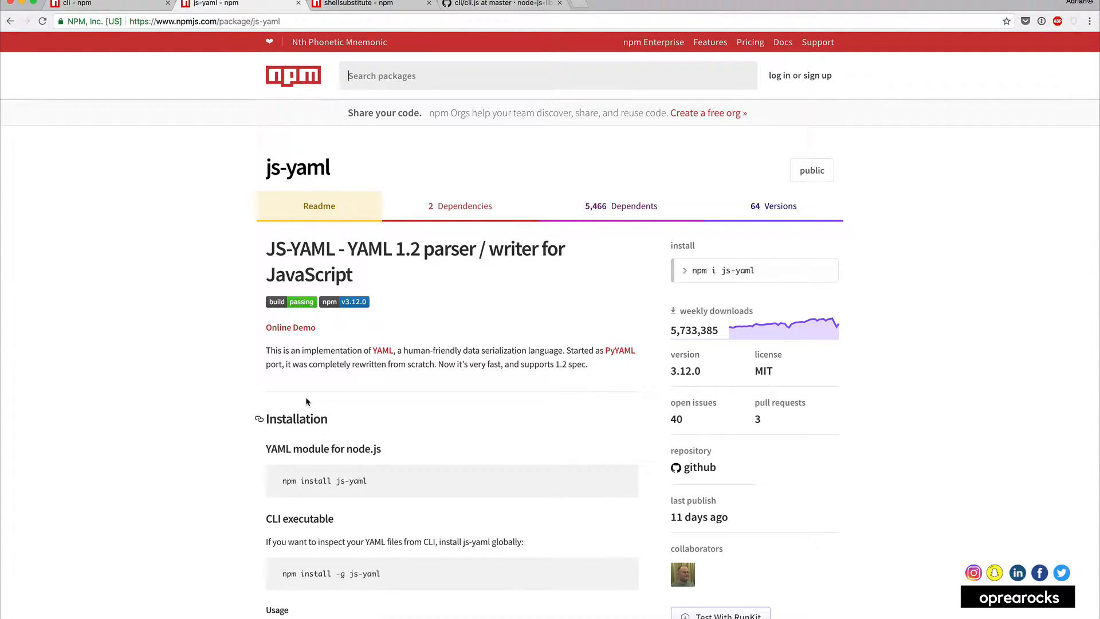
pyautogui.scroll(-3)
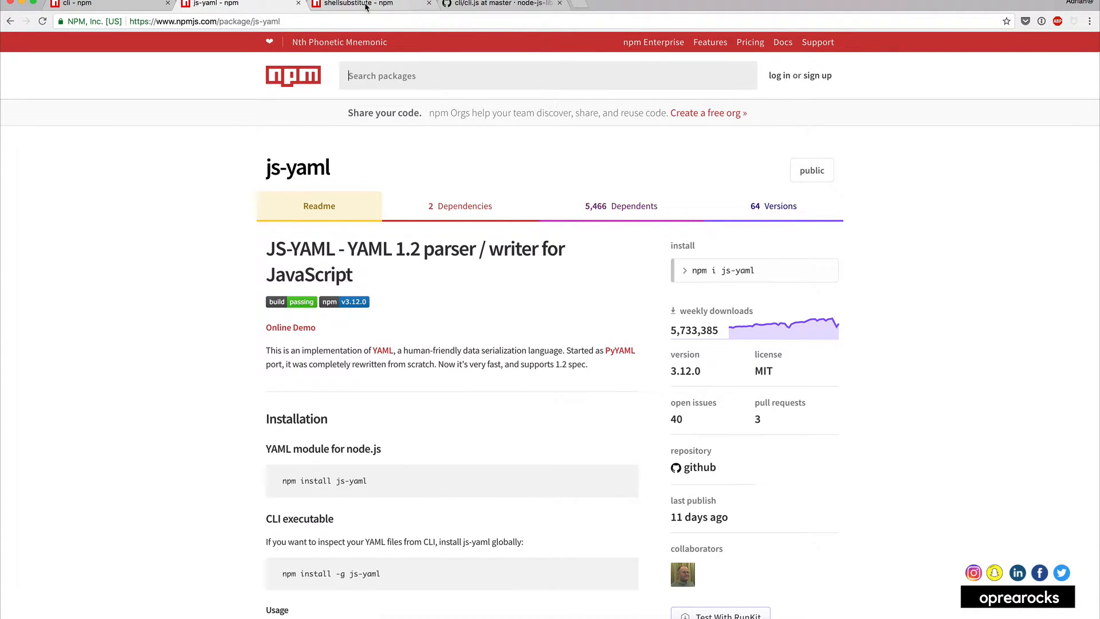
pyautogui.click(357, 4)
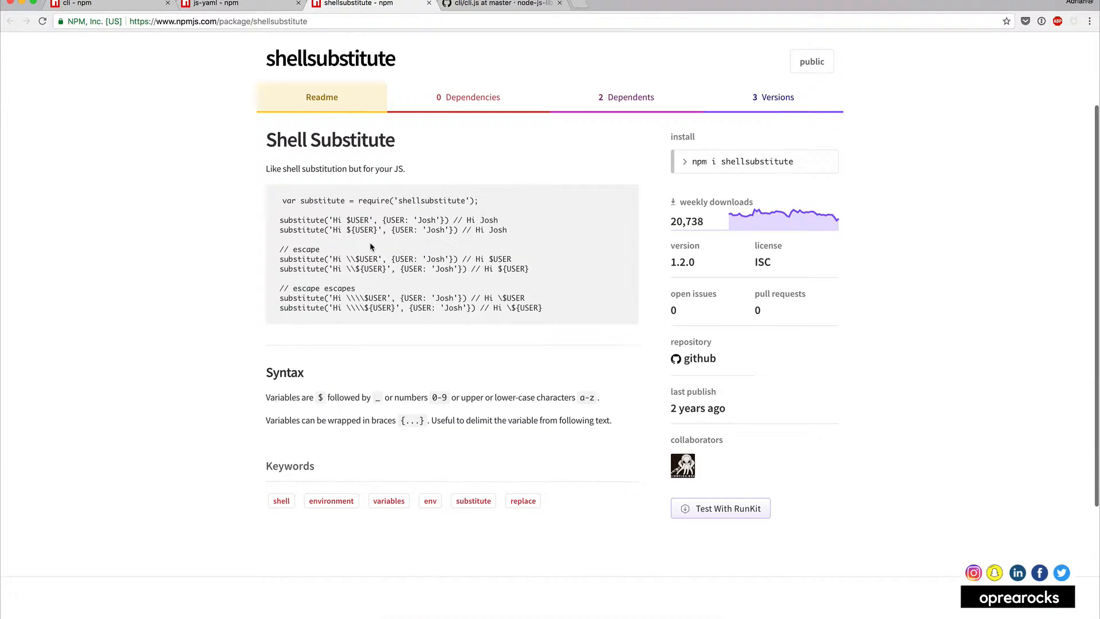
pyautogui.moveTo(323, 171)
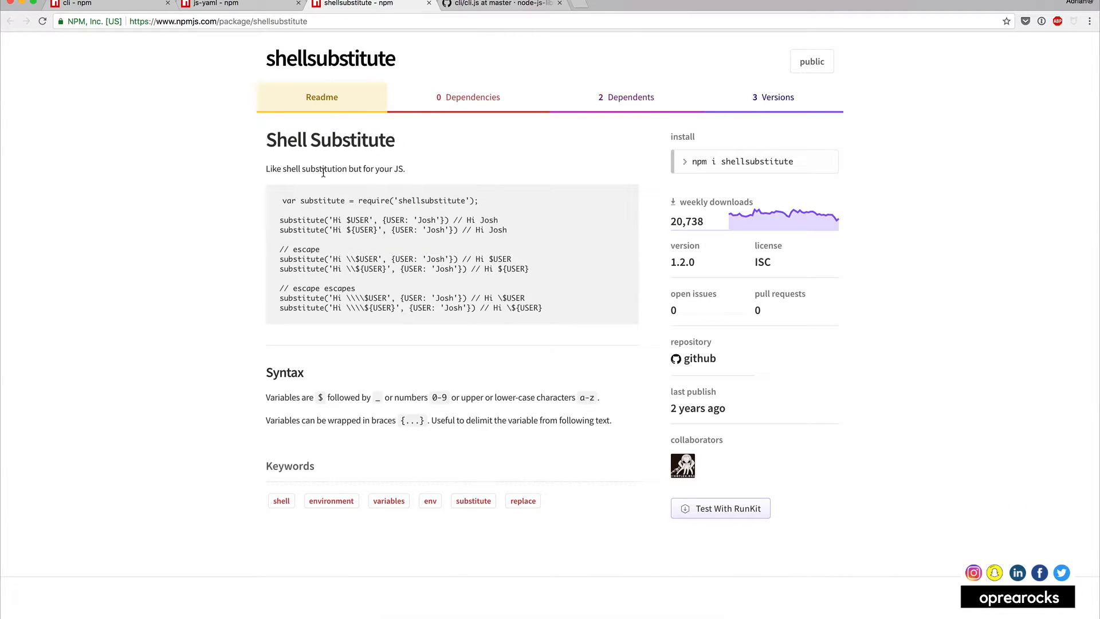
pyautogui.moveTo(400, 240)
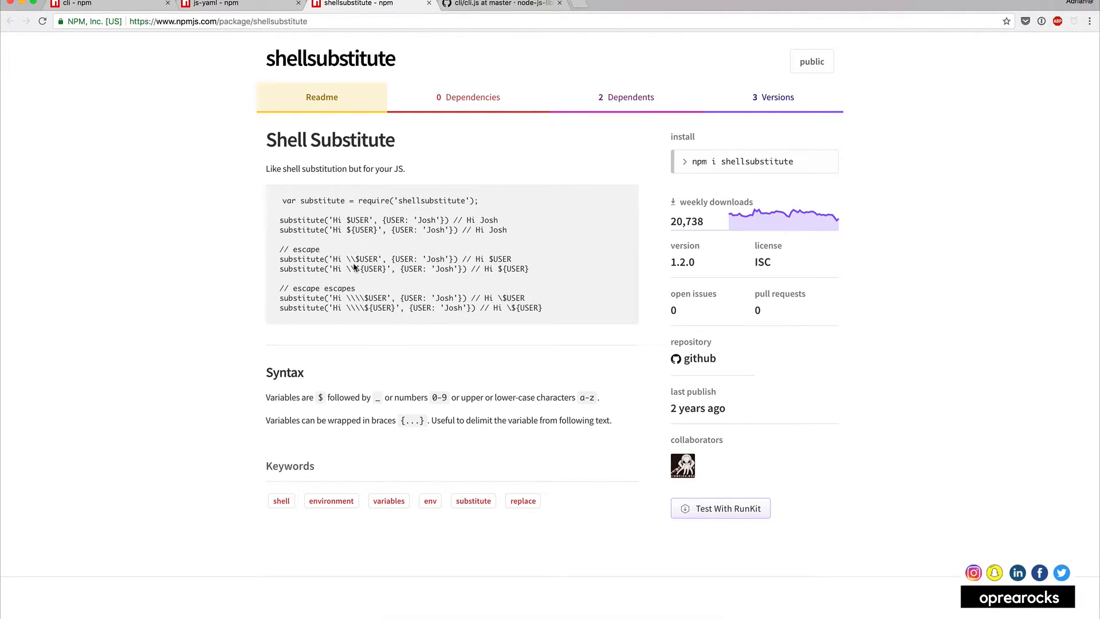
pyautogui.scroll(-3)
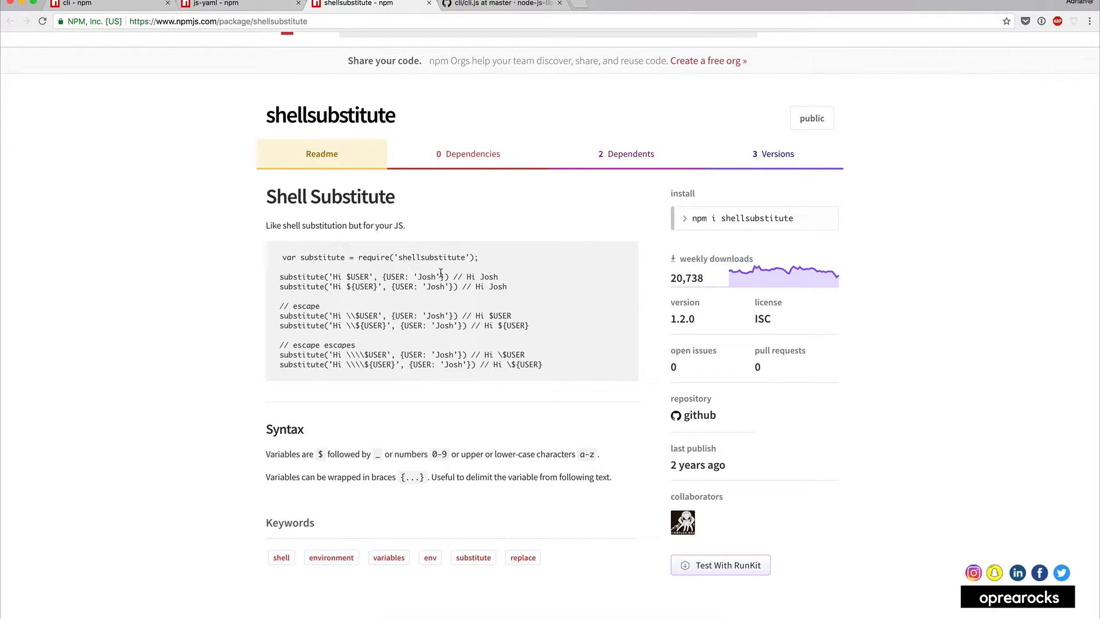
pyautogui.moveTo(396, 183)
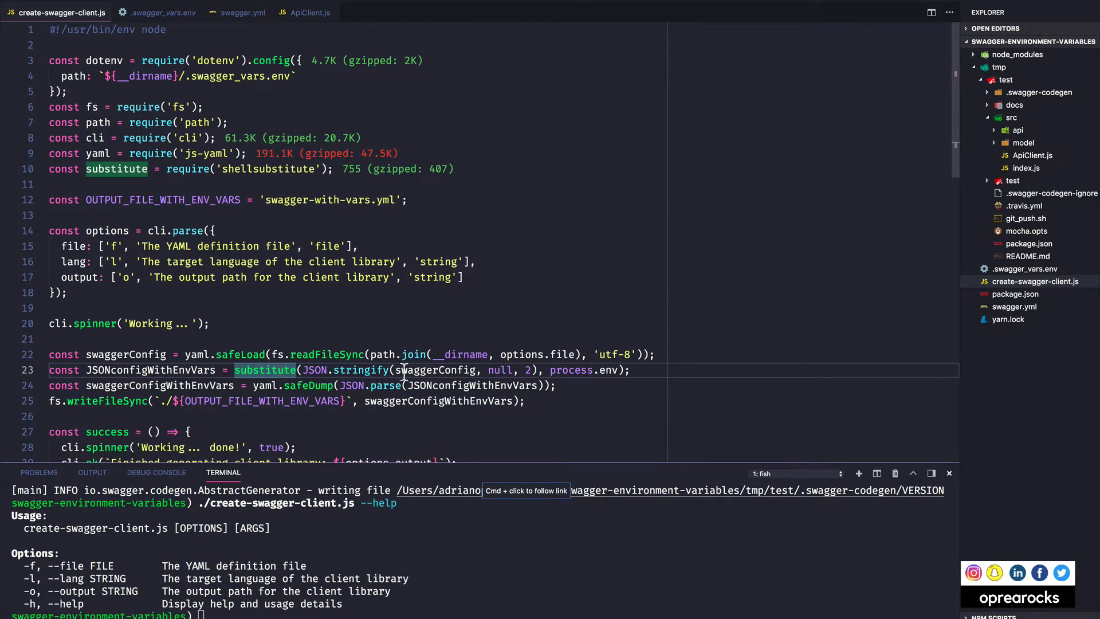
pyautogui.moveTo(200, 344)
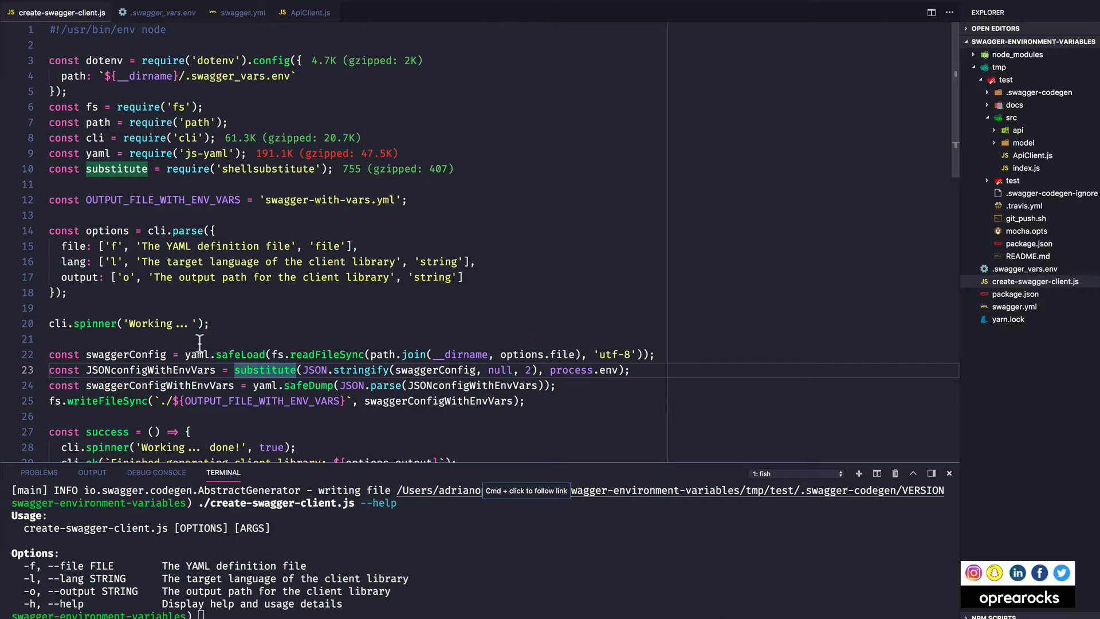
pyautogui.moveTo(384, 379)
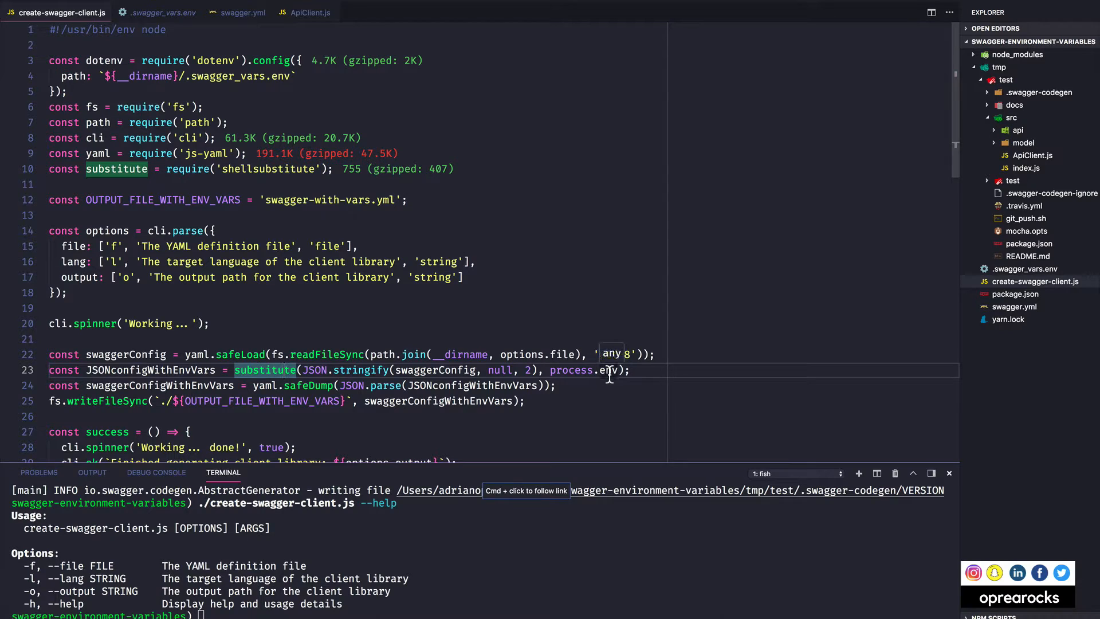
pyautogui.write('utf-8')
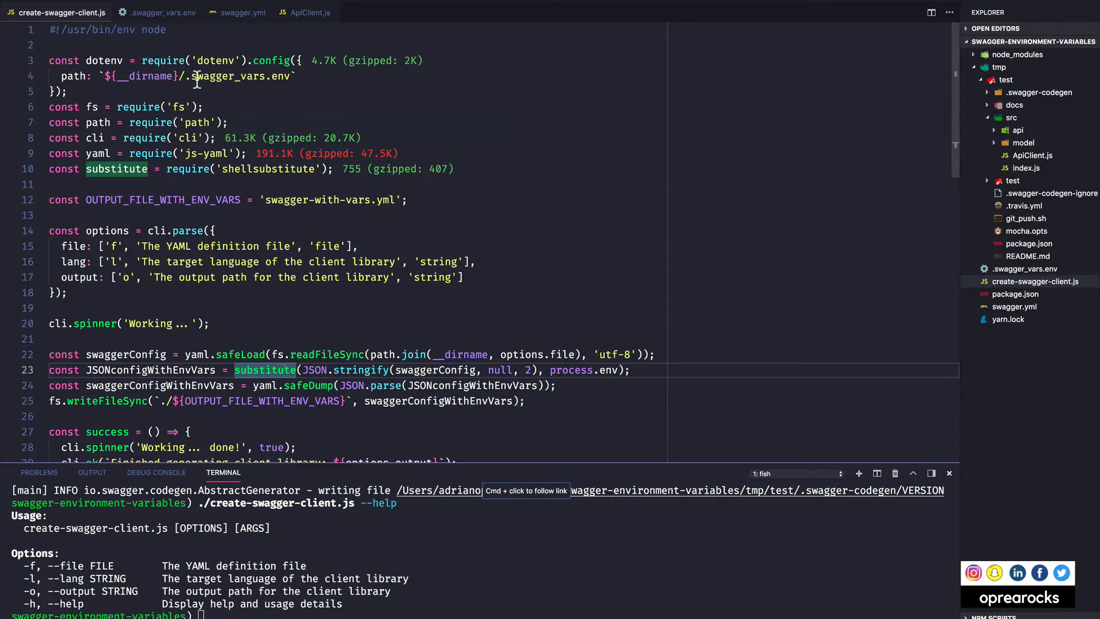
pyautogui.moveTo(251, 66)
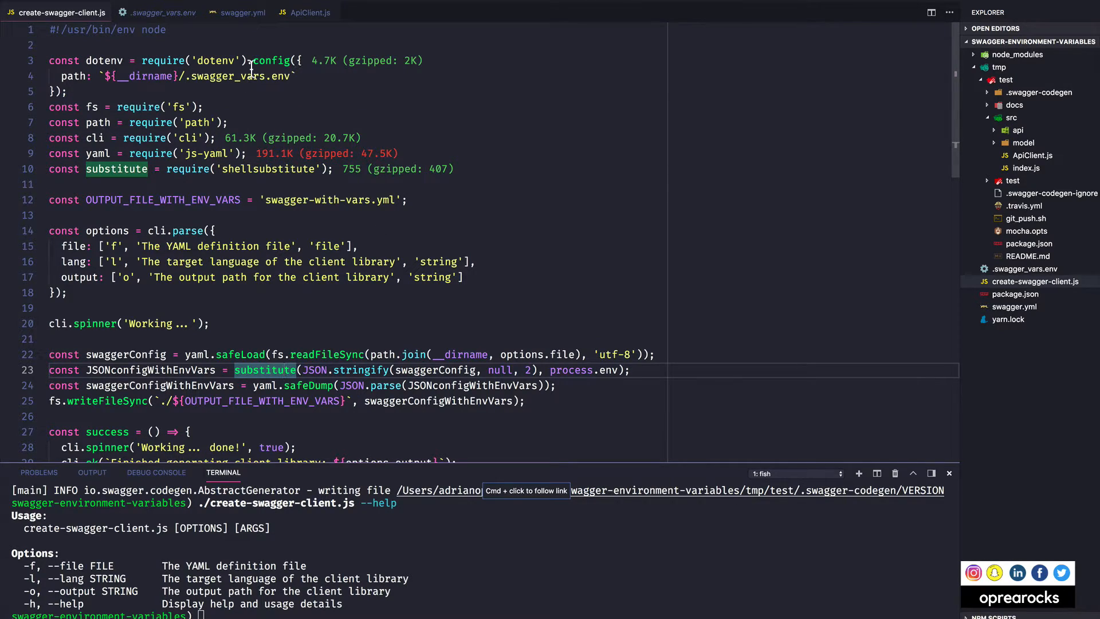
pyautogui.moveTo(580, 378)
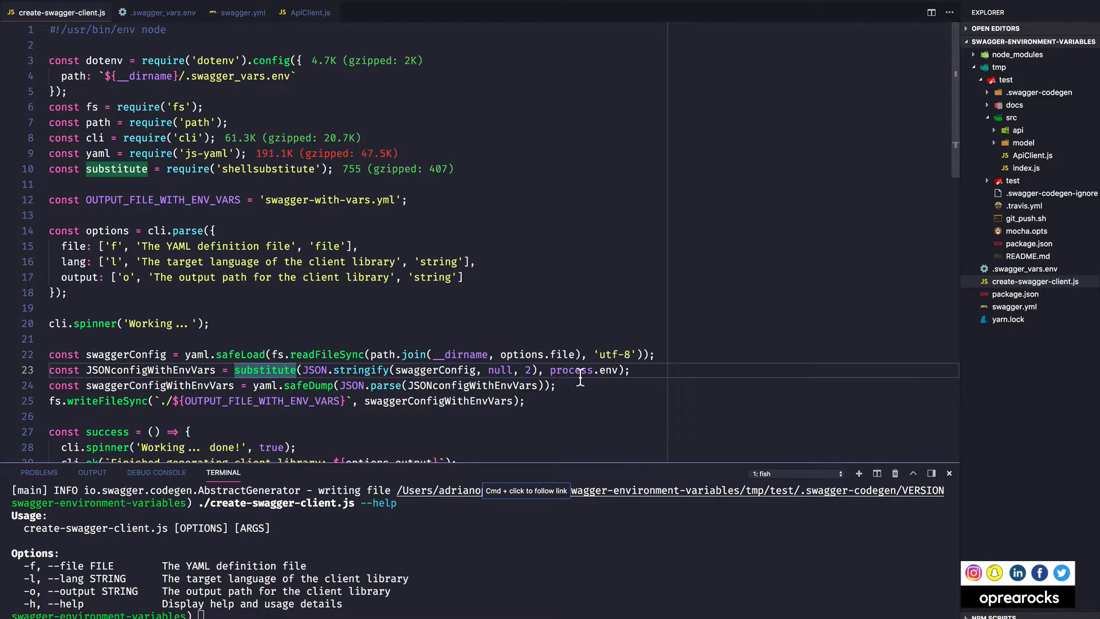
pyautogui.moveTo(272, 341)
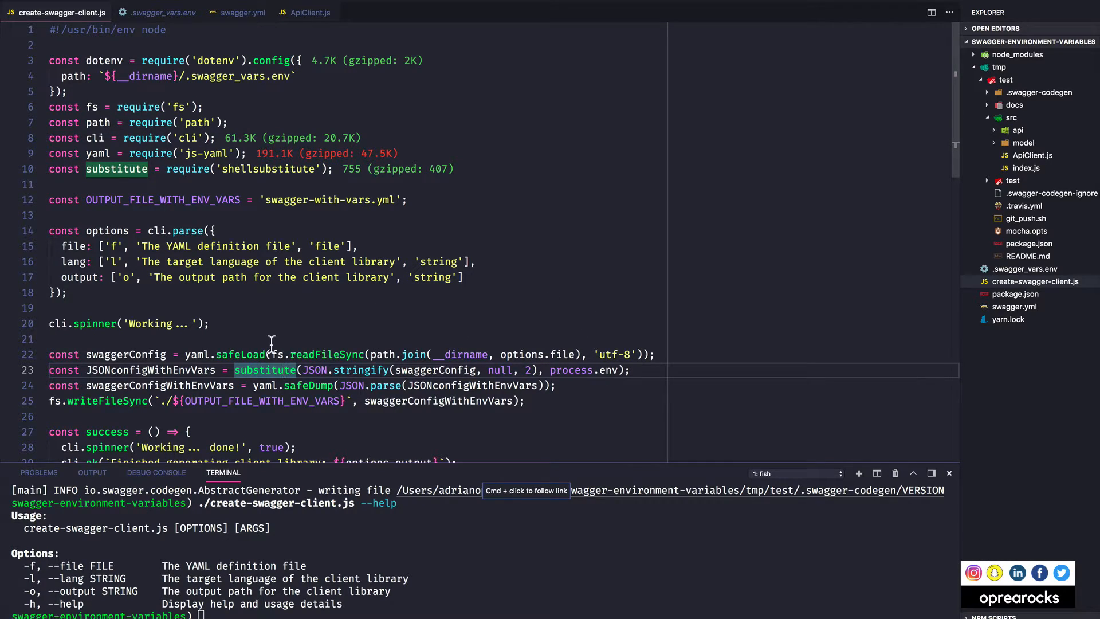
pyautogui.moveTo(619, 391)
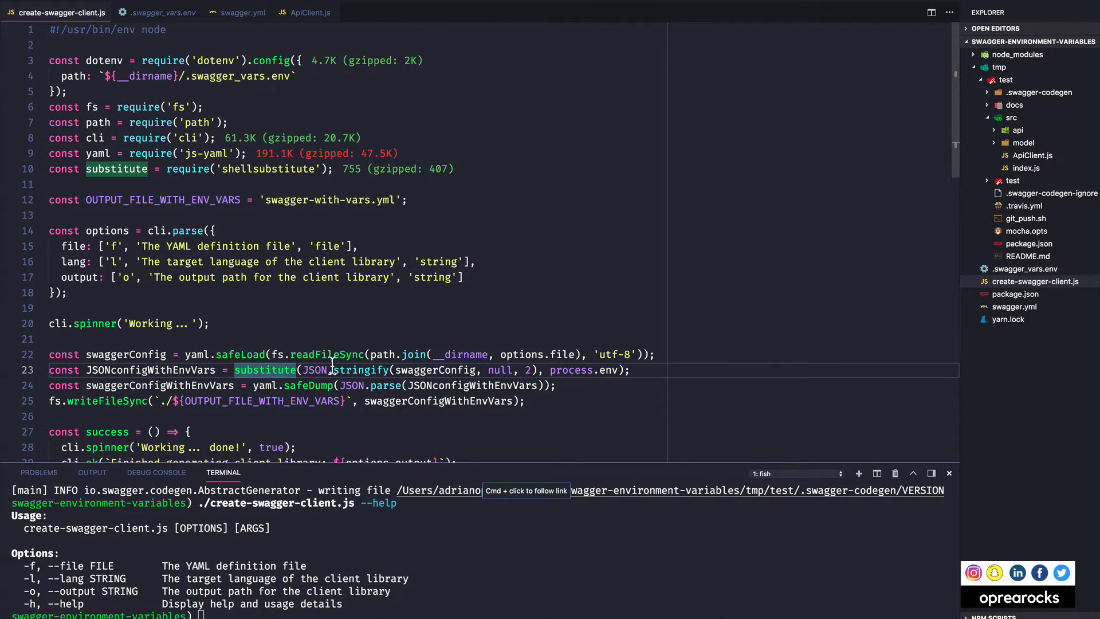
pyautogui.moveTo(453, 385)
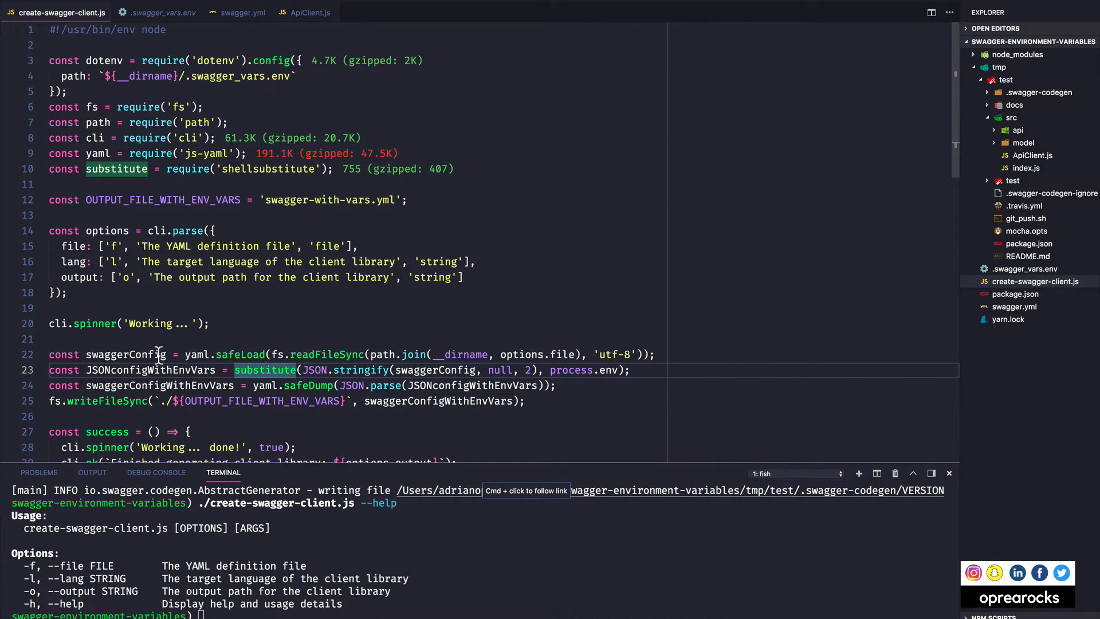
pyautogui.moveTo(200, 365)
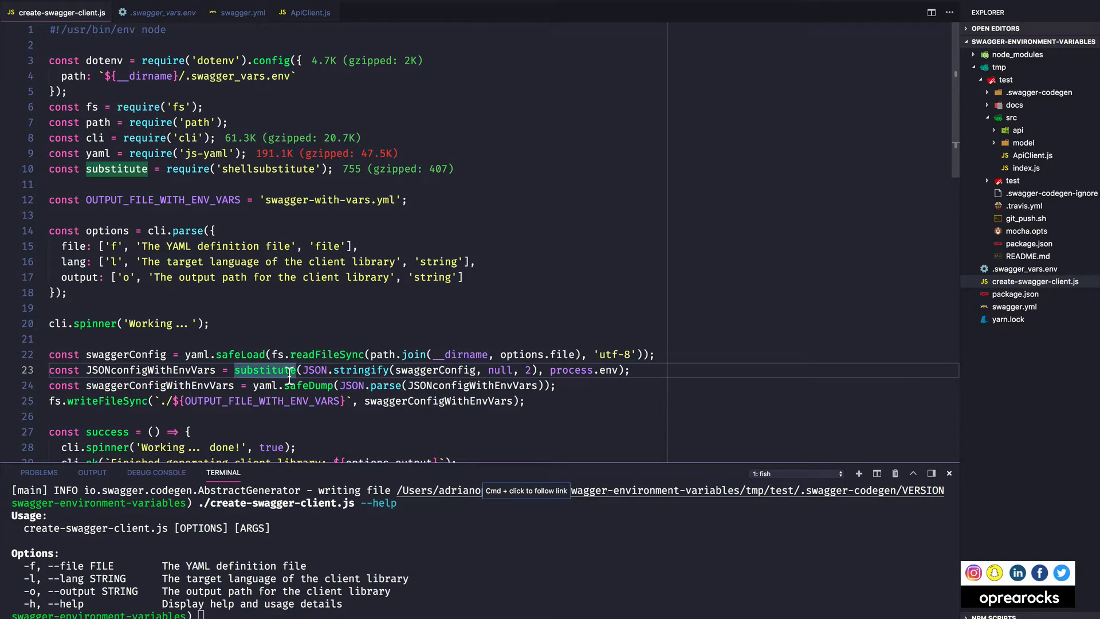
pyautogui.moveTo(449, 385)
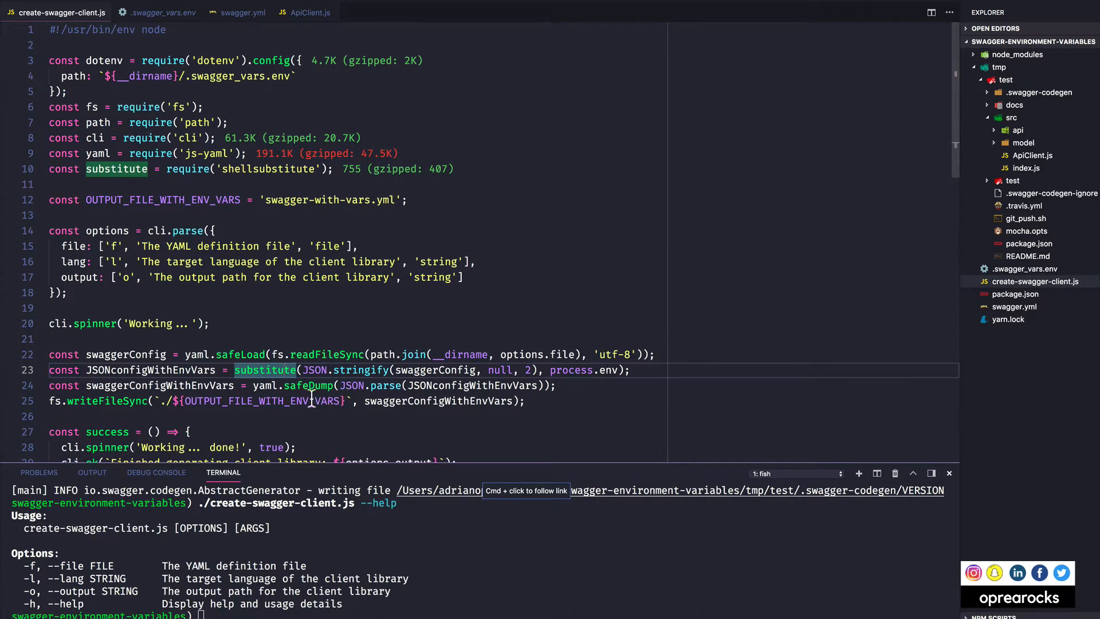
pyautogui.moveTo(508, 390)
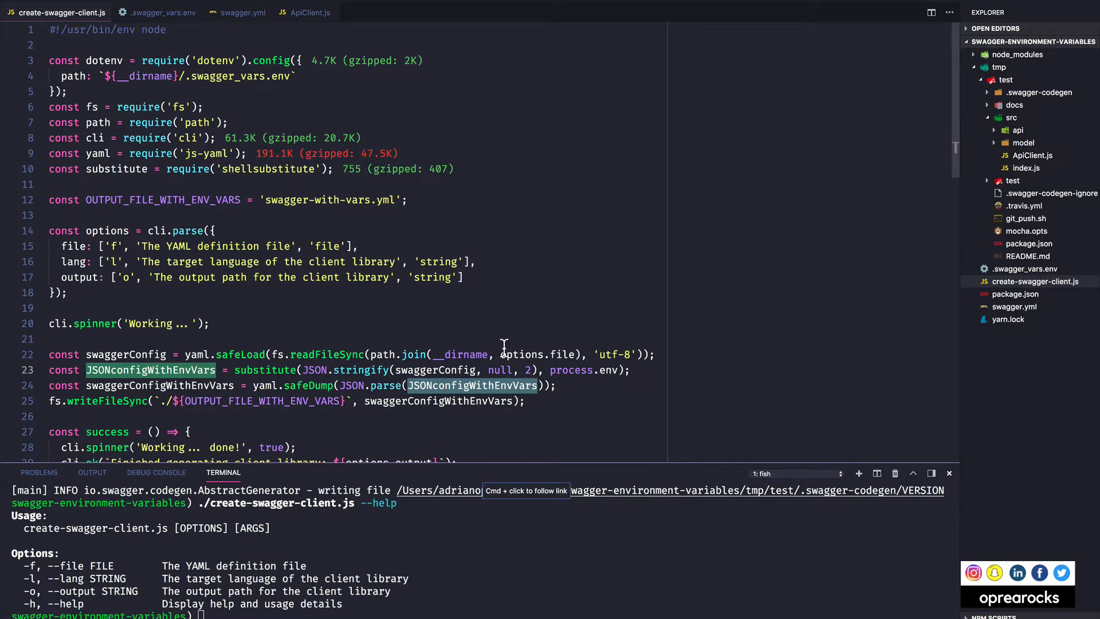
pyautogui.moveTo(379, 370)
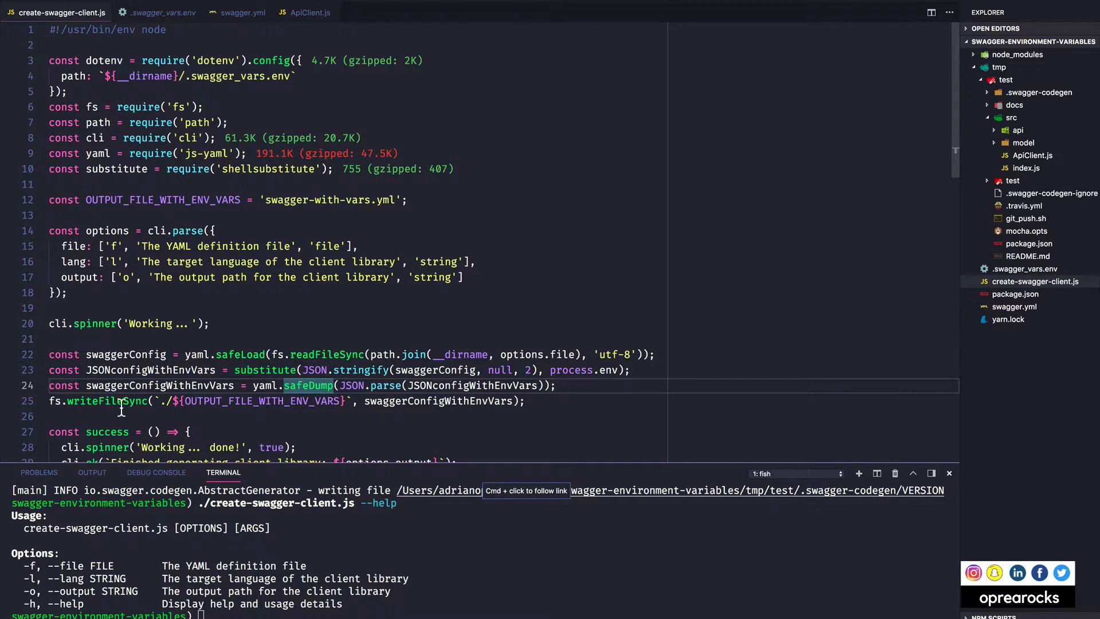
pyautogui.moveTo(319, 409)
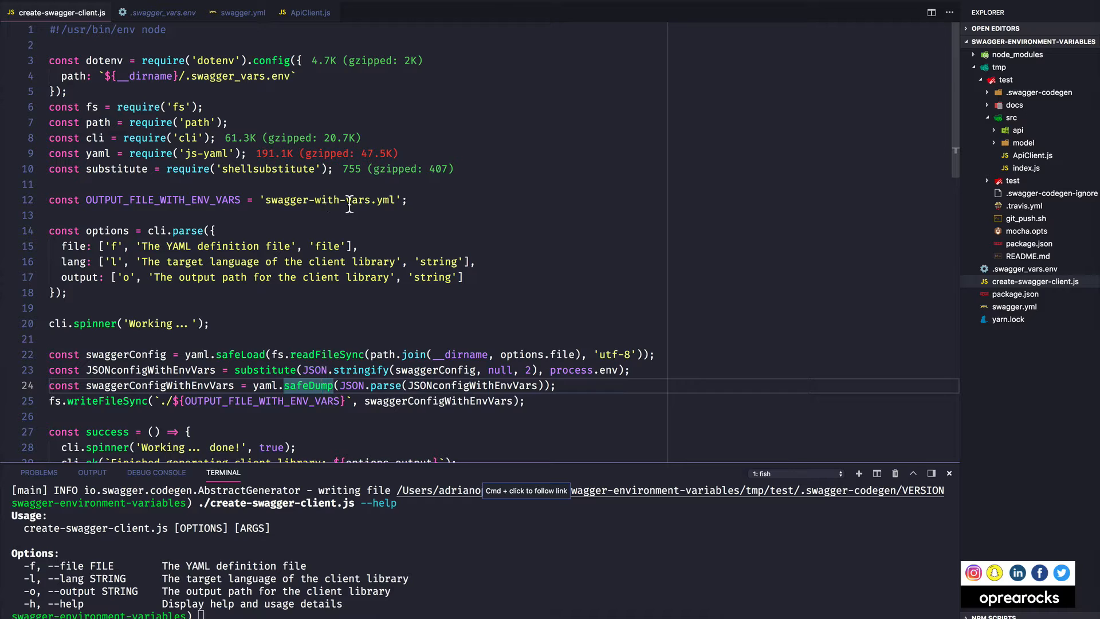
pyautogui.scroll(-3)
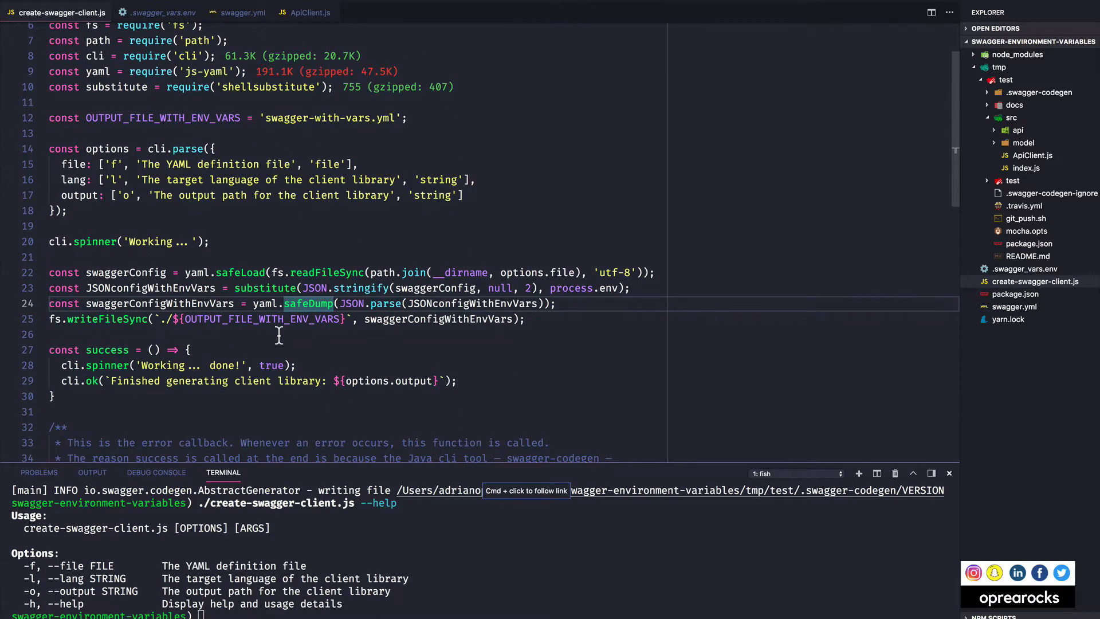
pyautogui.scroll(-3)
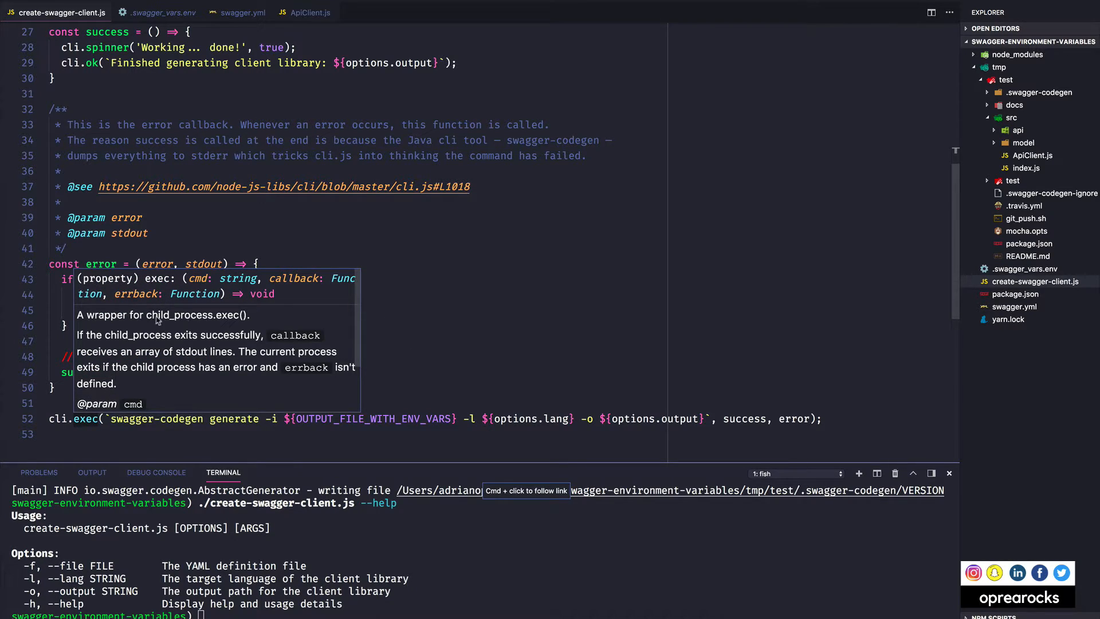
pyautogui.moveTo(469, 354)
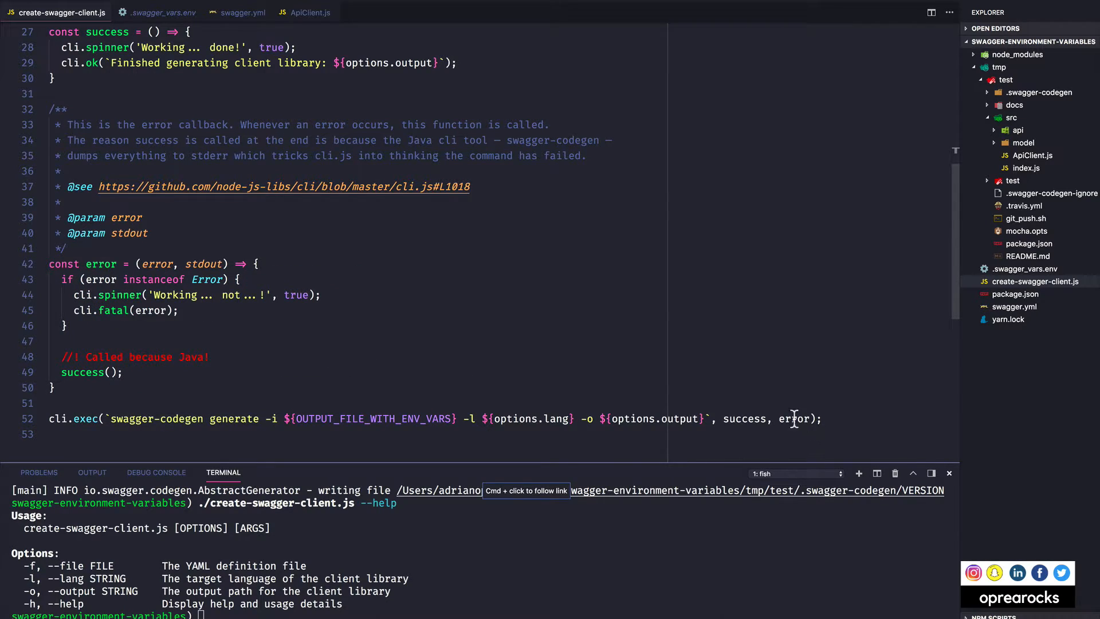
pyautogui.moveTo(118, 412)
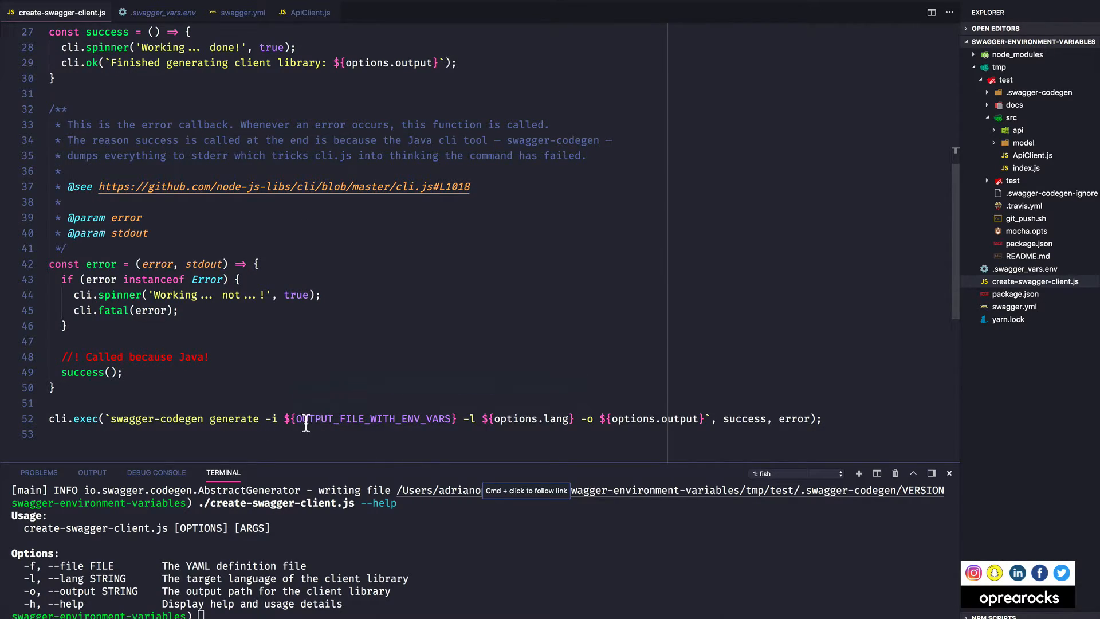
pyautogui.moveTo(415, 337)
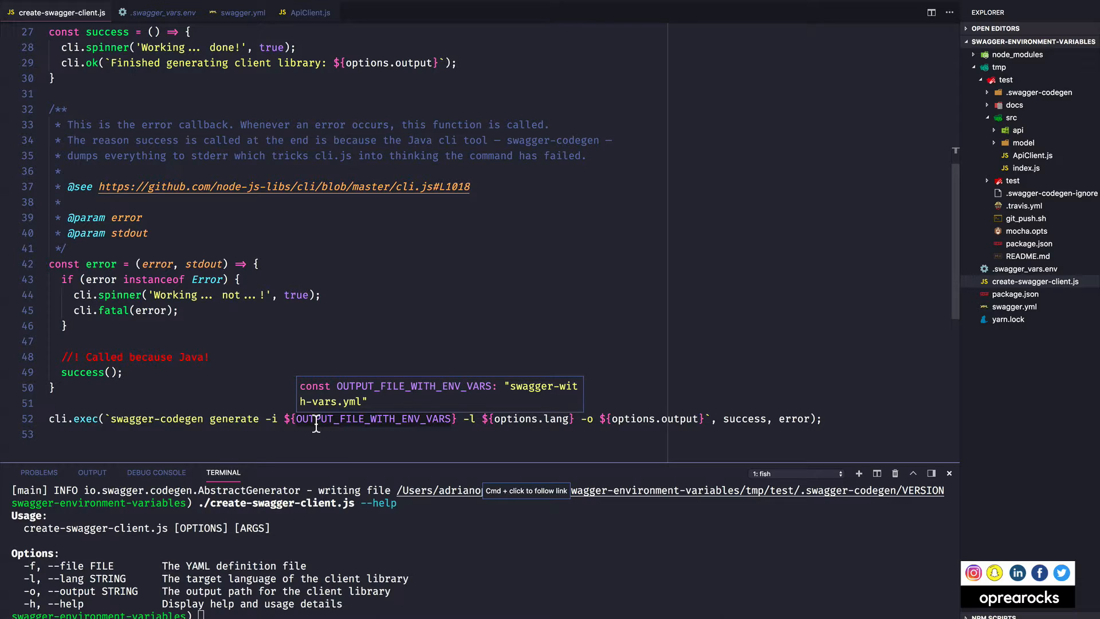
pyautogui.moveTo(528, 424)
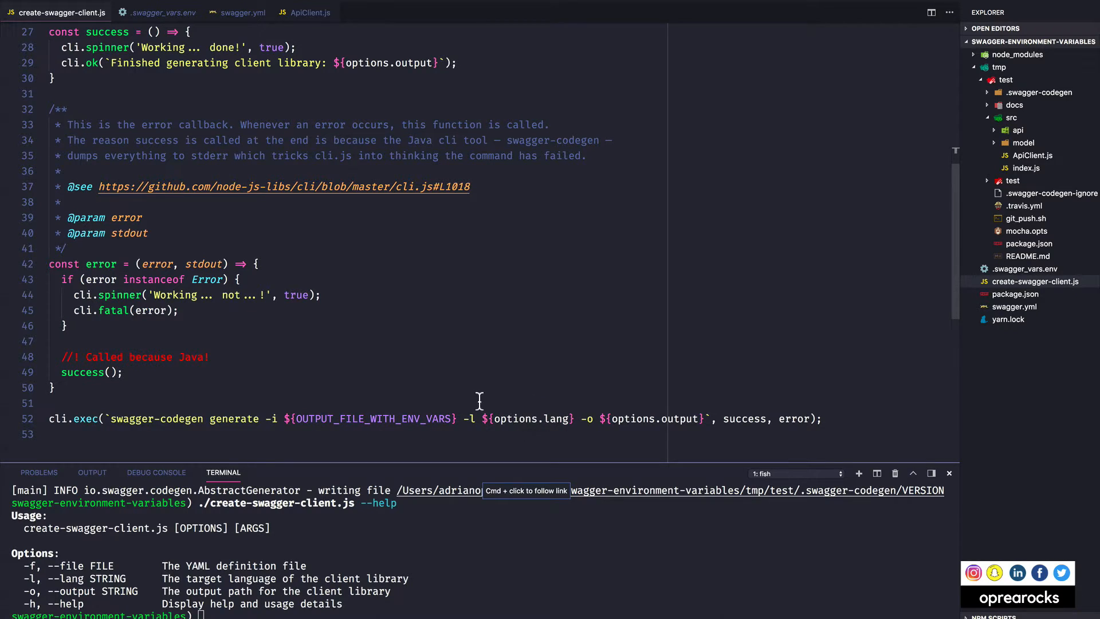
pyautogui.moveTo(557, 418)
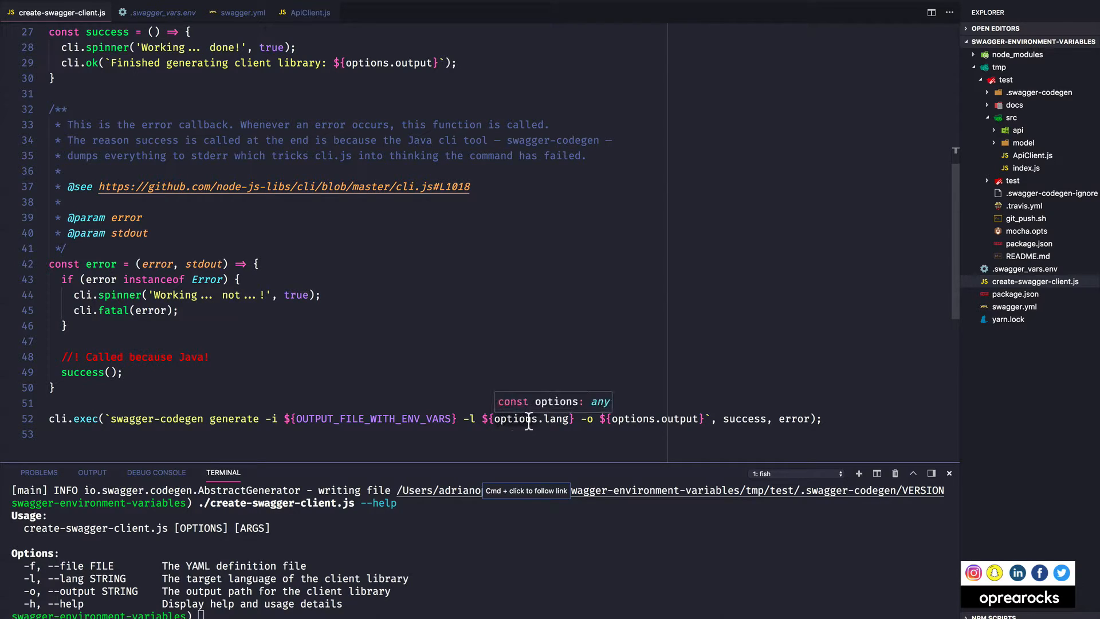
pyautogui.moveTo(521, 434)
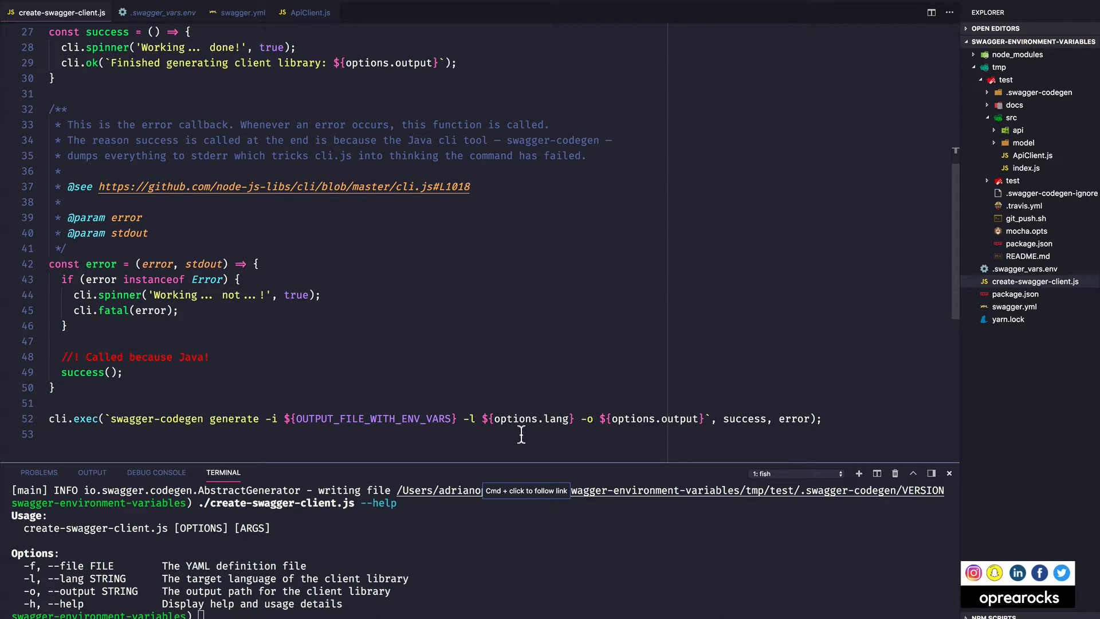
pyautogui.moveTo(444, 405)
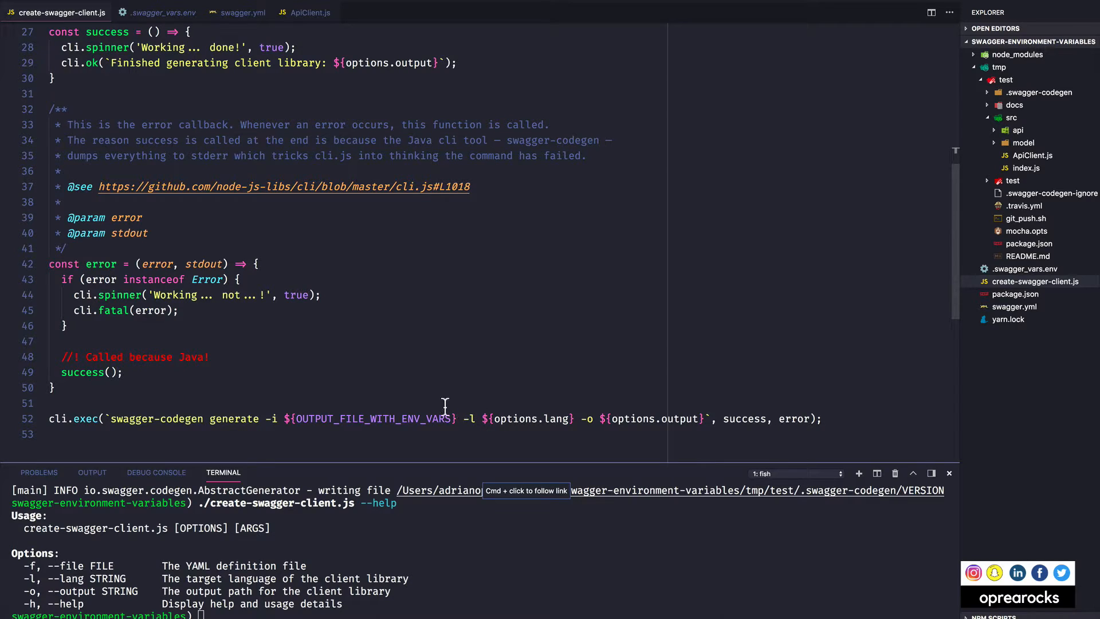
pyautogui.moveTo(675, 418)
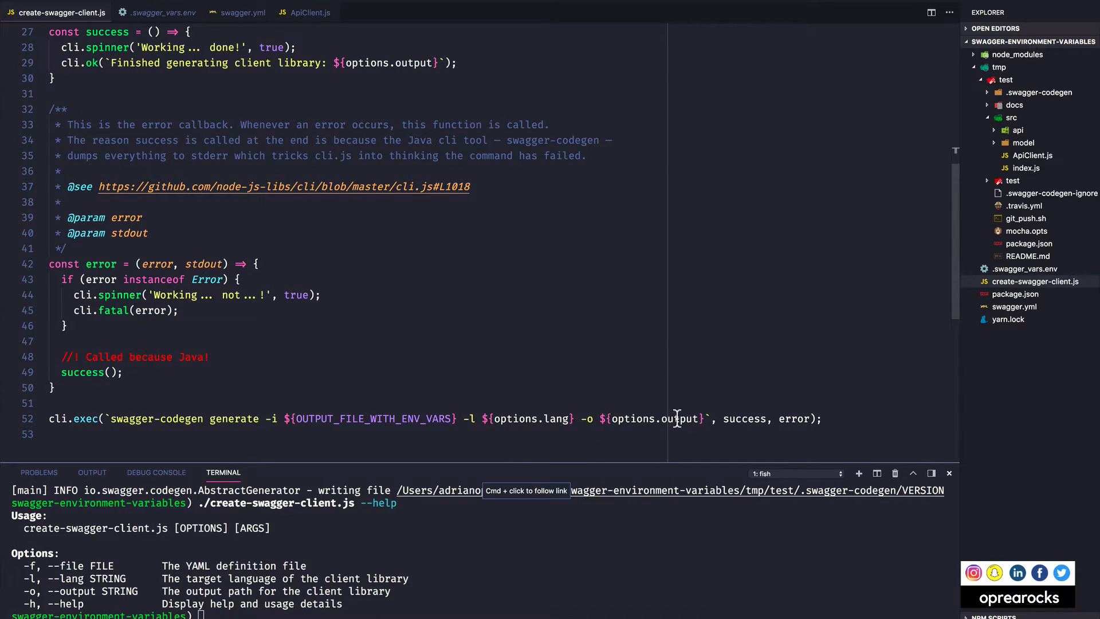
pyautogui.moveTo(697, 430)
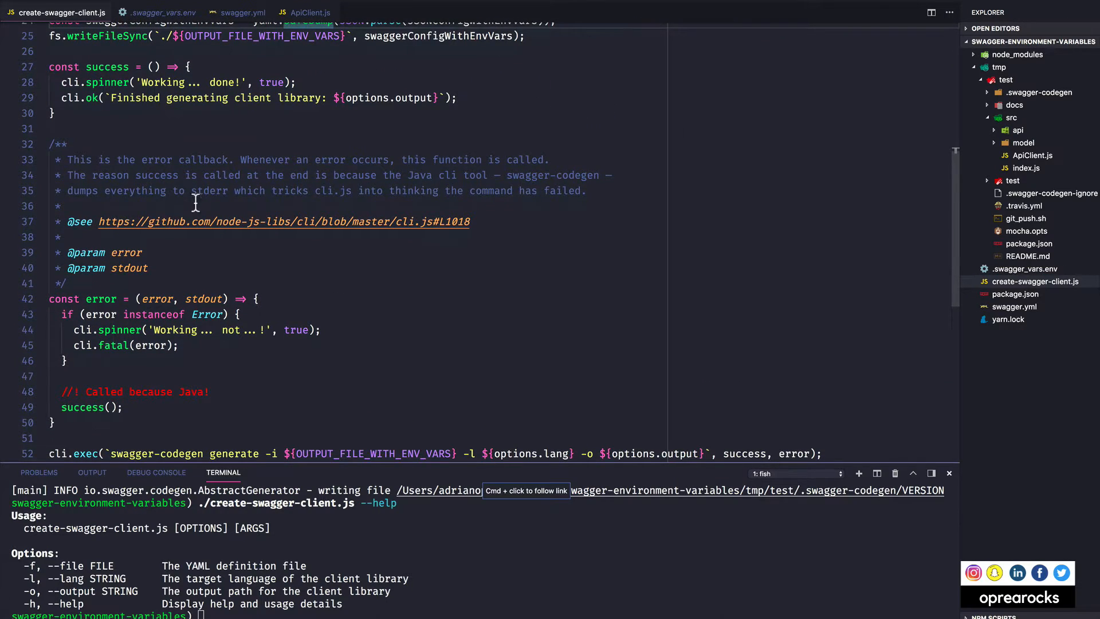
pyautogui.moveTo(149, 87)
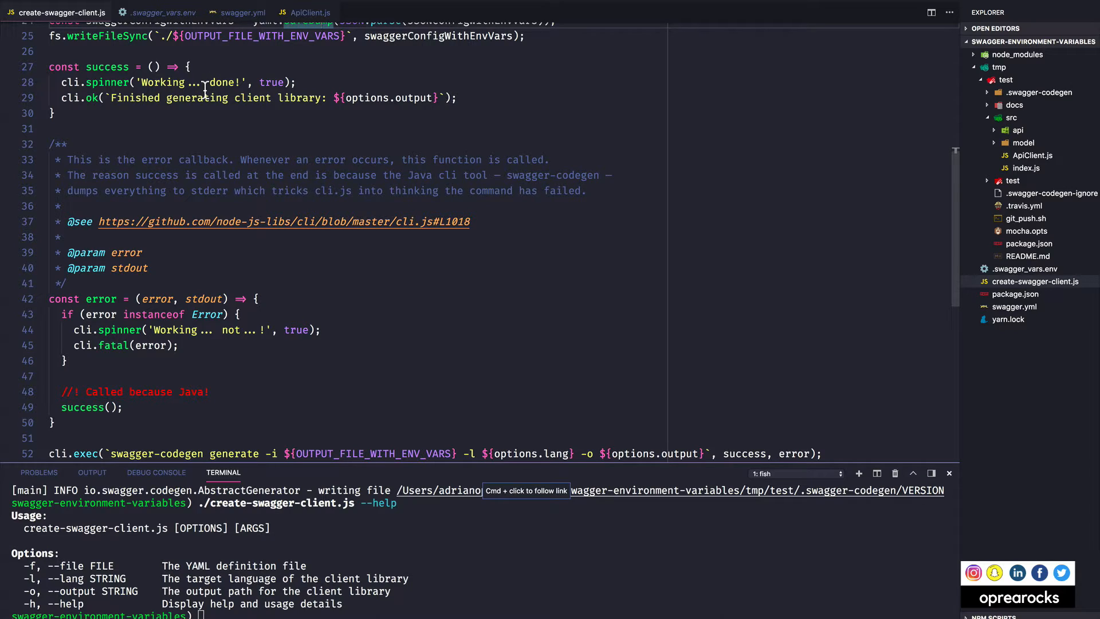
pyautogui.moveTo(225, 93)
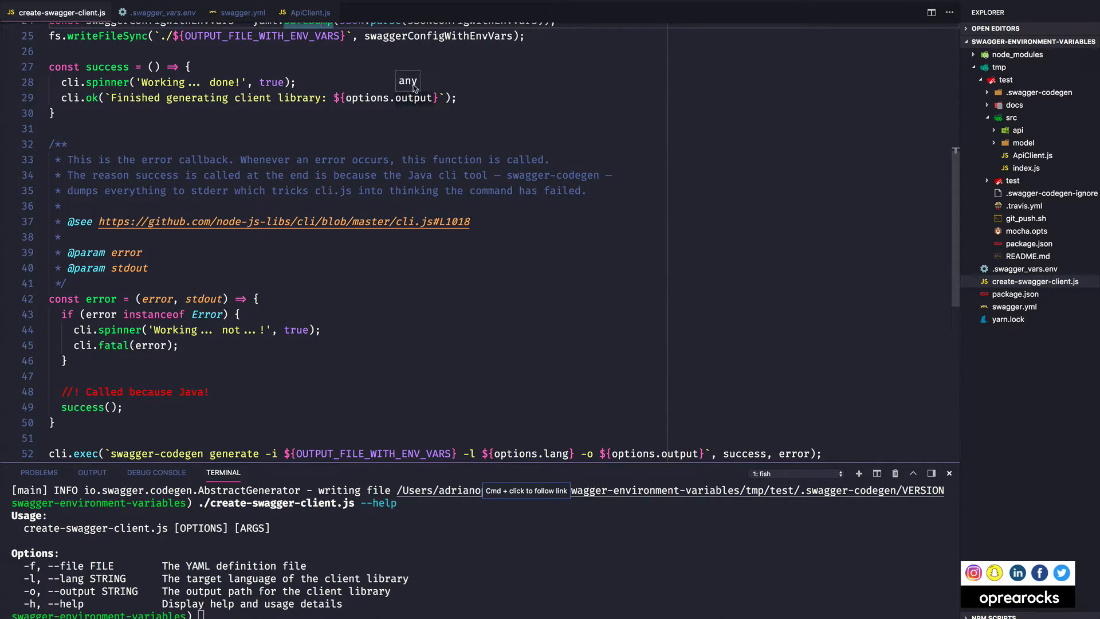
# Scroll to review the earlier swagger-codegen output writing client files to tmp/test
pyautogui.scroll(-3)
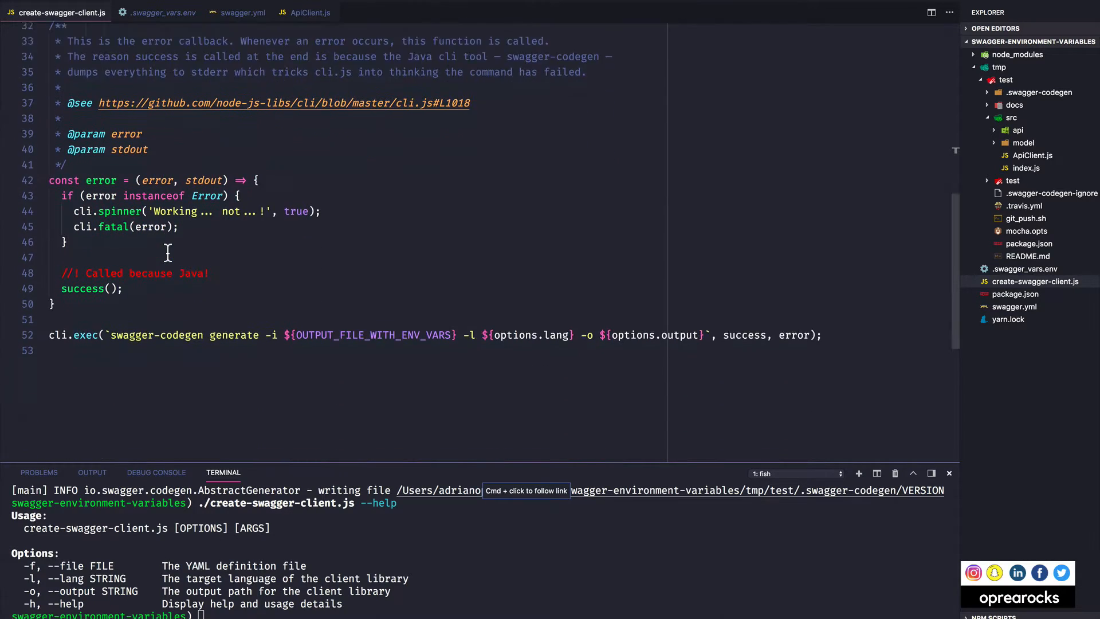
pyautogui.scroll(-3)
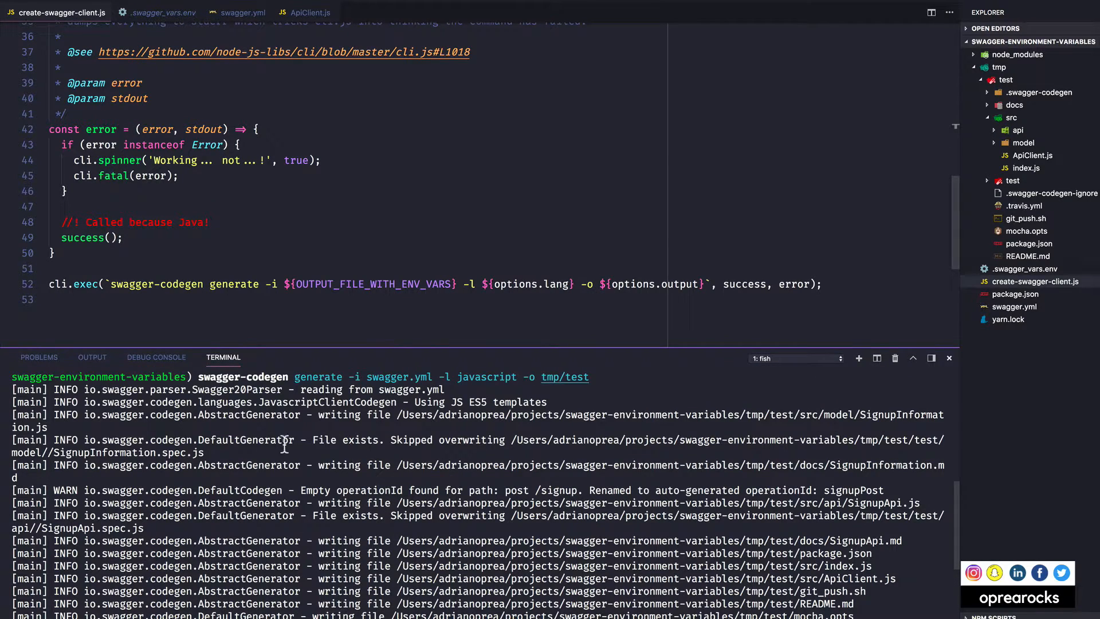
pyautogui.moveTo(169, 521)
pyautogui.write('./create-swagger-client.js --help')
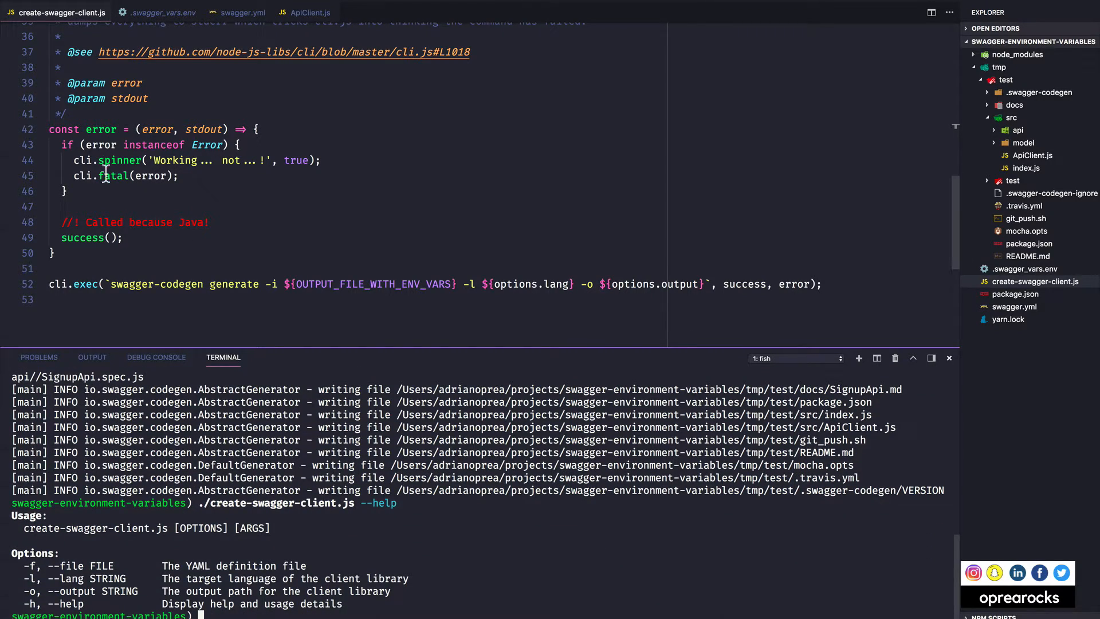
pyautogui.moveTo(93, 150)
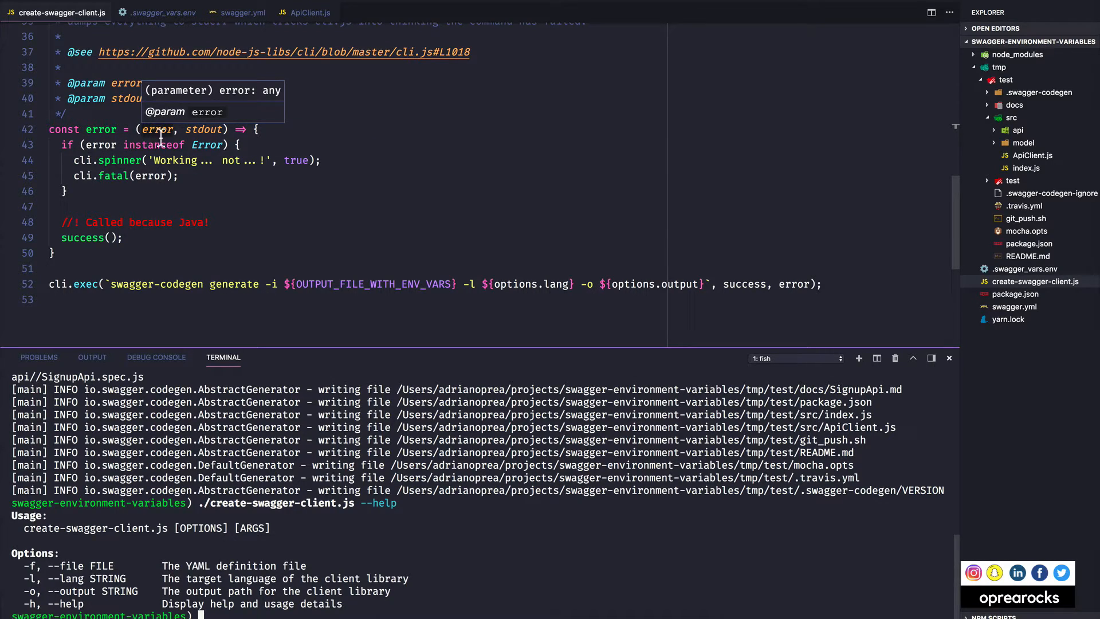
pyautogui.moveTo(207, 145)
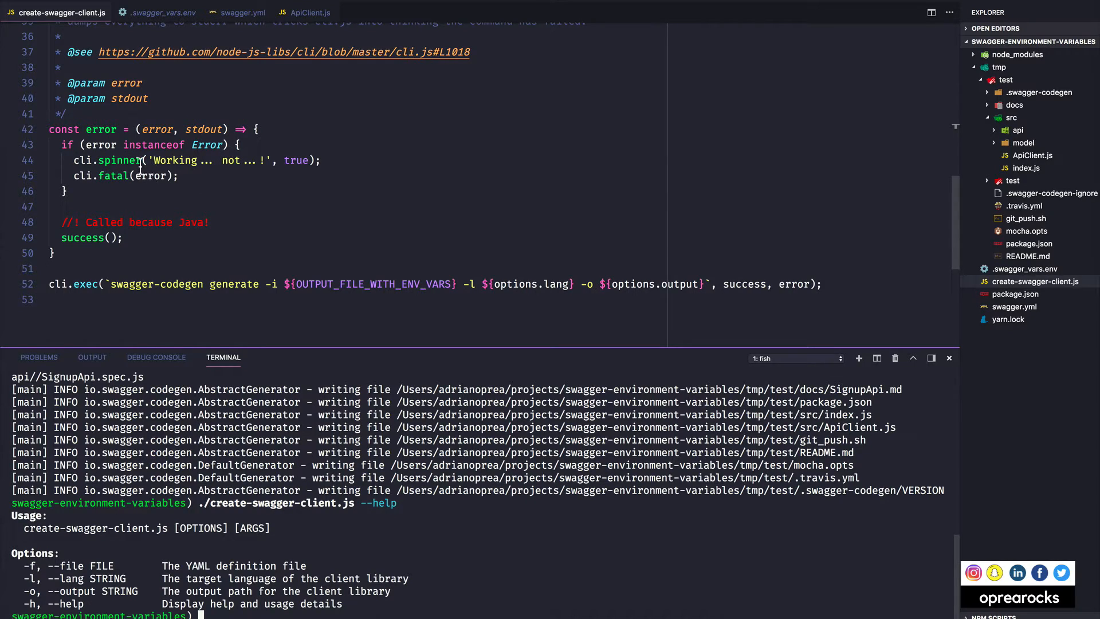
pyautogui.moveTo(312, 168)
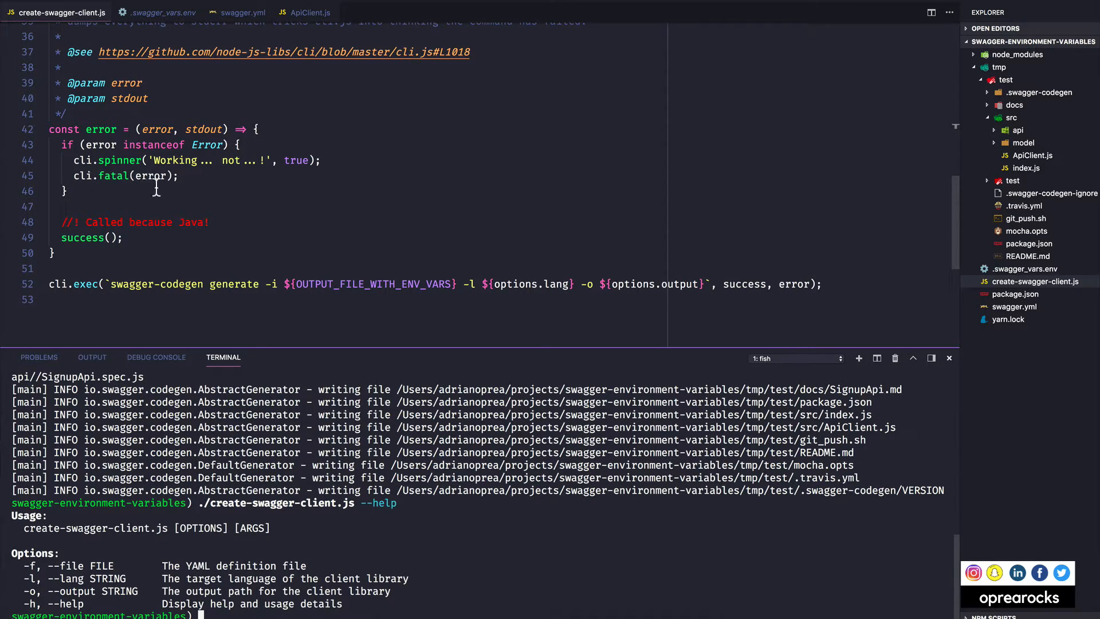
pyautogui.moveTo(197, 240)
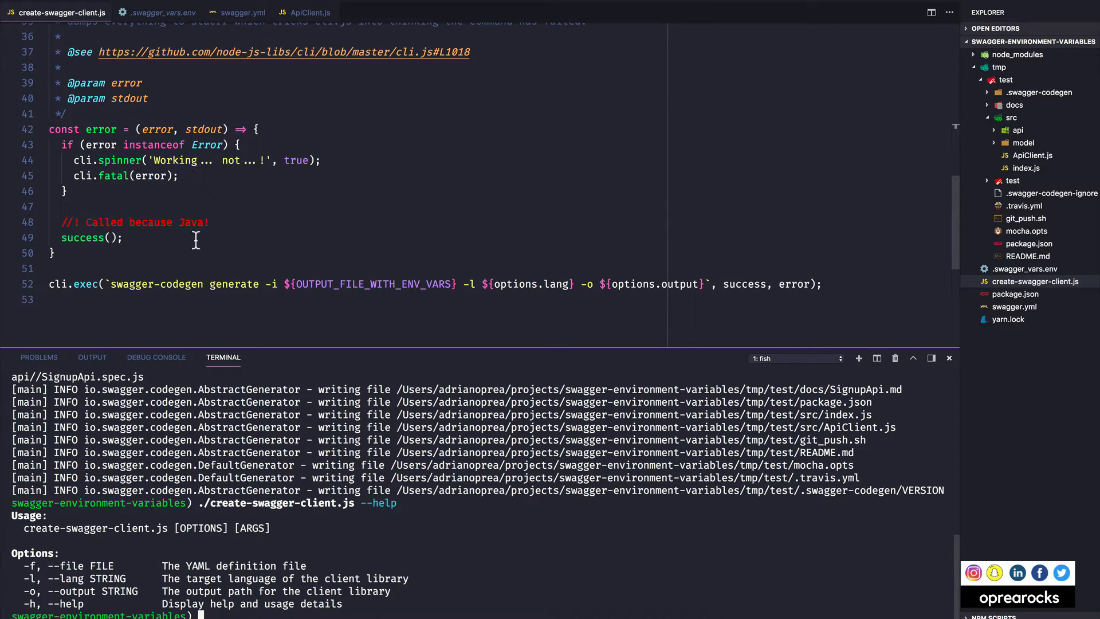
pyautogui.moveTo(143, 243)
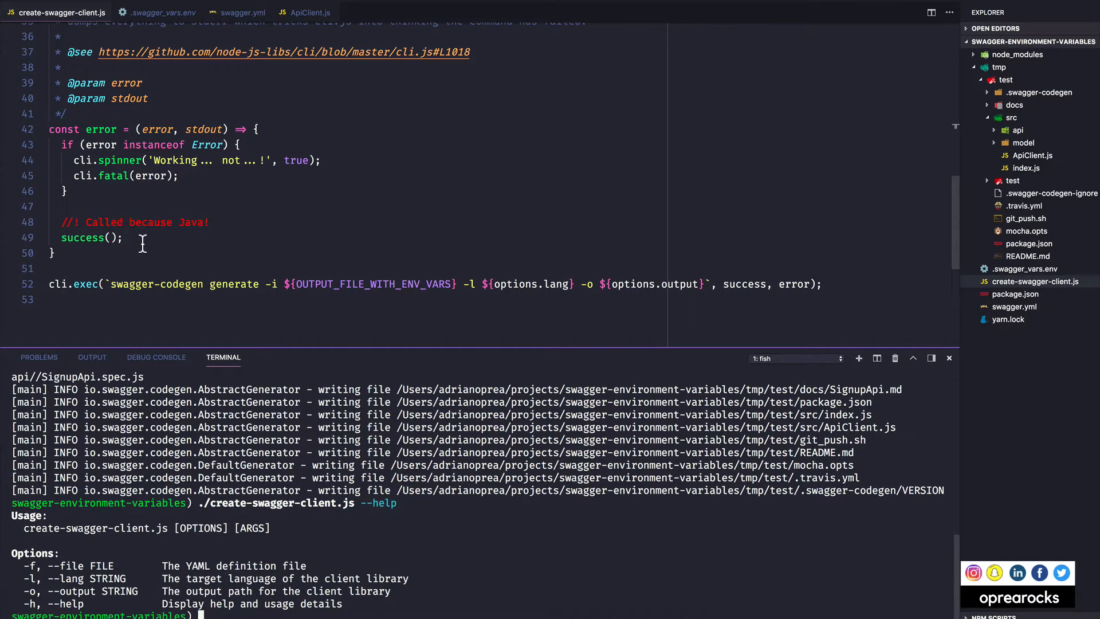
pyautogui.moveTo(114, 237)
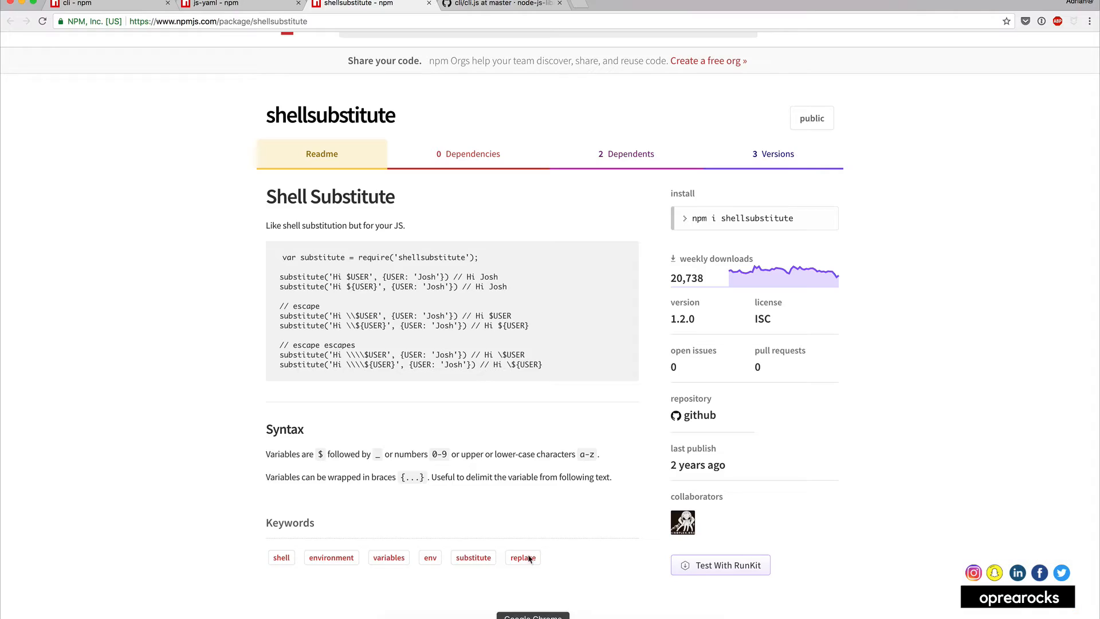
# Review GitHub's cli.js source, highlighting the err variables where cli.exec treats stderr as an error
pyautogui.click(499, 4)
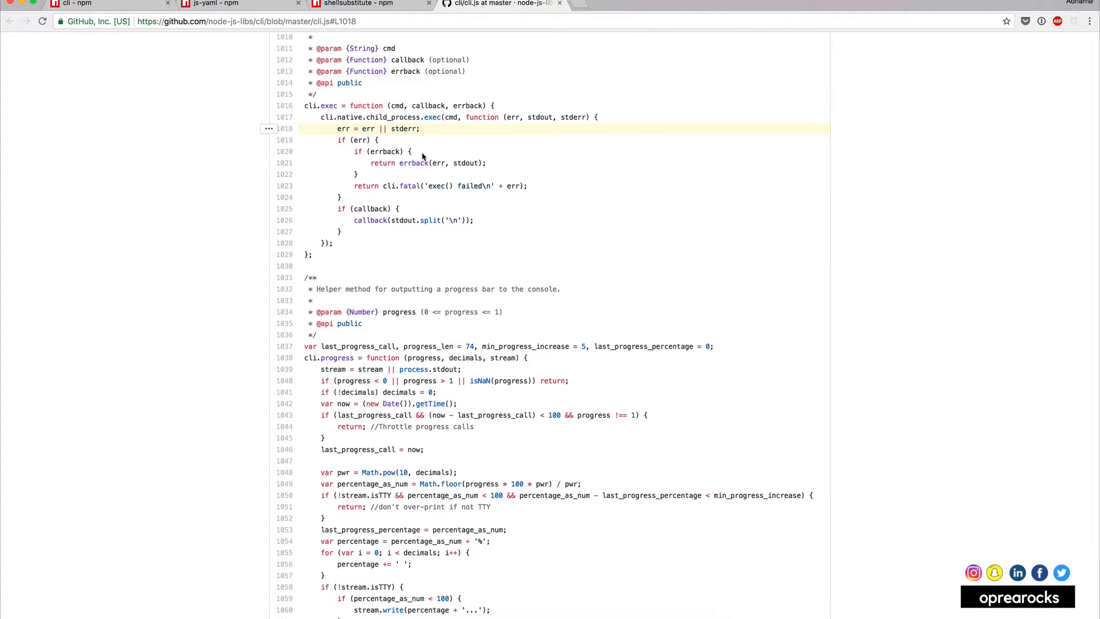
pyautogui.moveTo(390, 106)
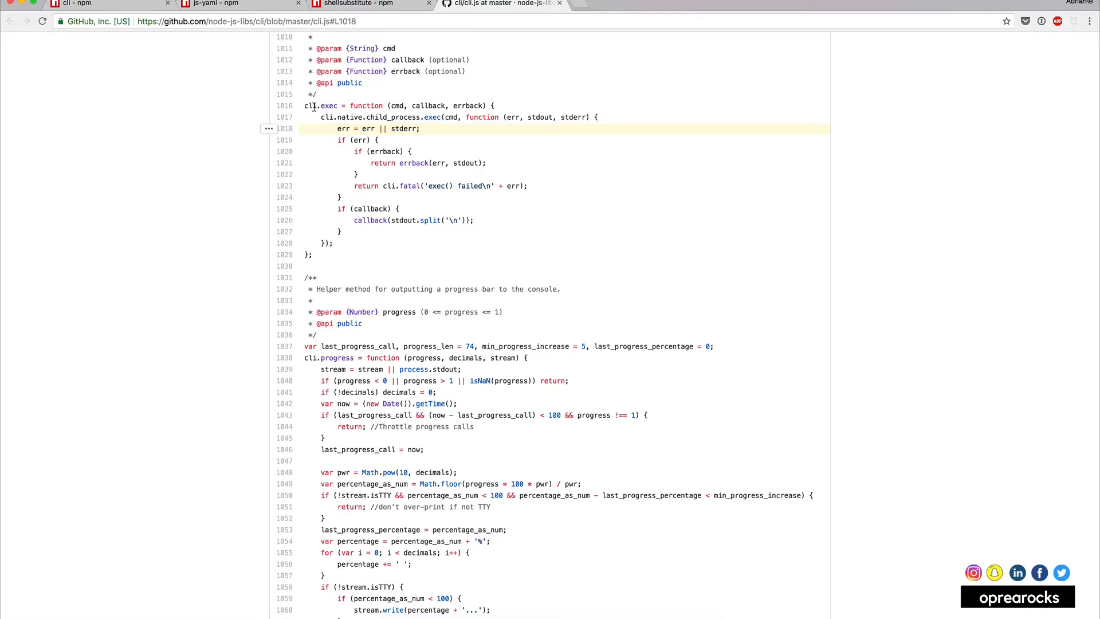
pyautogui.moveTo(365, 124)
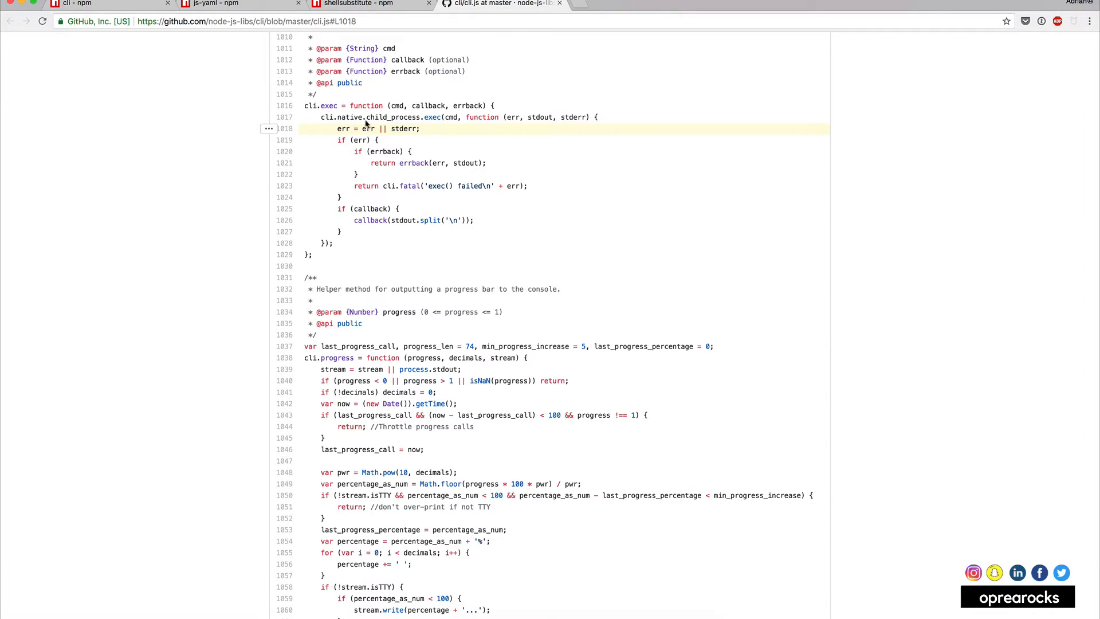
pyautogui.moveTo(410, 117)
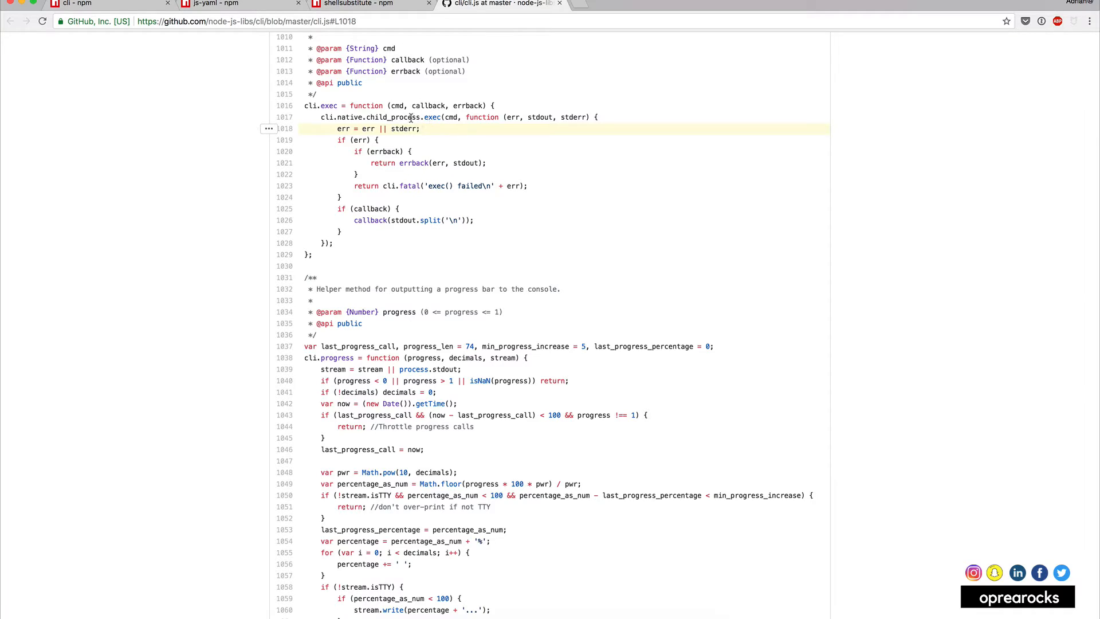
pyautogui.moveTo(433, 116)
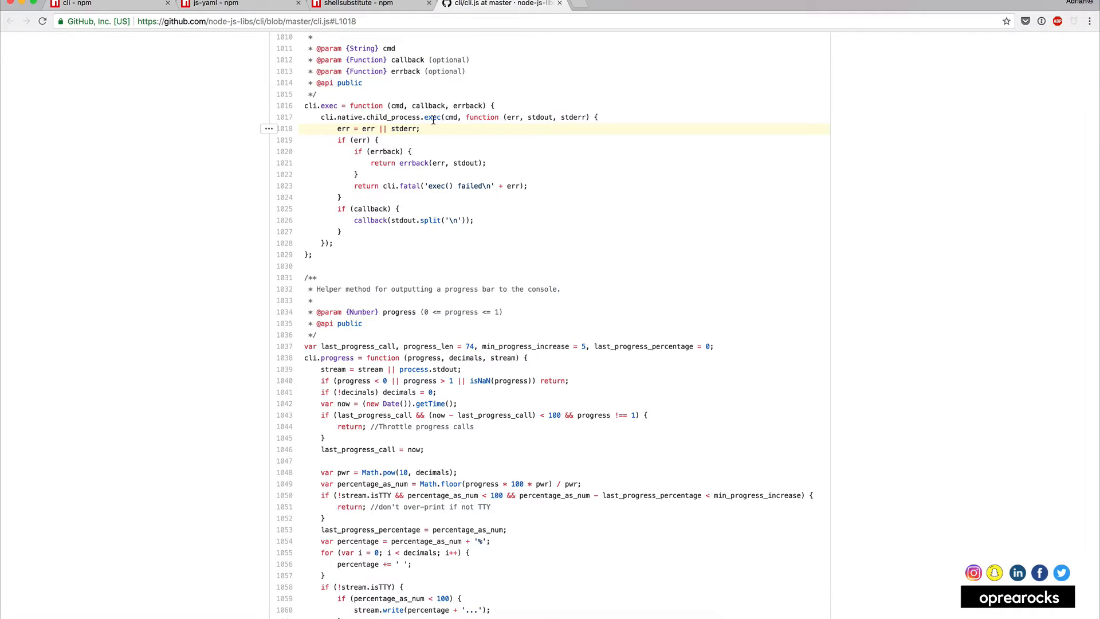
pyautogui.moveTo(447, 129)
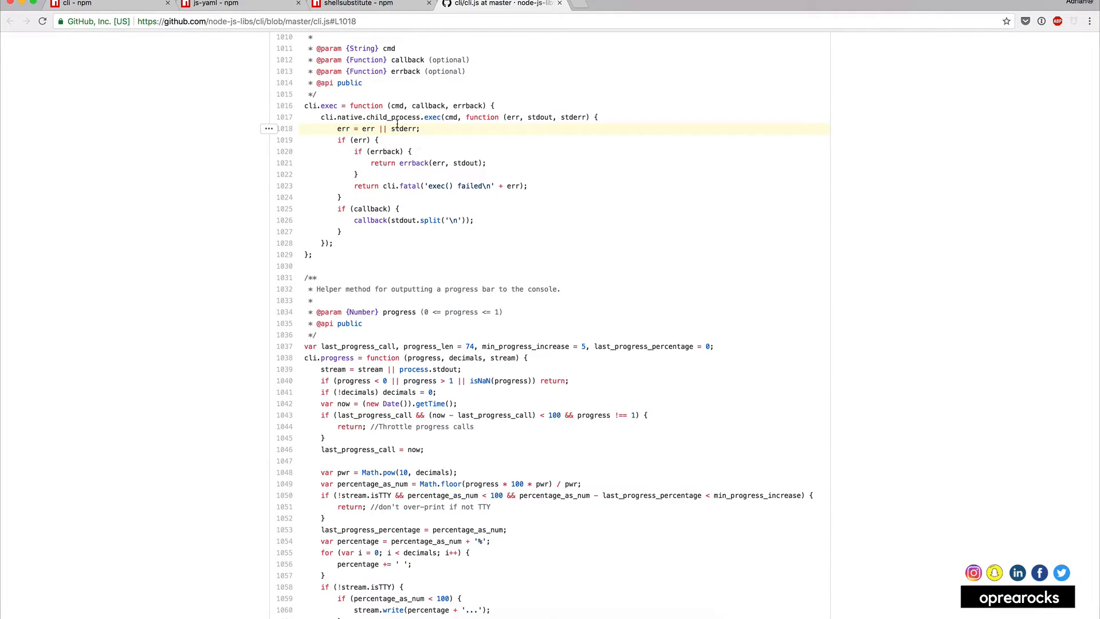
pyautogui.moveTo(342, 128)
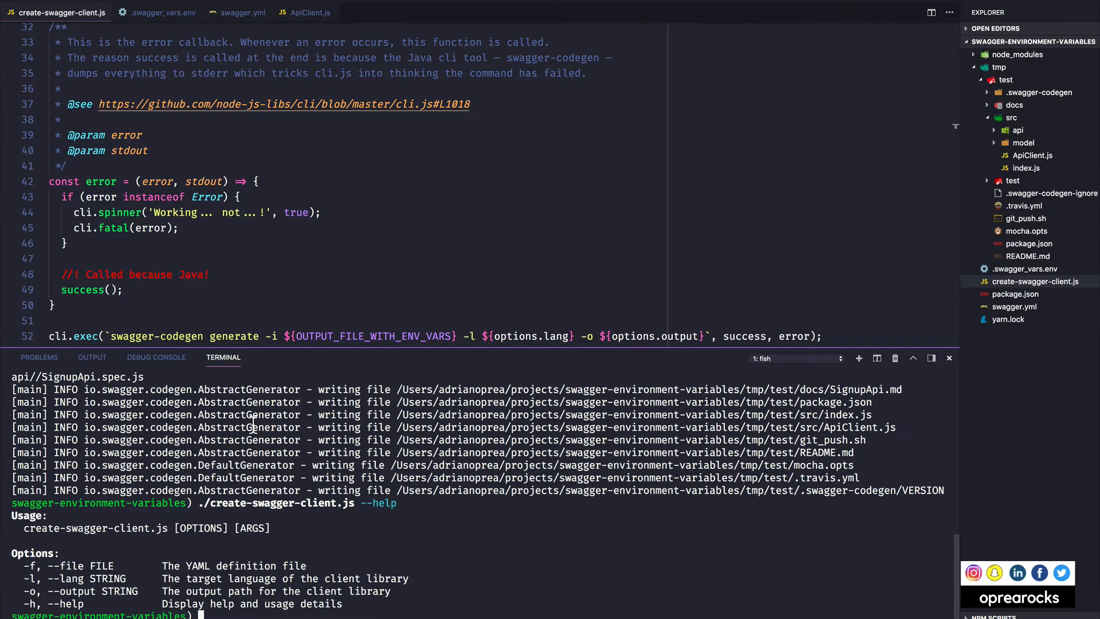
pyautogui.moveTo(109, 438)
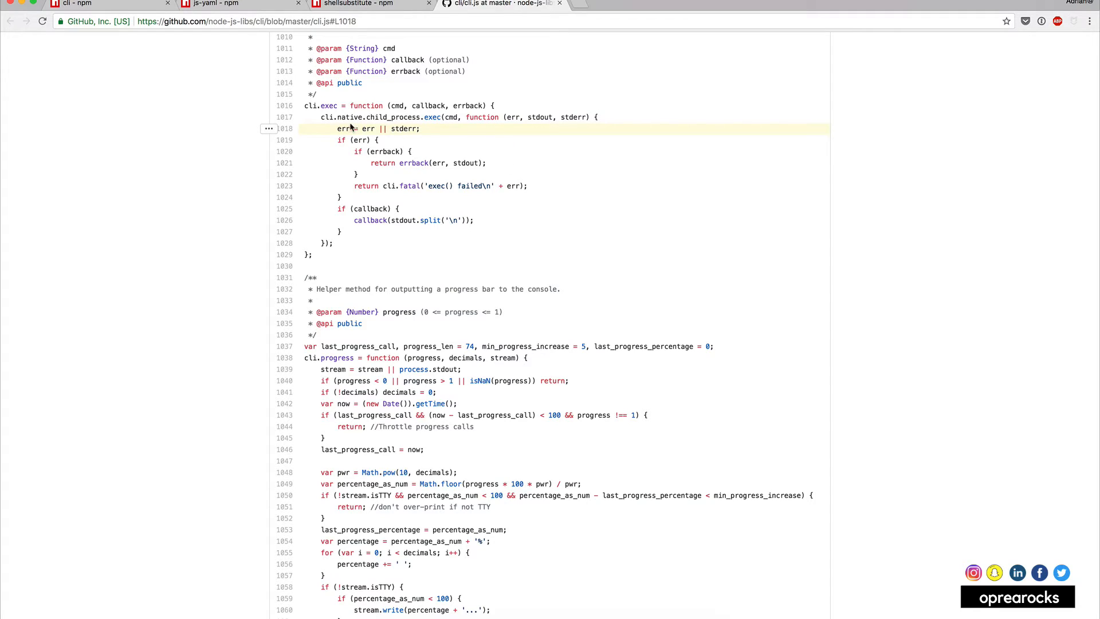
pyautogui.doubleClick(360, 140)
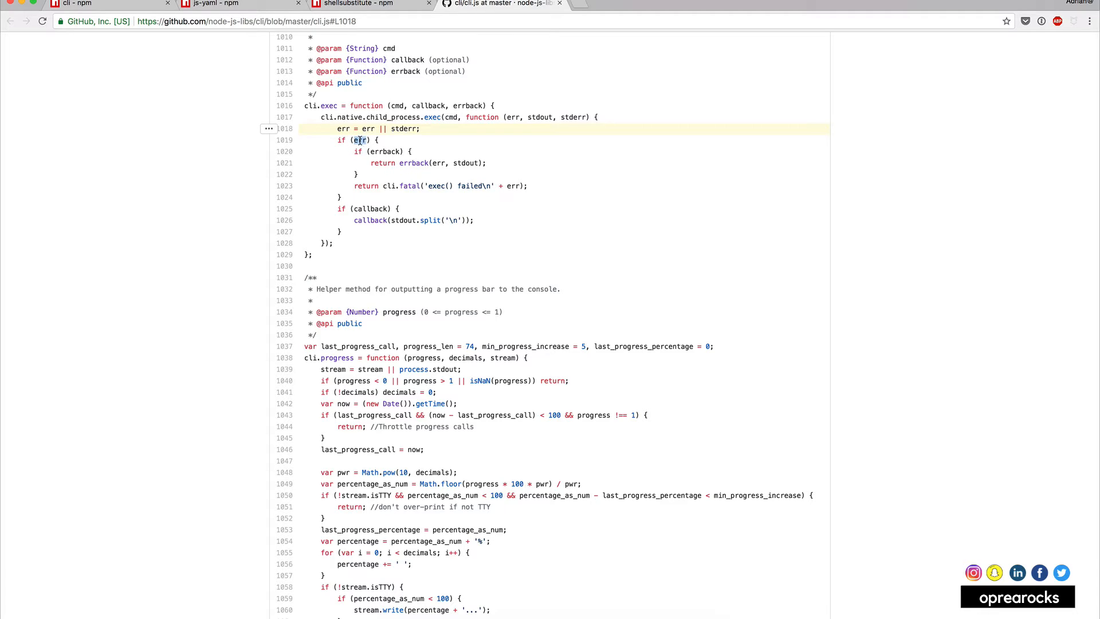
pyautogui.doubleClick(360, 140)
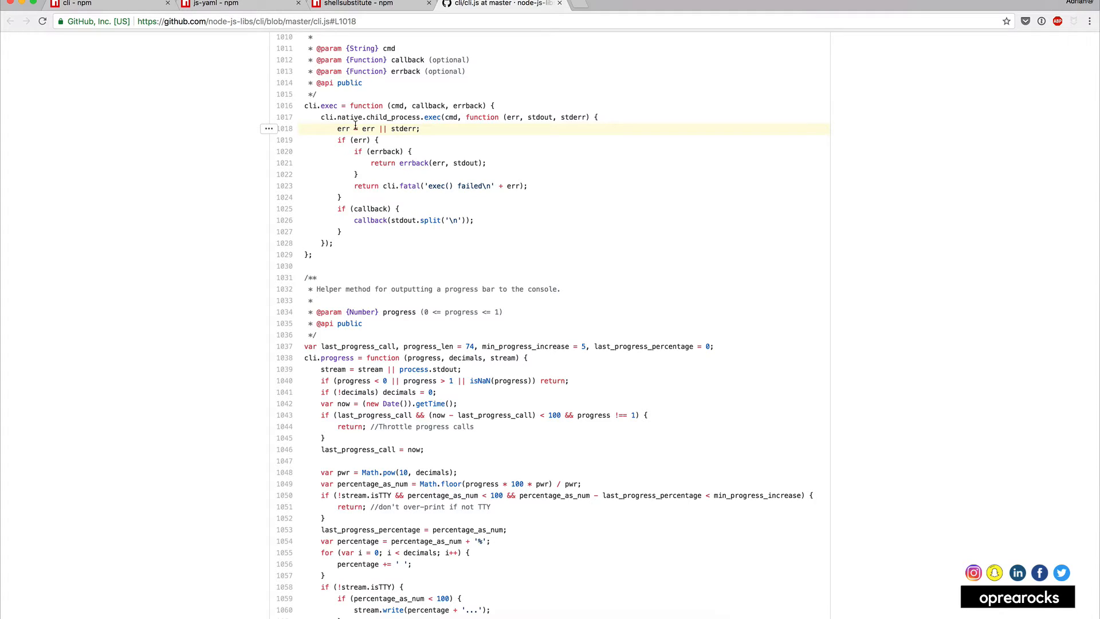
pyautogui.doubleClick(467, 105)
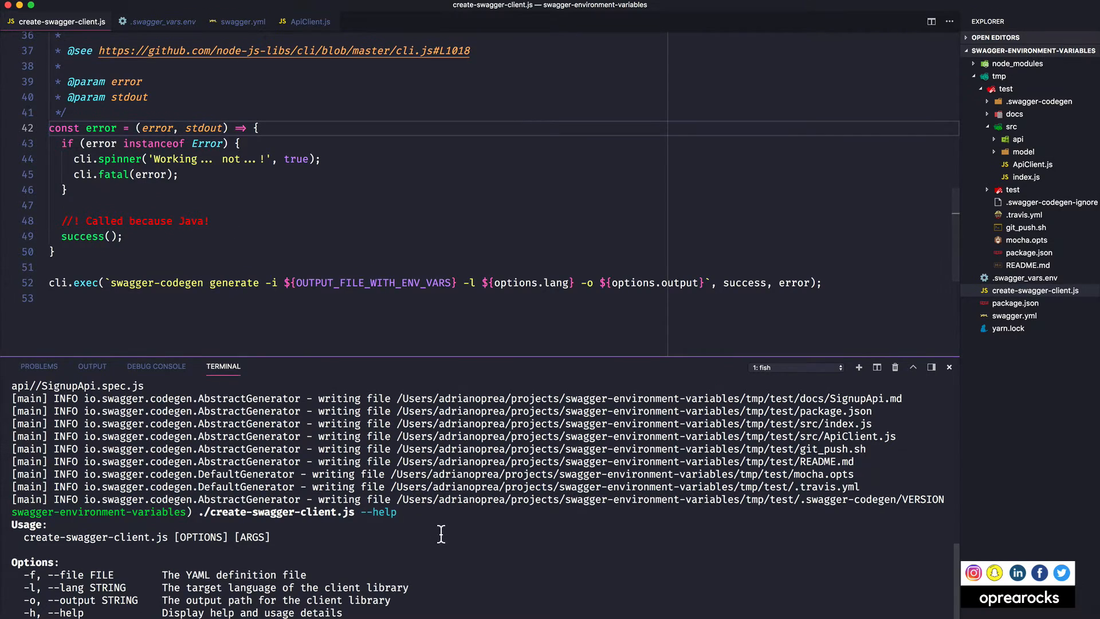
pyautogui.moveTo(436, 553)
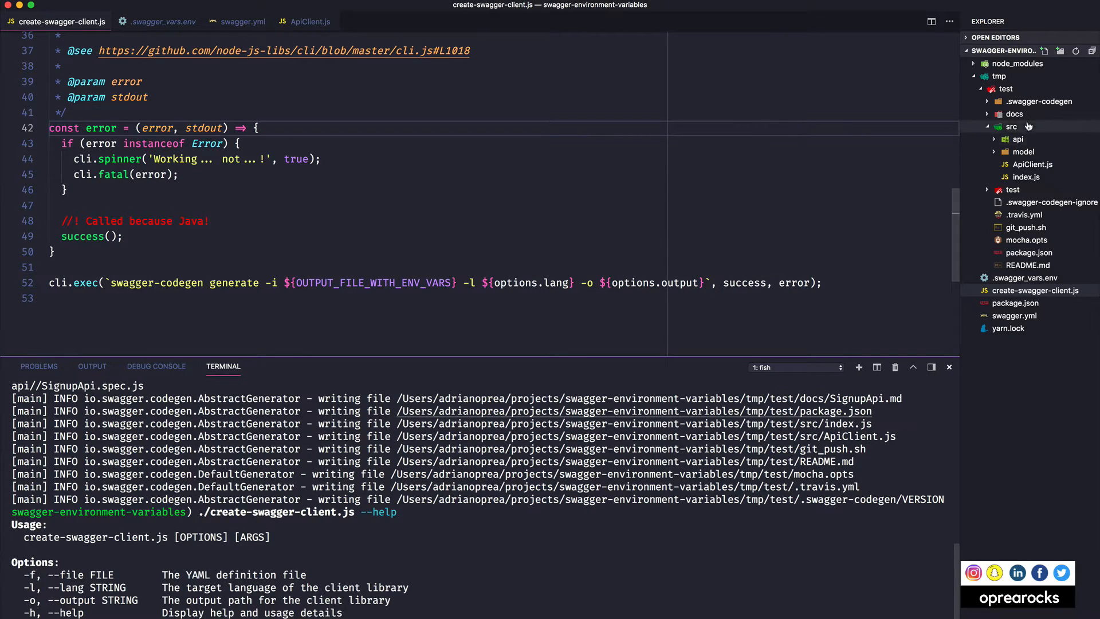
# Delete the generated tmp folder from Explorer, moving it to the Trash
pyautogui.rightClick(1010, 126)
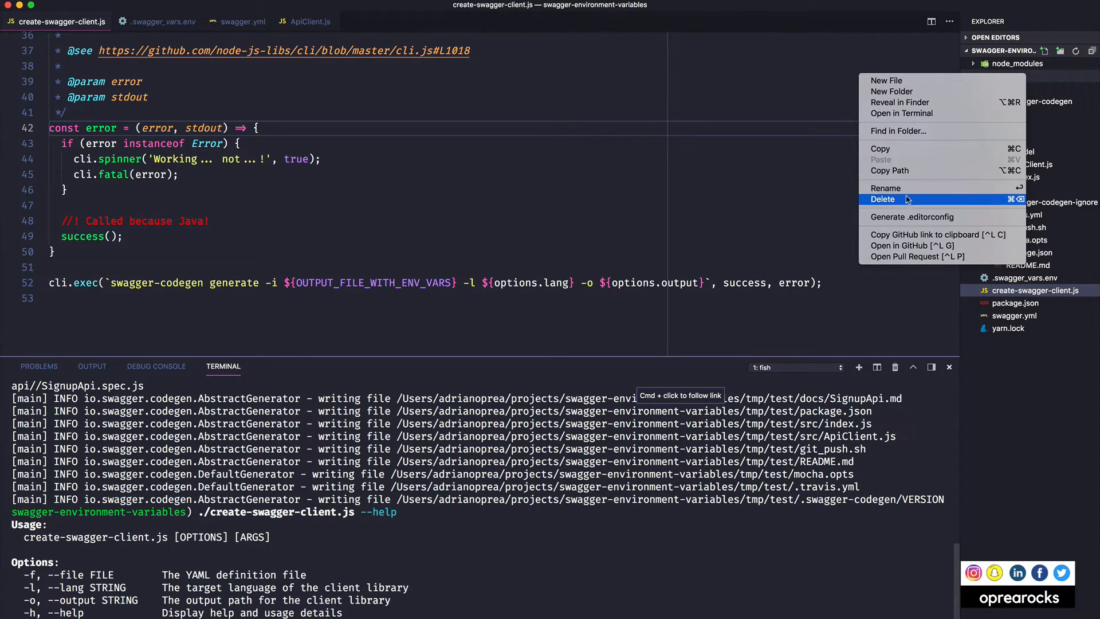
pyautogui.click(883, 199)
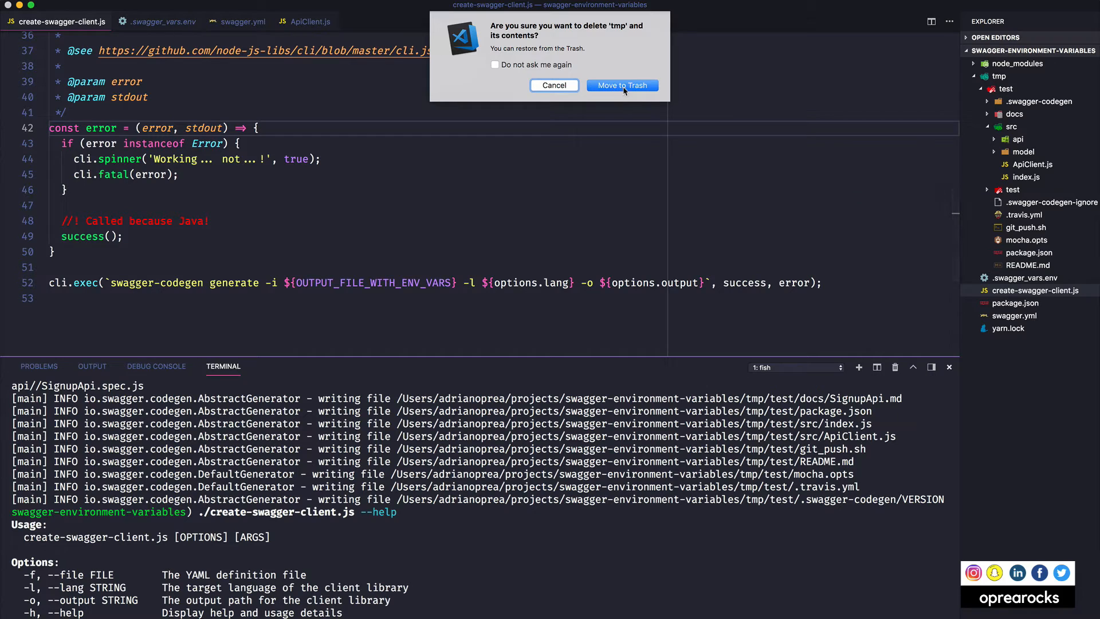
pyautogui.click(621, 85)
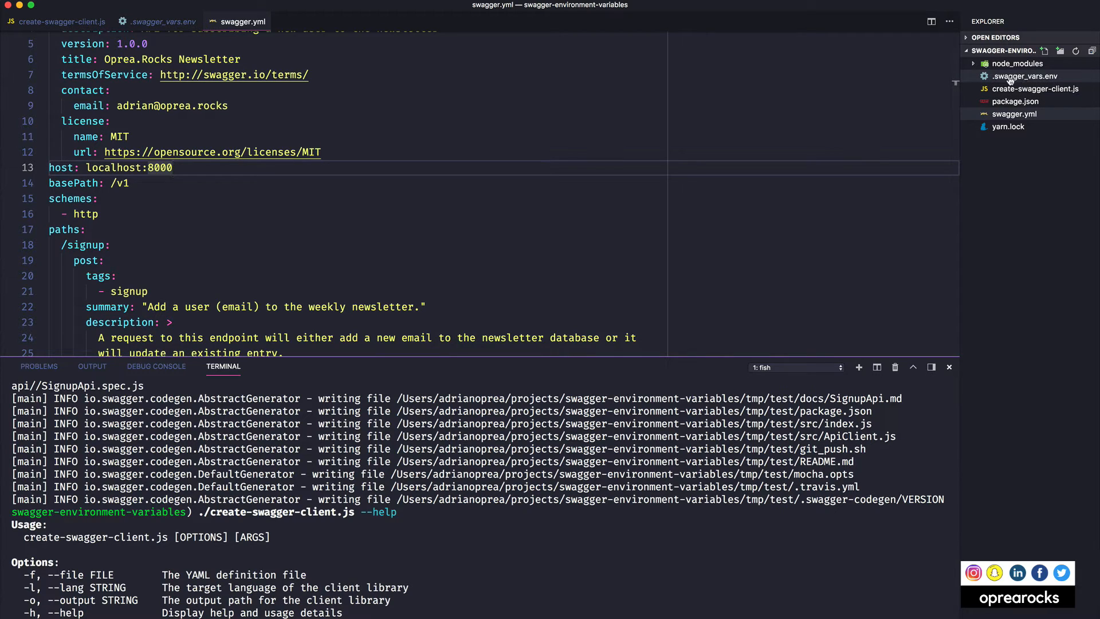
pyautogui.moveTo(1025, 75)
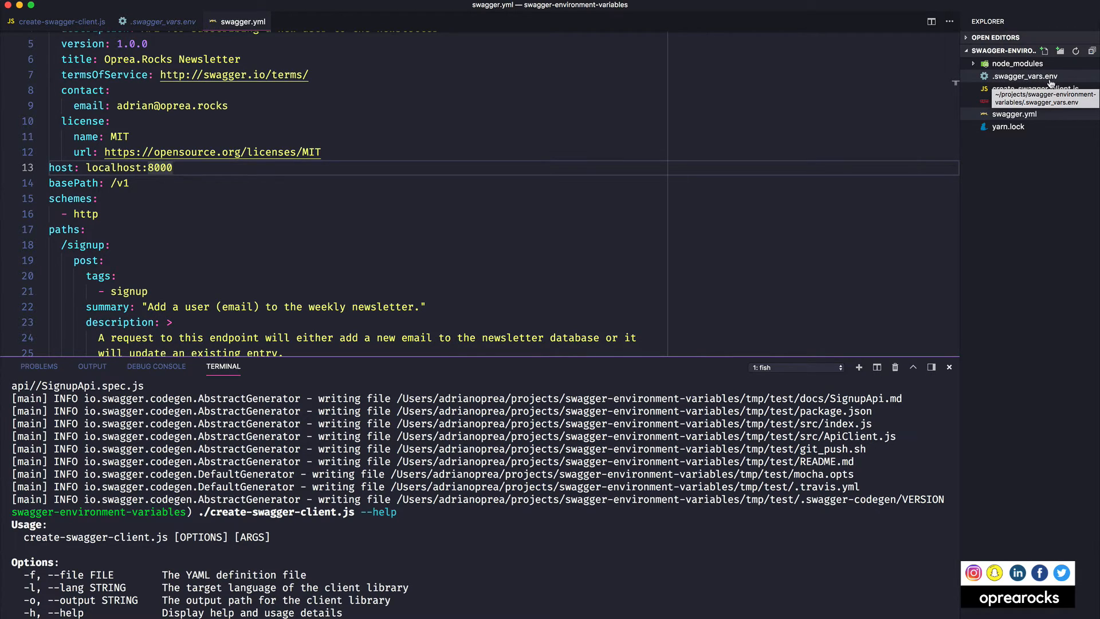
# After checking .swagger_vars.env, set swagger.yml host to ${HOSTNAME} and basePath to ${BASE_PATH}
pyautogui.click(162, 22)
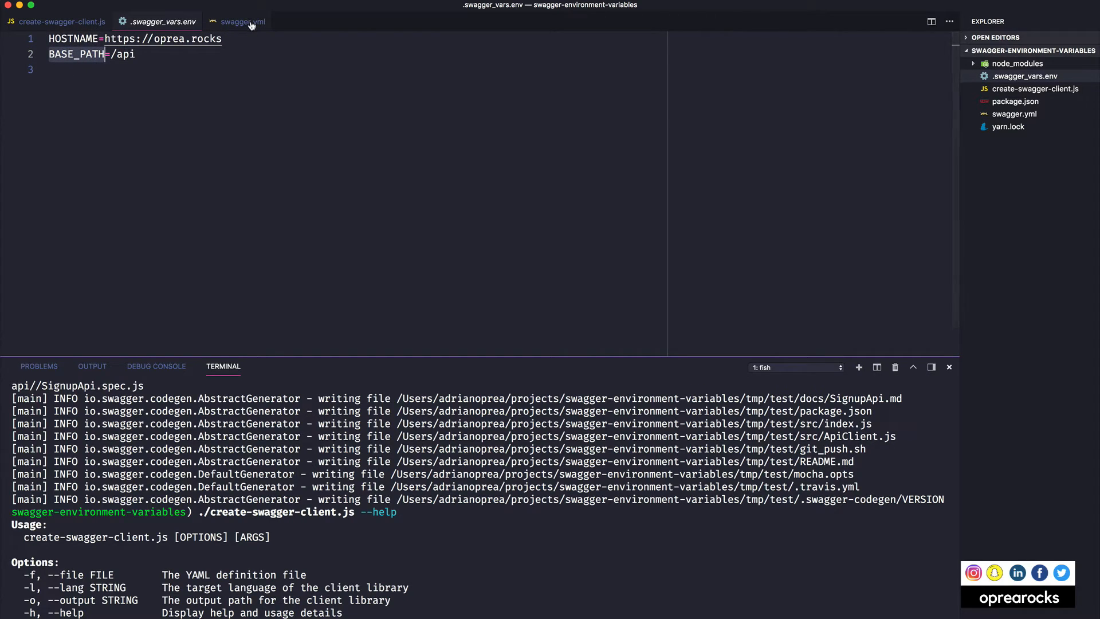
pyautogui.click(241, 21)
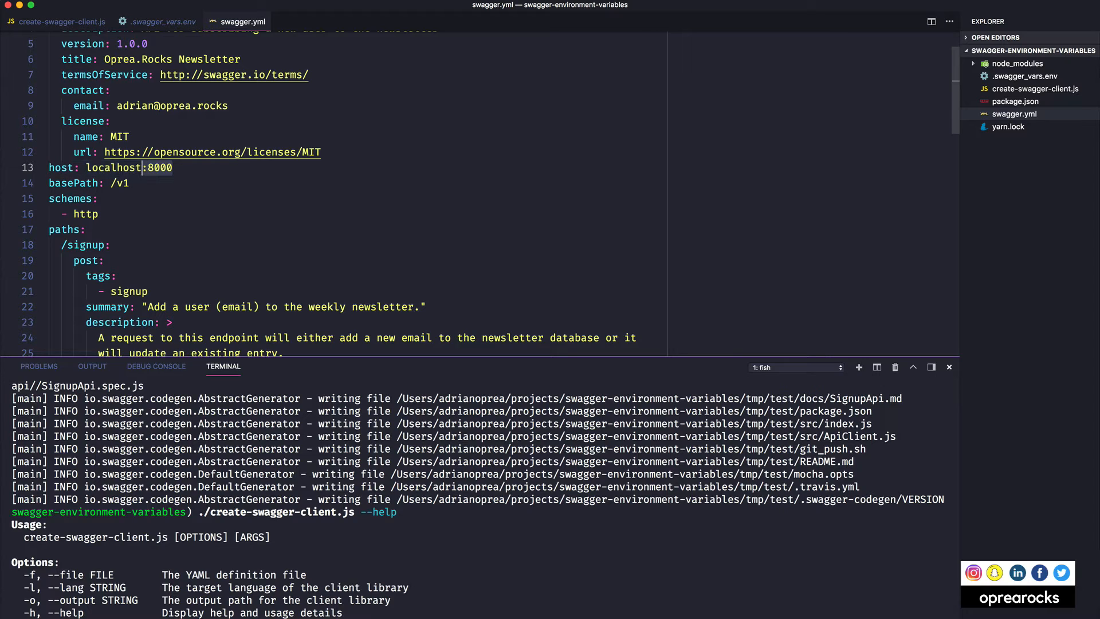
pyautogui.write('${}')
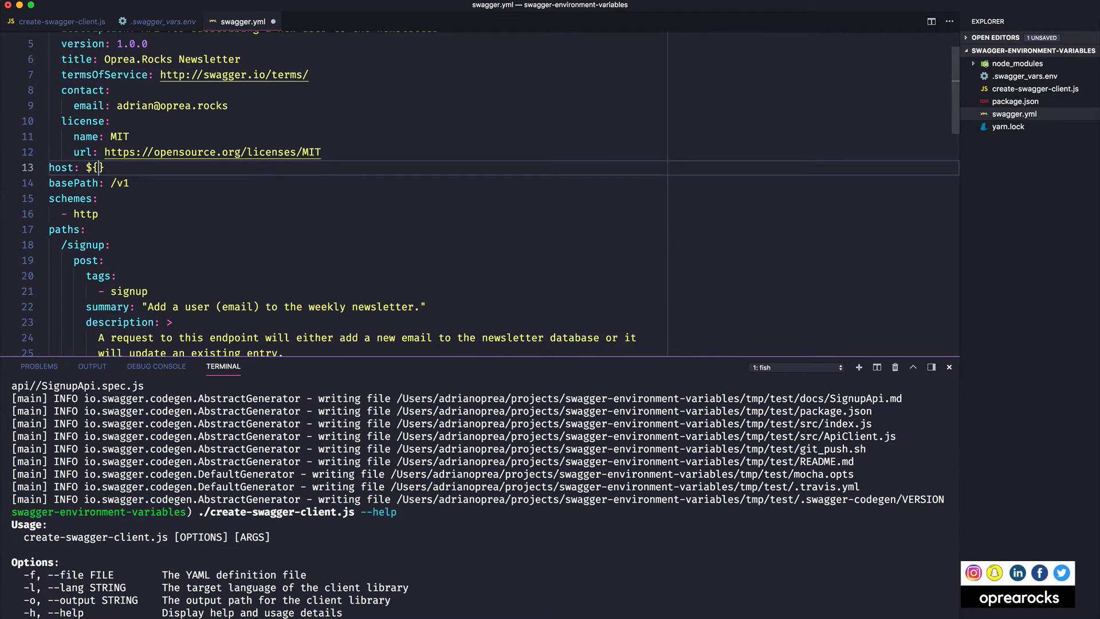
pyautogui.write('HOST')
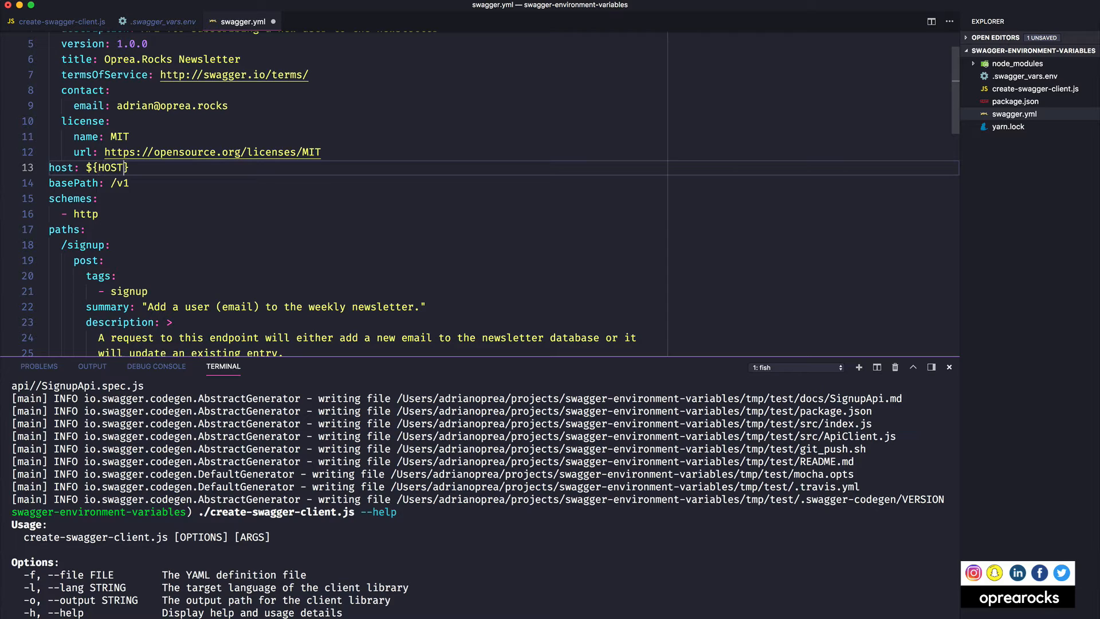
pyautogui.write('NAME')
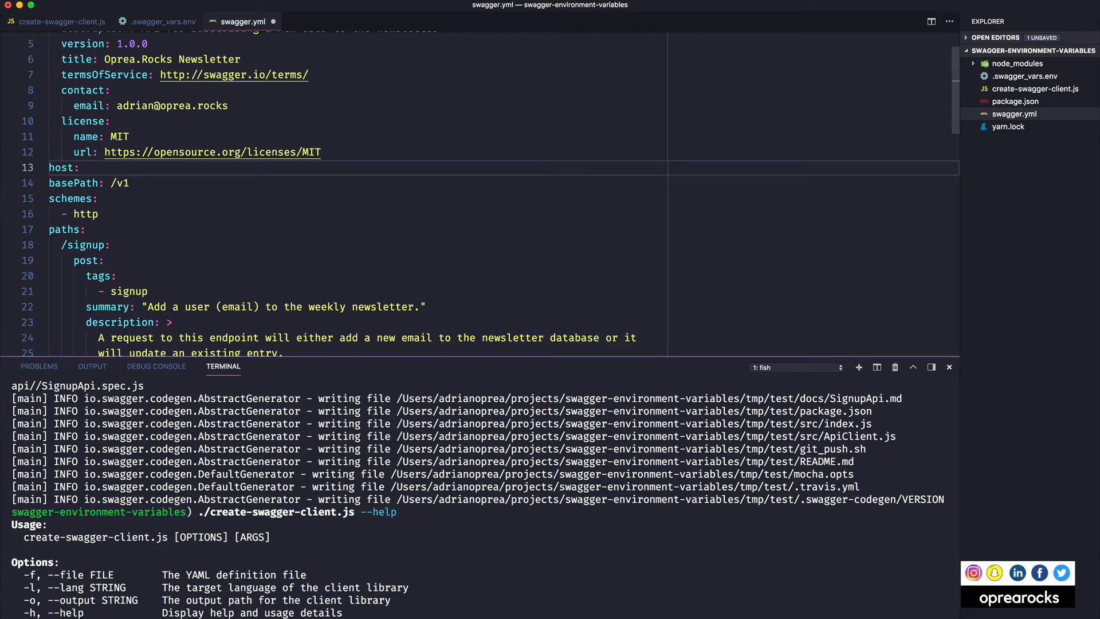
pyautogui.write('${}')
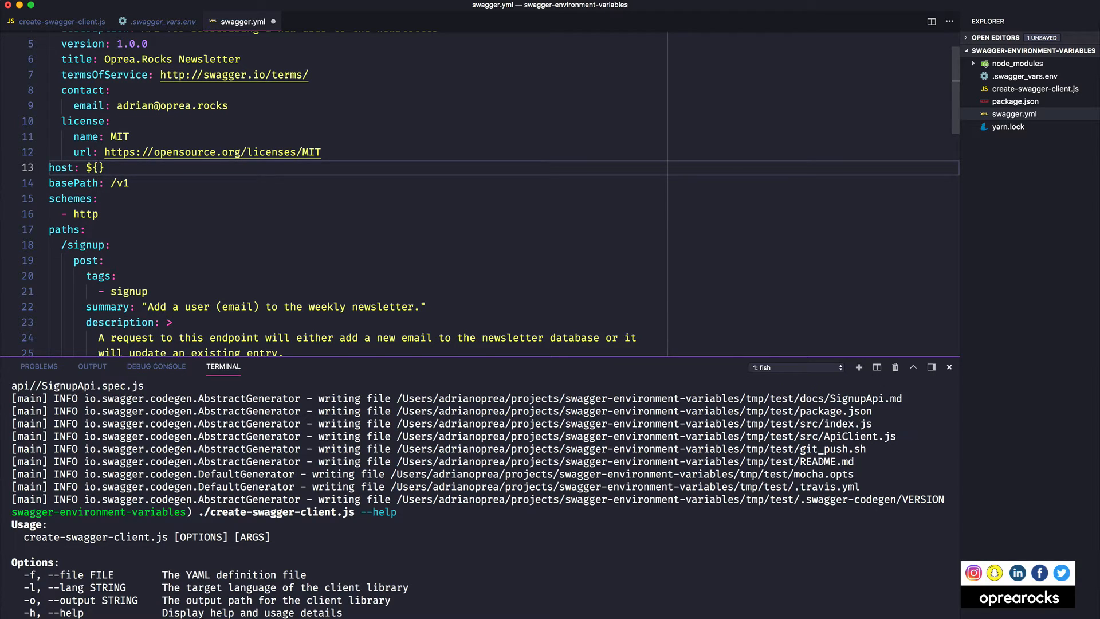
pyautogui.write('HOSTNAME')
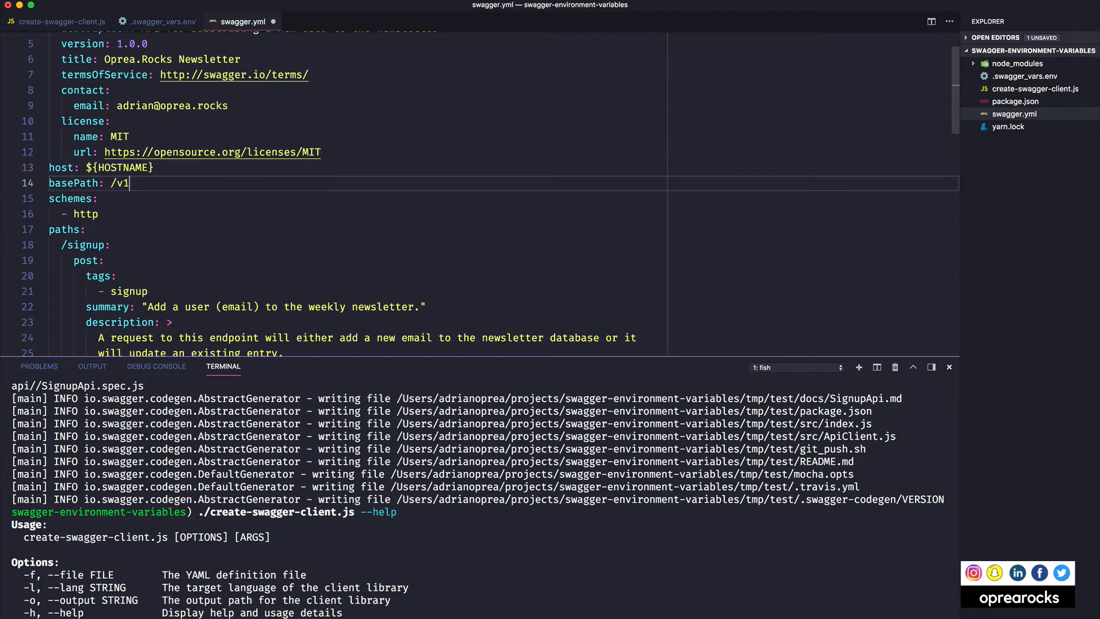
pyautogui.write('${}')
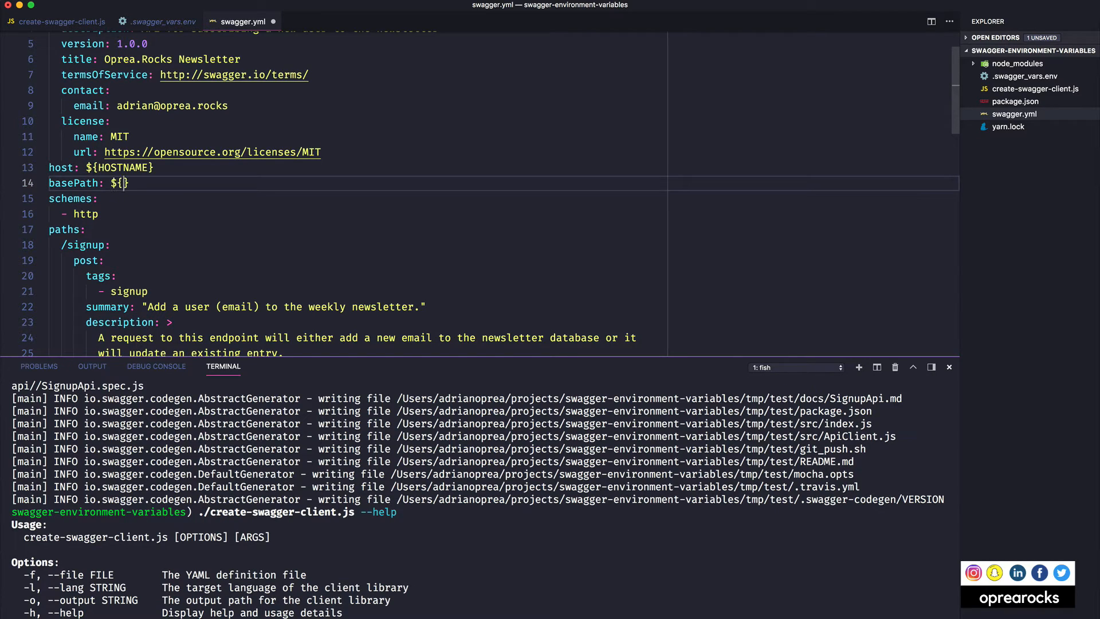
pyautogui.write('BASE')
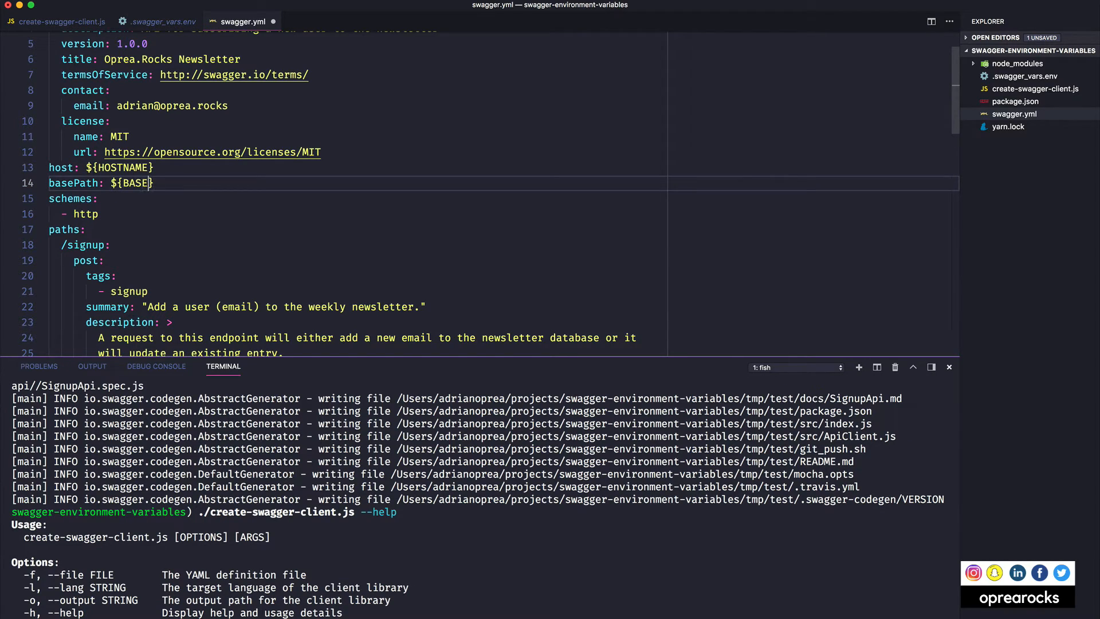
pyautogui.write('_PATH')
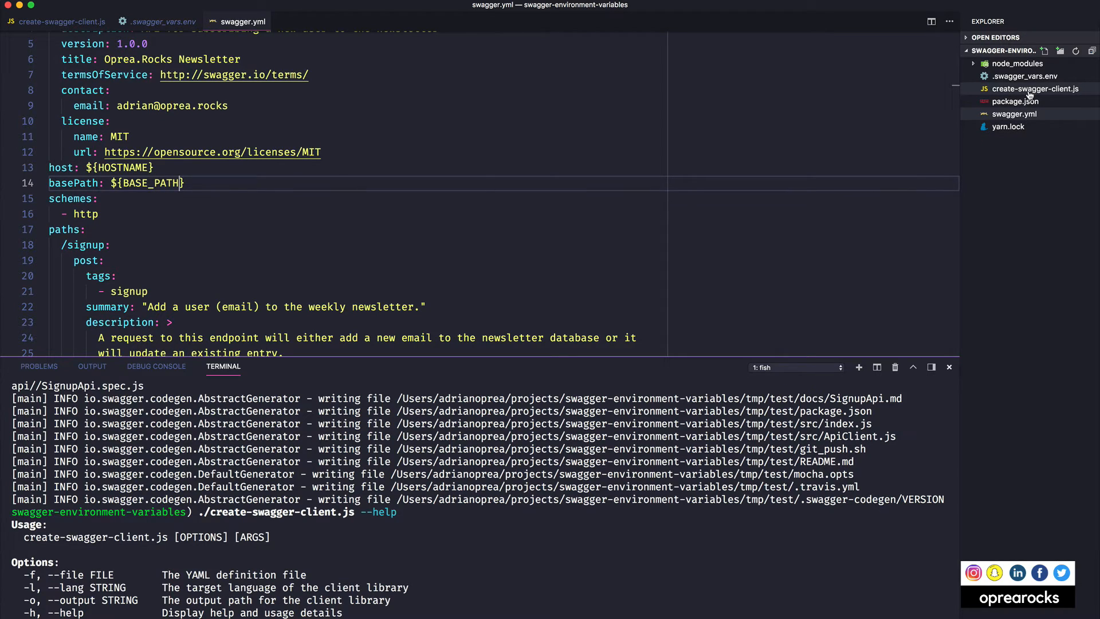
pyautogui.click(162, 21)
pyautogui.write('./create-swagger-client.js --file=swagger.yml --lang=javascript --output=js-client')
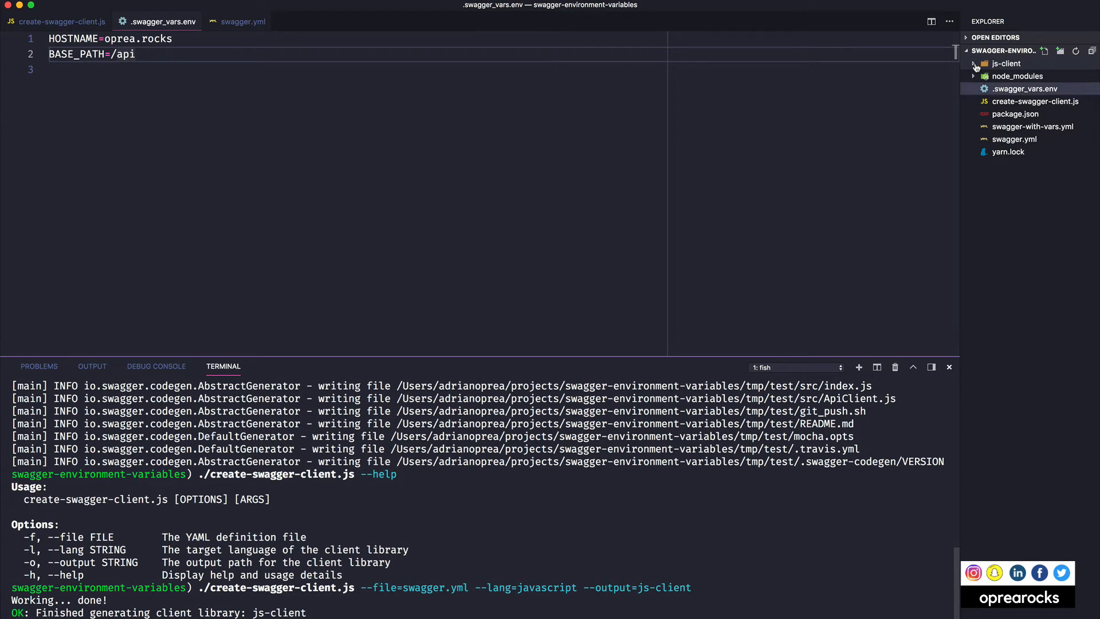
# Expand the generated js-client folder and view the SignupApi.md documentation
pyautogui.click(1006, 63)
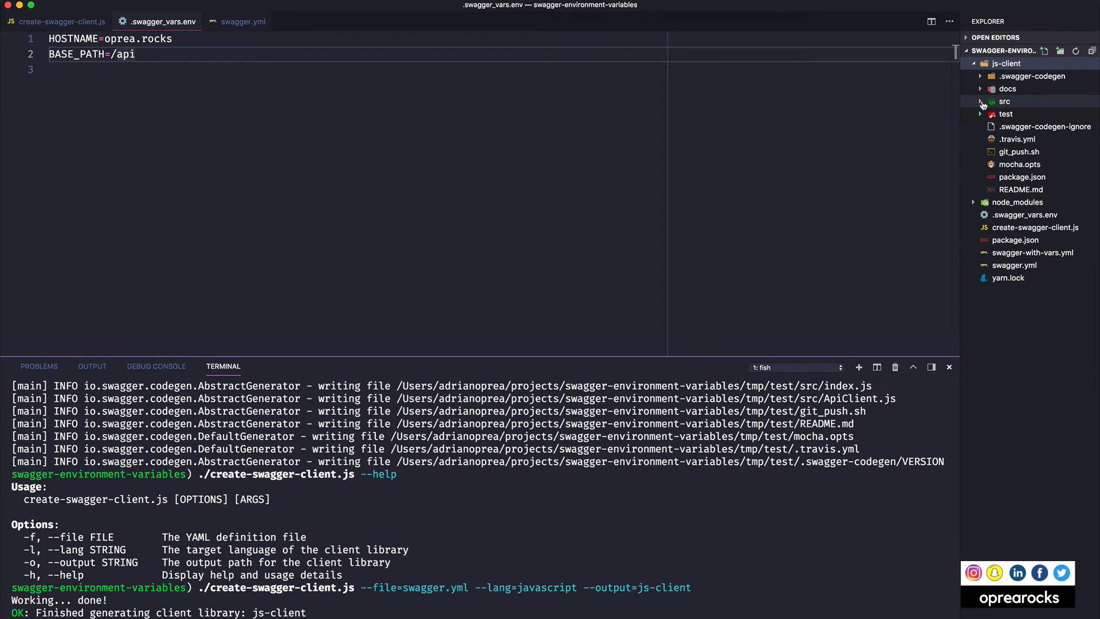
pyautogui.click(1004, 101)
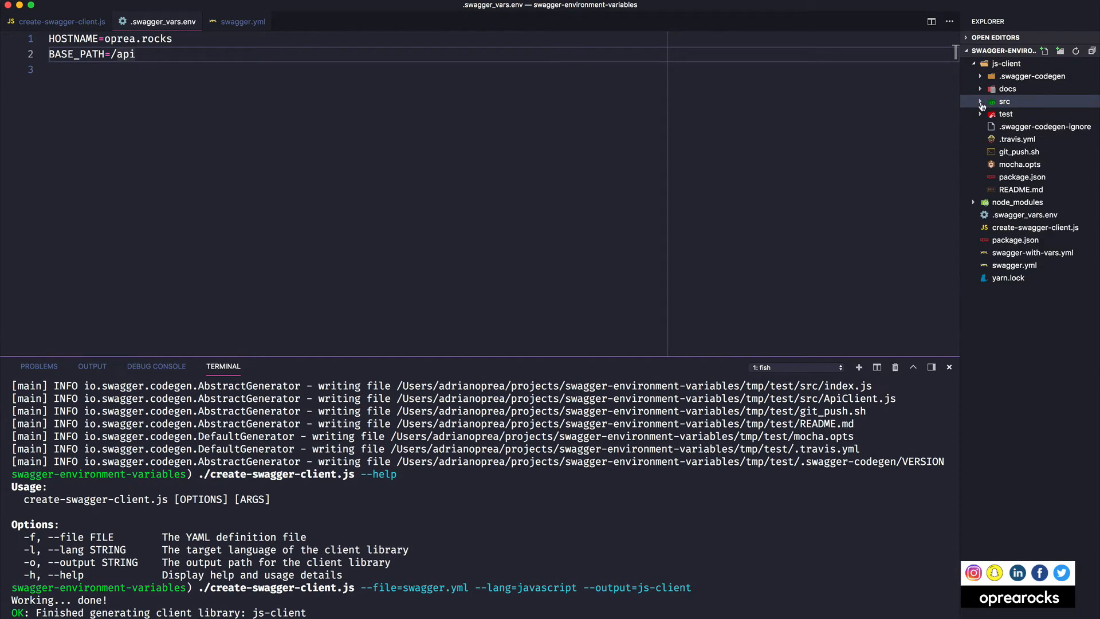
pyautogui.click(1029, 101)
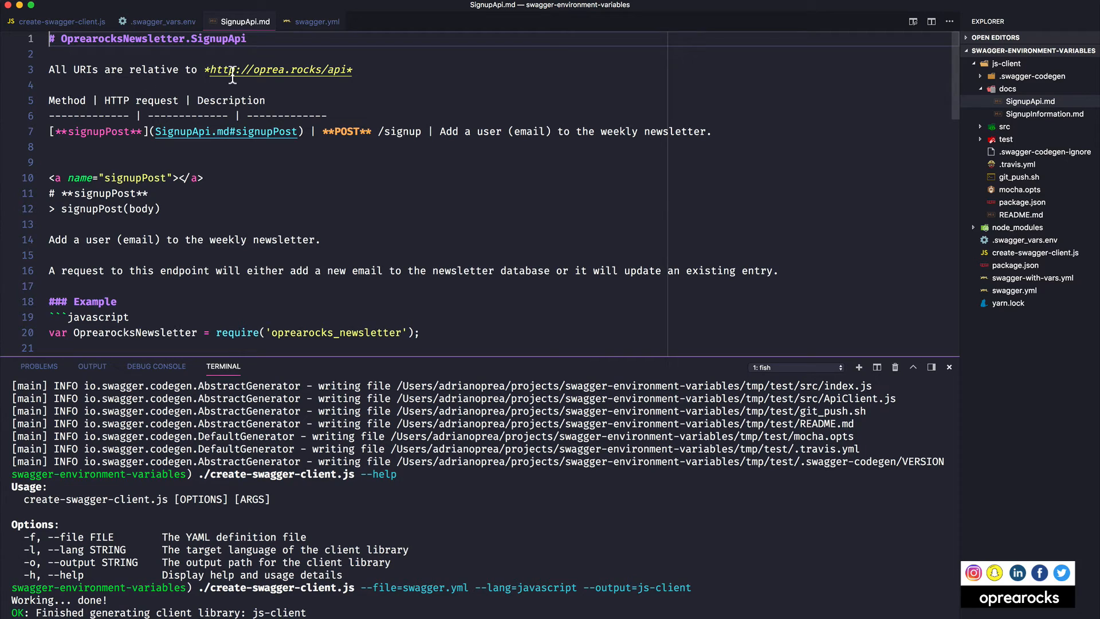
pyautogui.moveTo(278, 69)
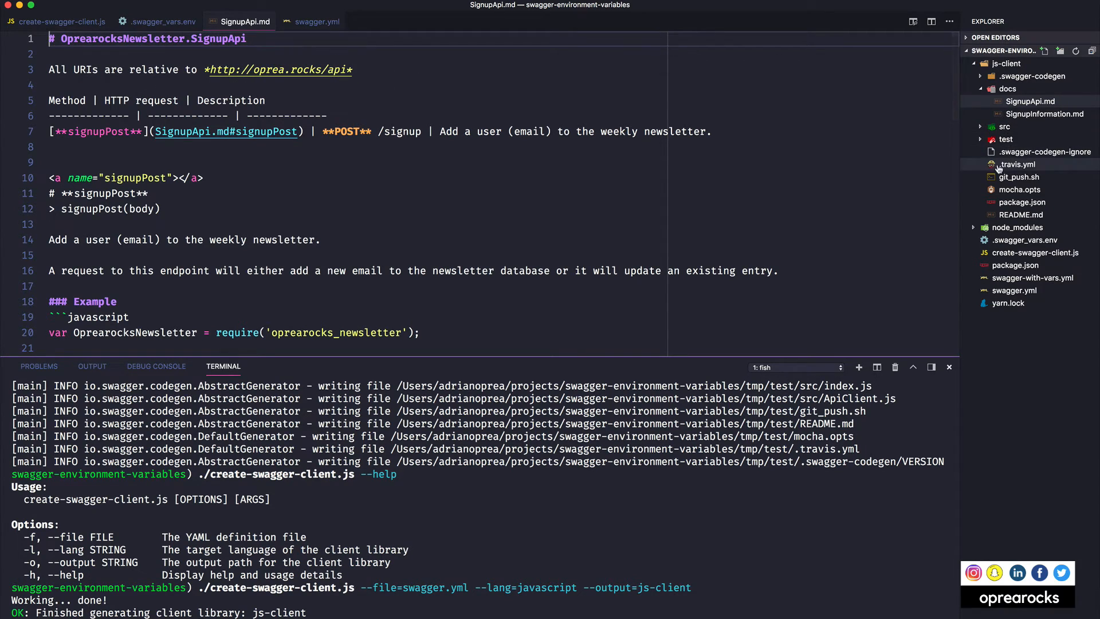
pyautogui.click(1004, 126)
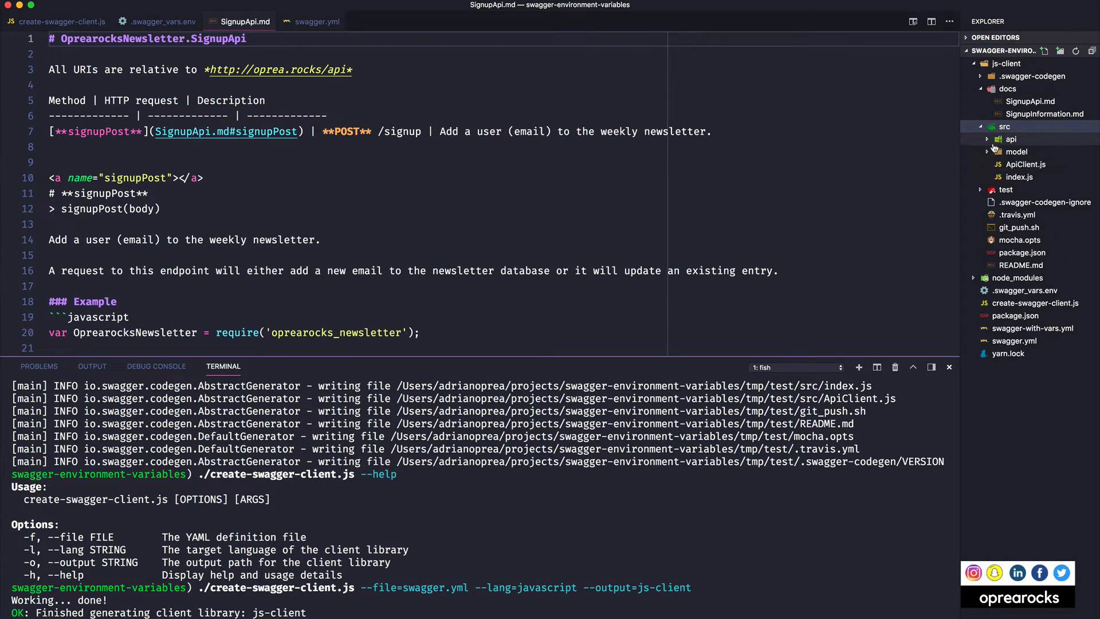
pyautogui.click(1011, 139)
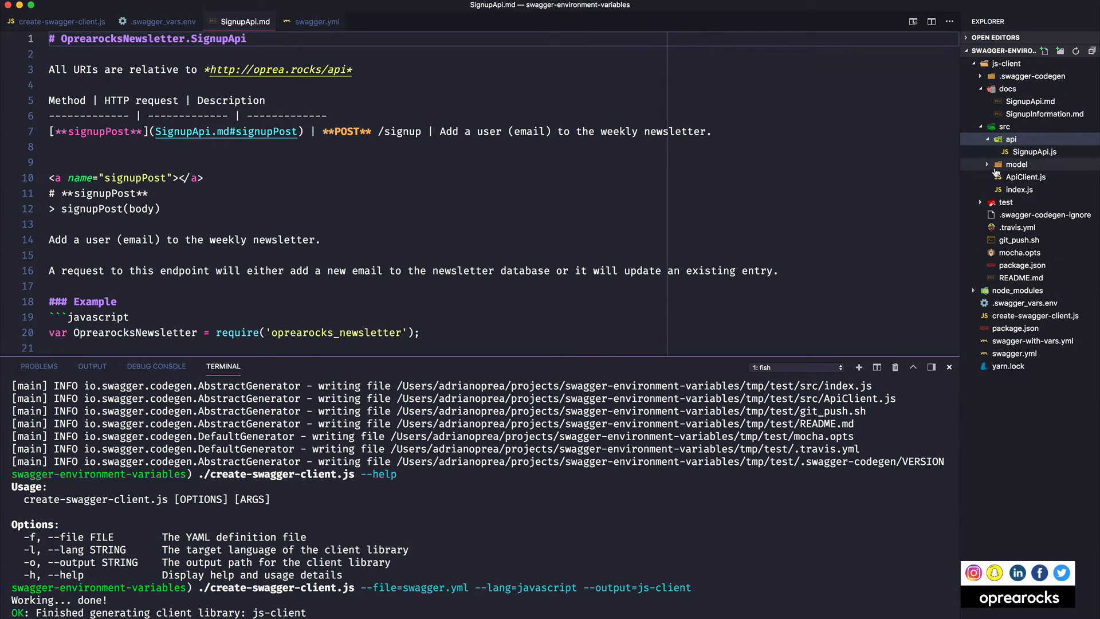
pyautogui.click(1024, 177)
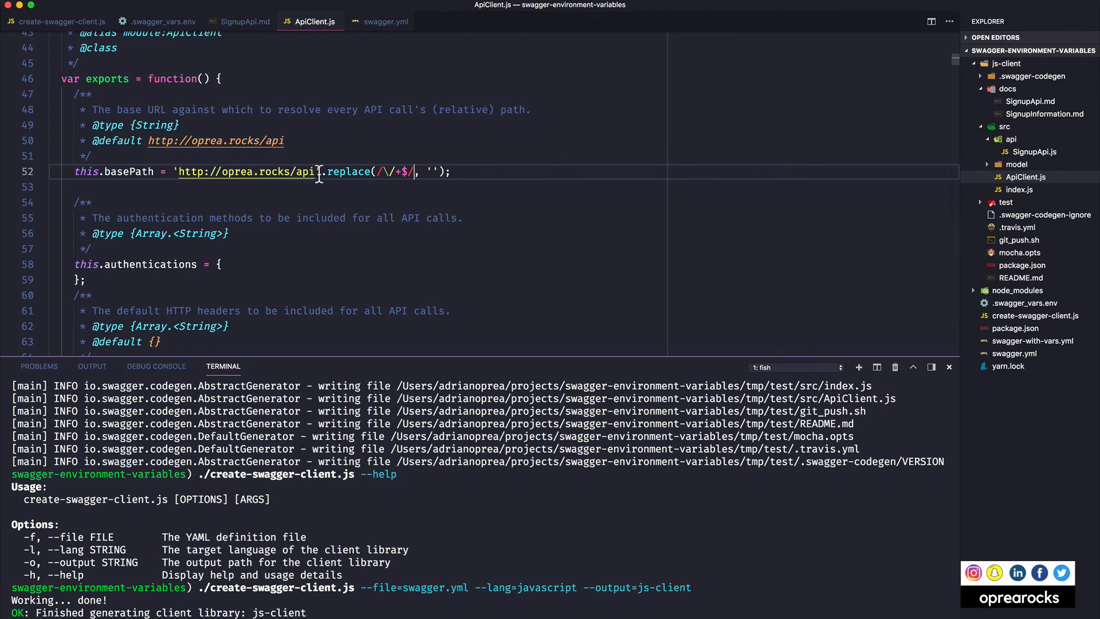
pyautogui.moveTo(274, 185)
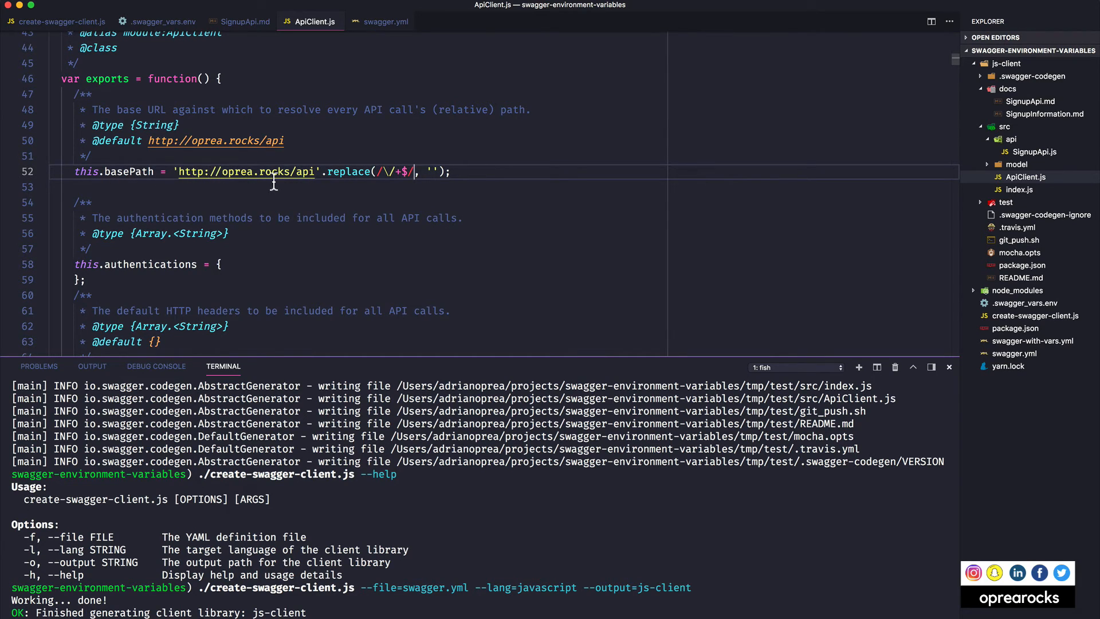
pyautogui.moveTo(328, 180)
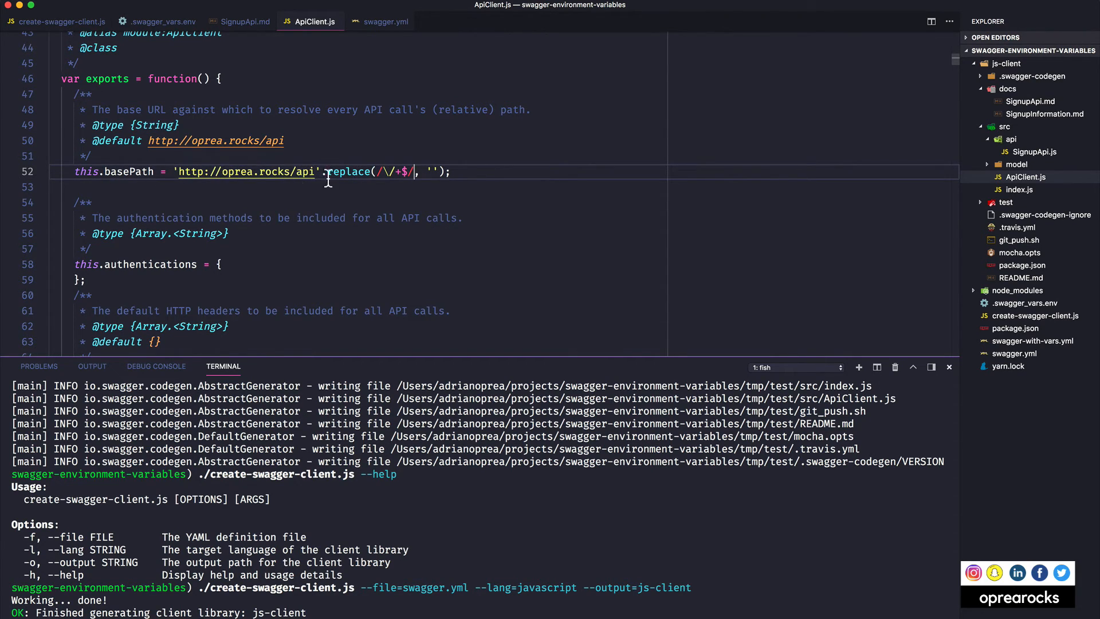
pyautogui.click(60, 21)
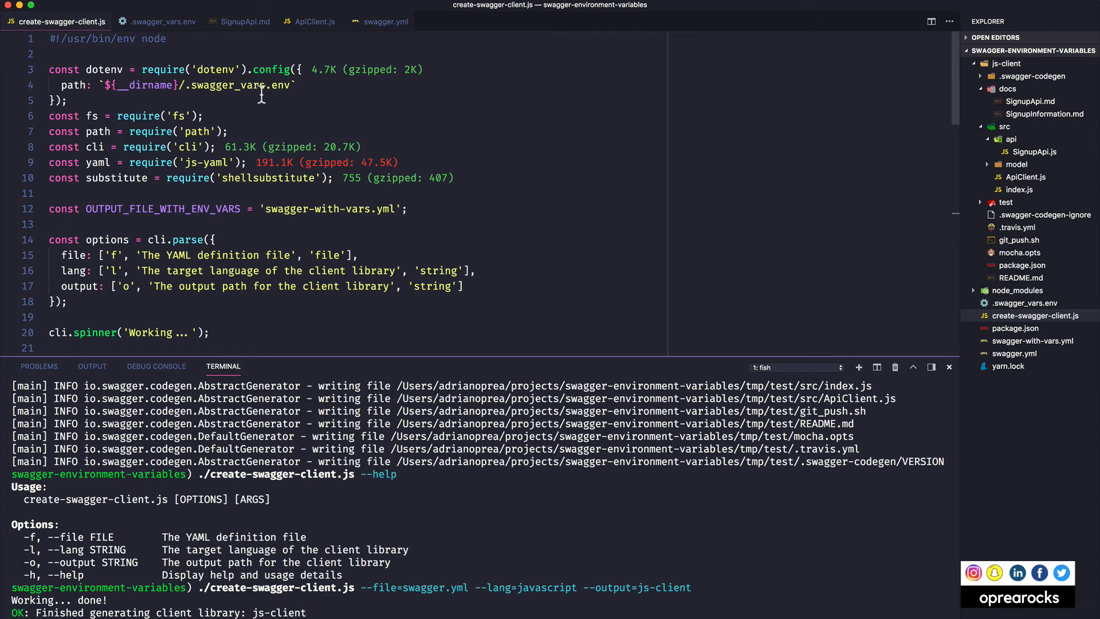
pyautogui.moveTo(283, 177)
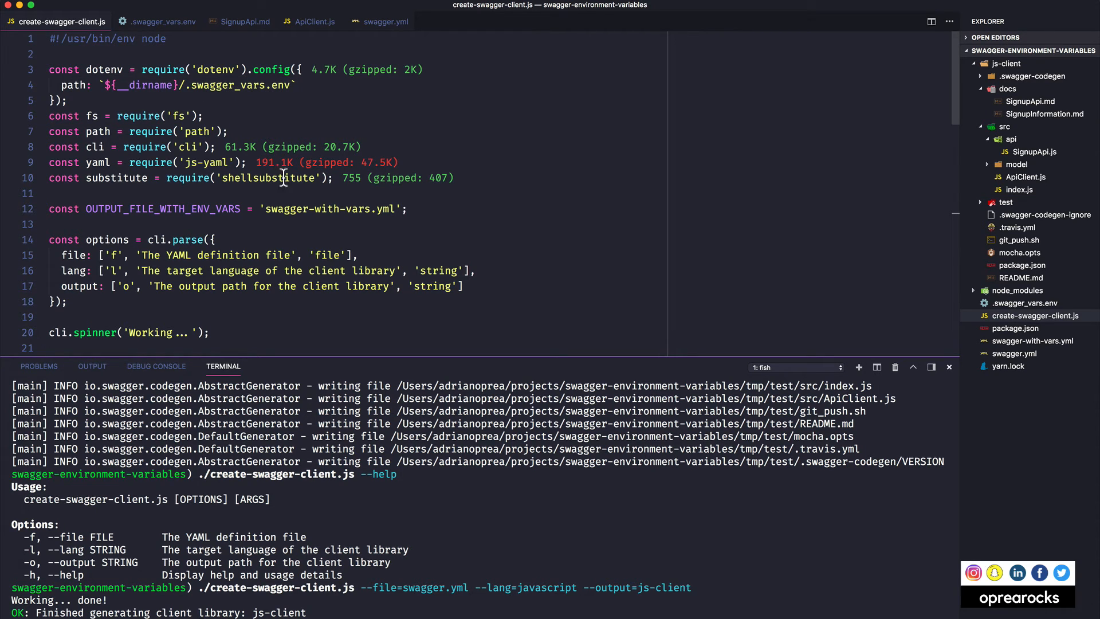
# Scroll through create-swagger-client.js to the cli.exec call that builds the client
pyautogui.scroll(-3)
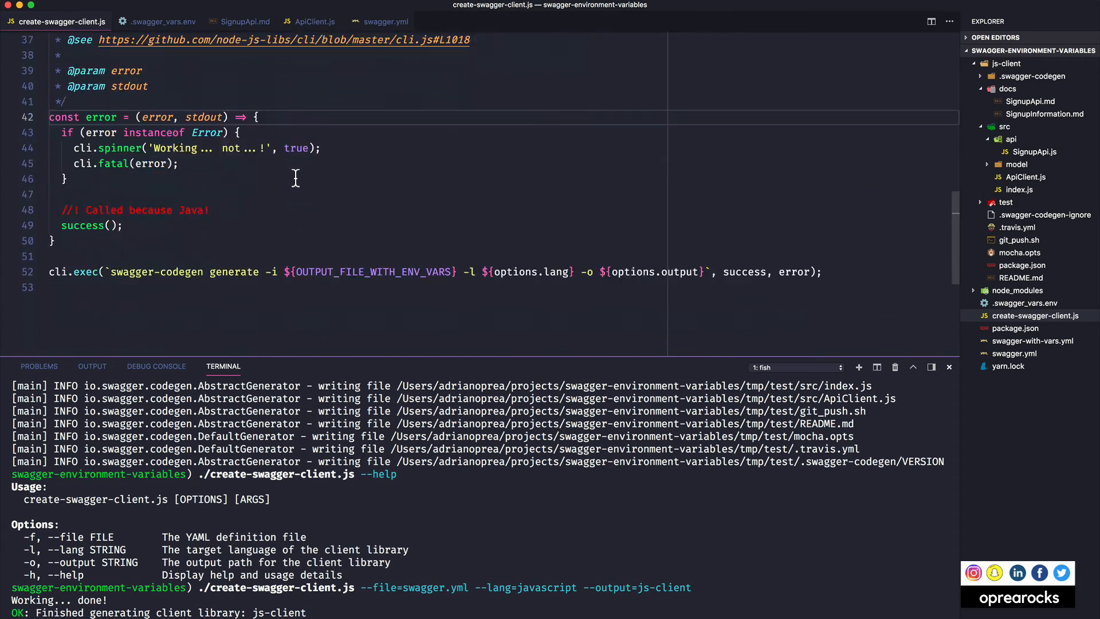
pyautogui.scroll(-3)
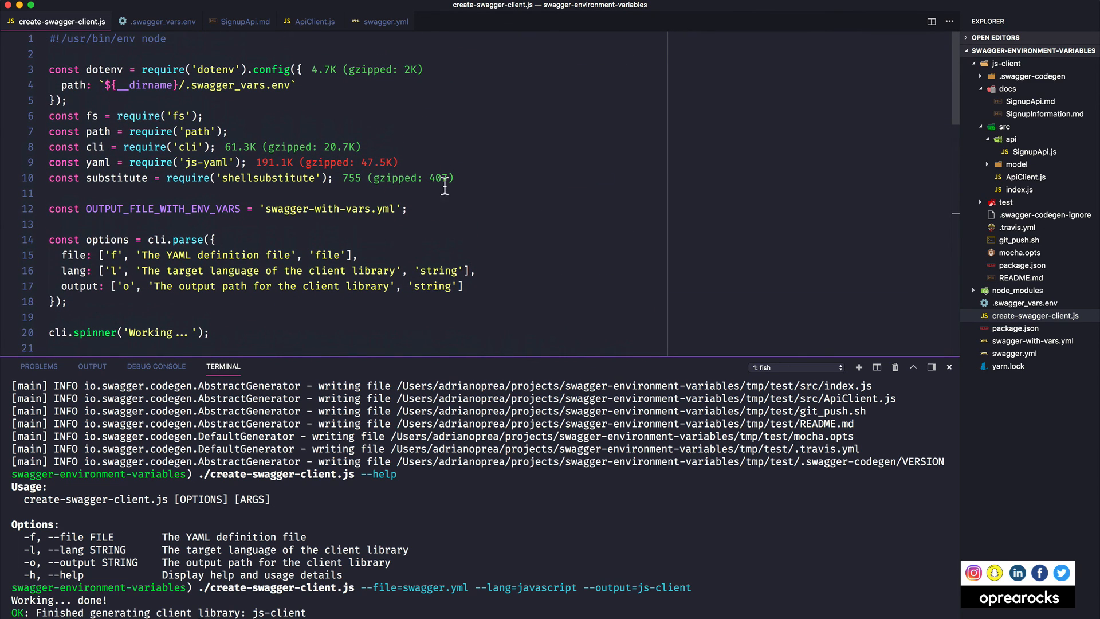
pyautogui.moveTo(147, 169)
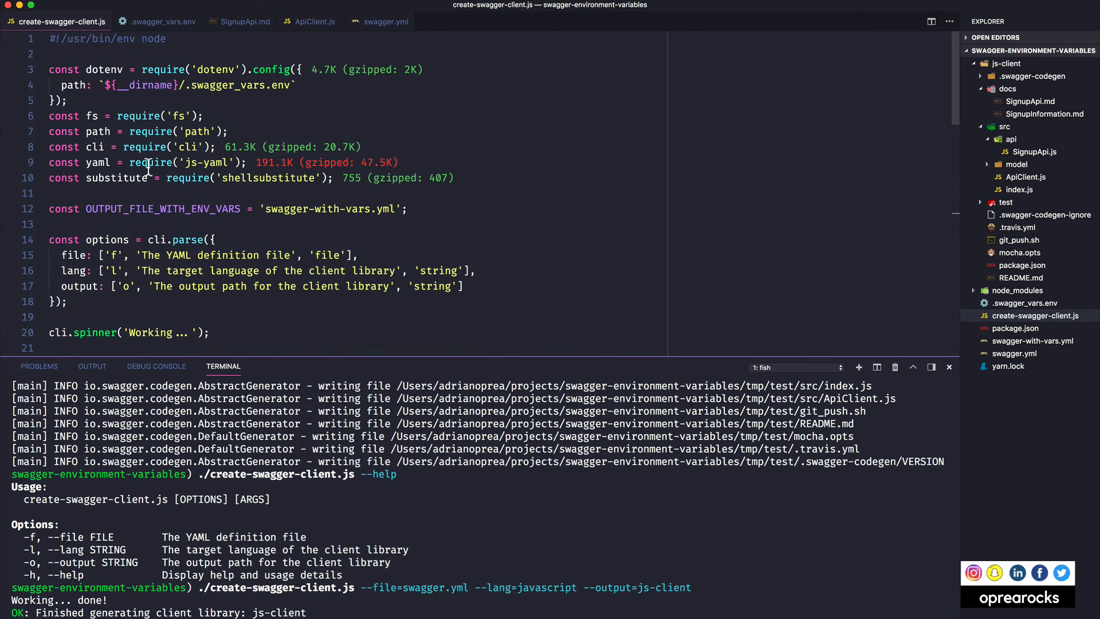